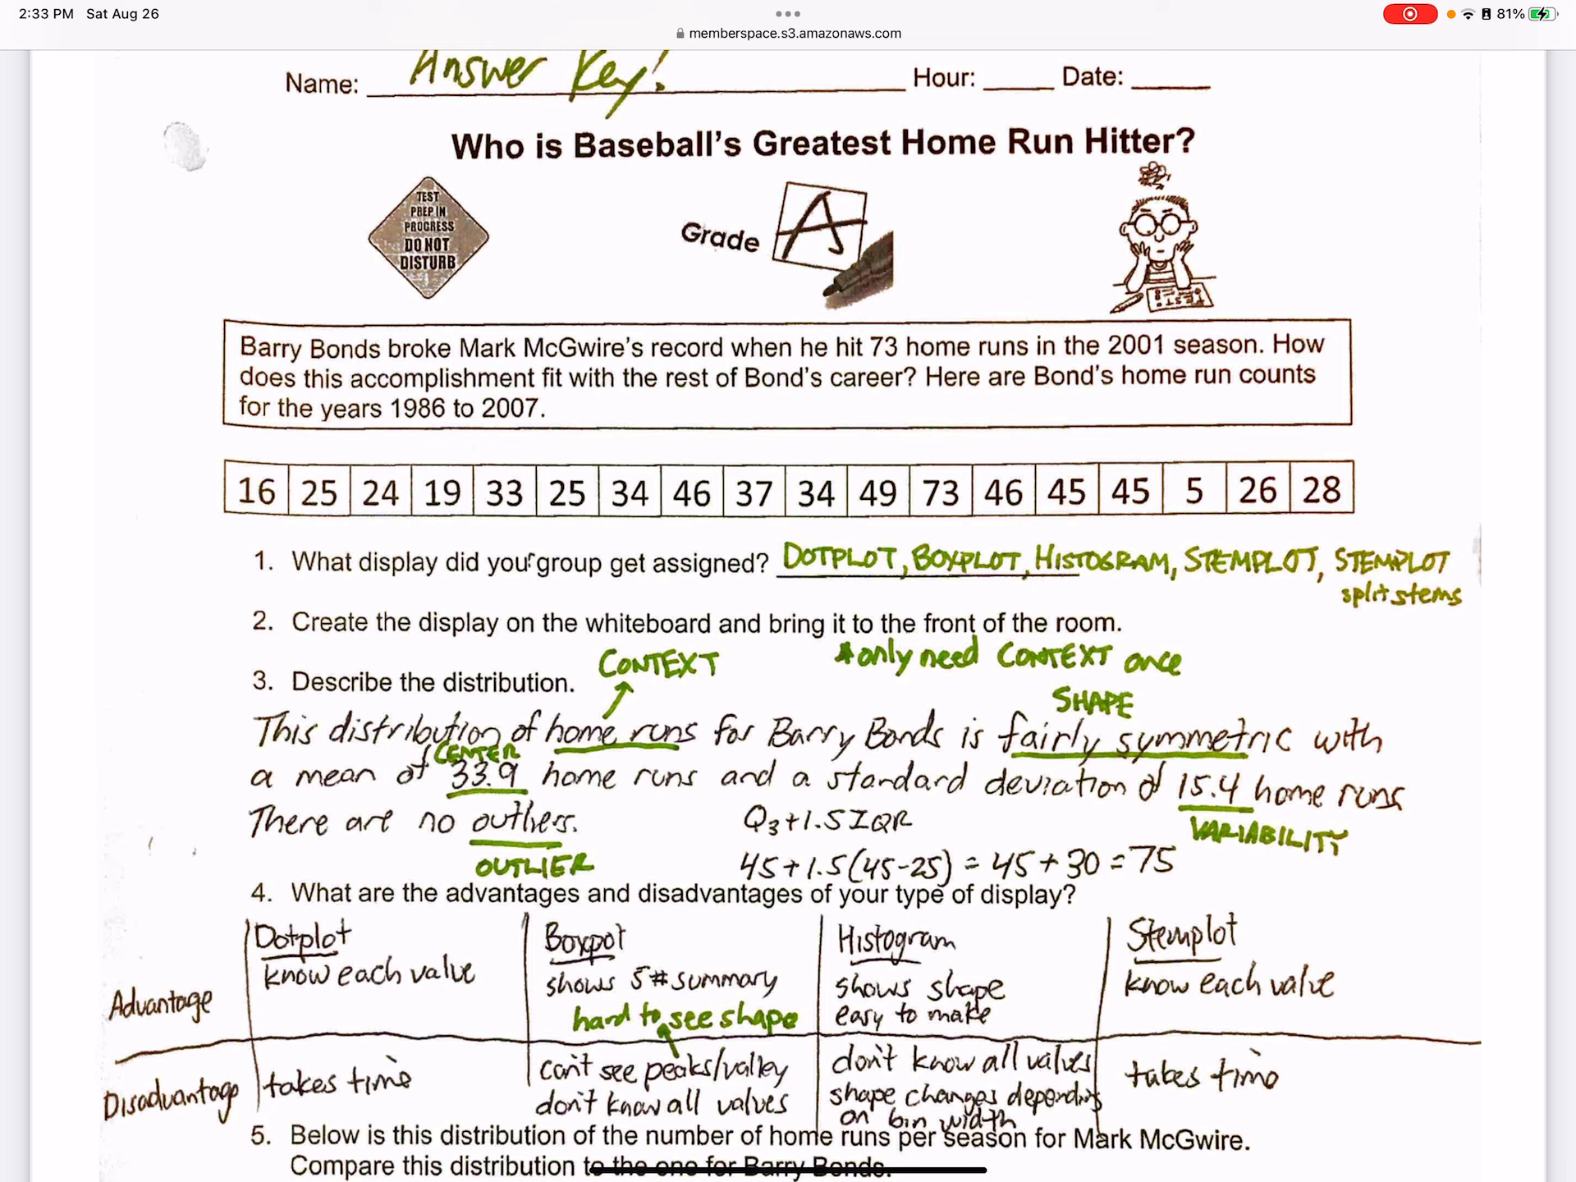
Return from Safari to the TI-Nspire document and bring up the add-page choices.
key(home)
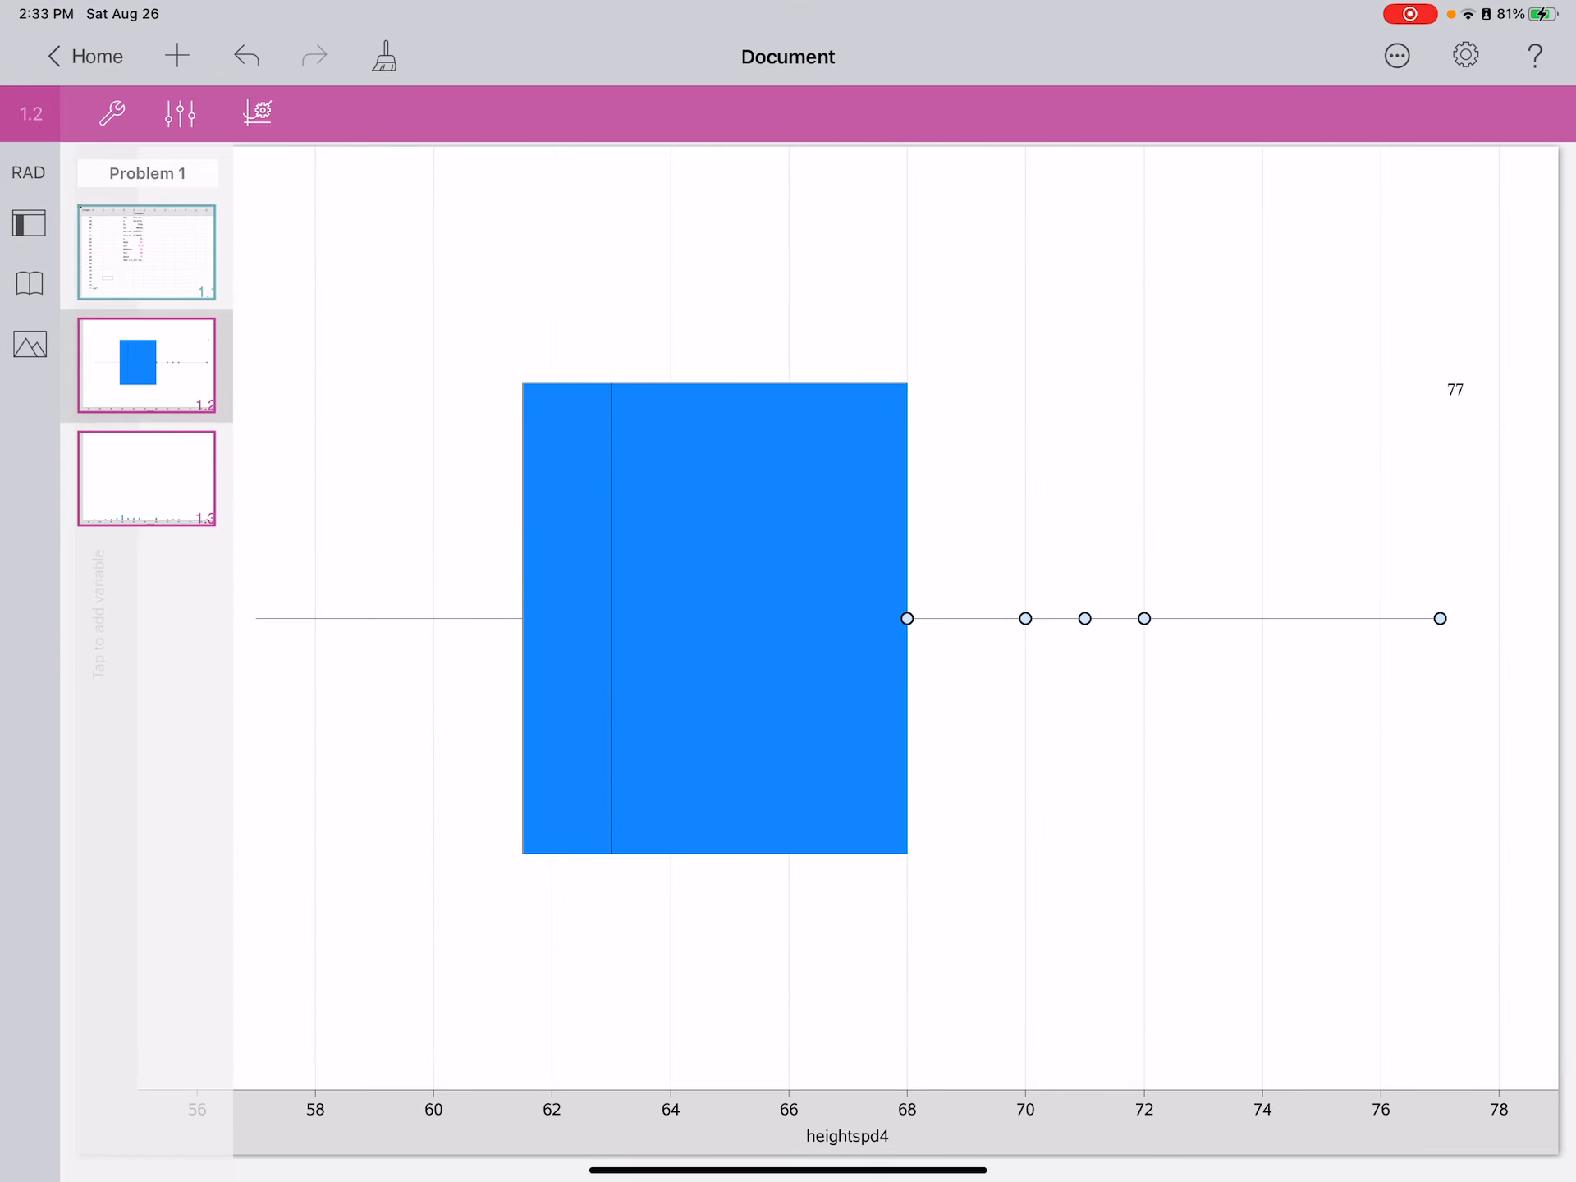
click(177, 55)
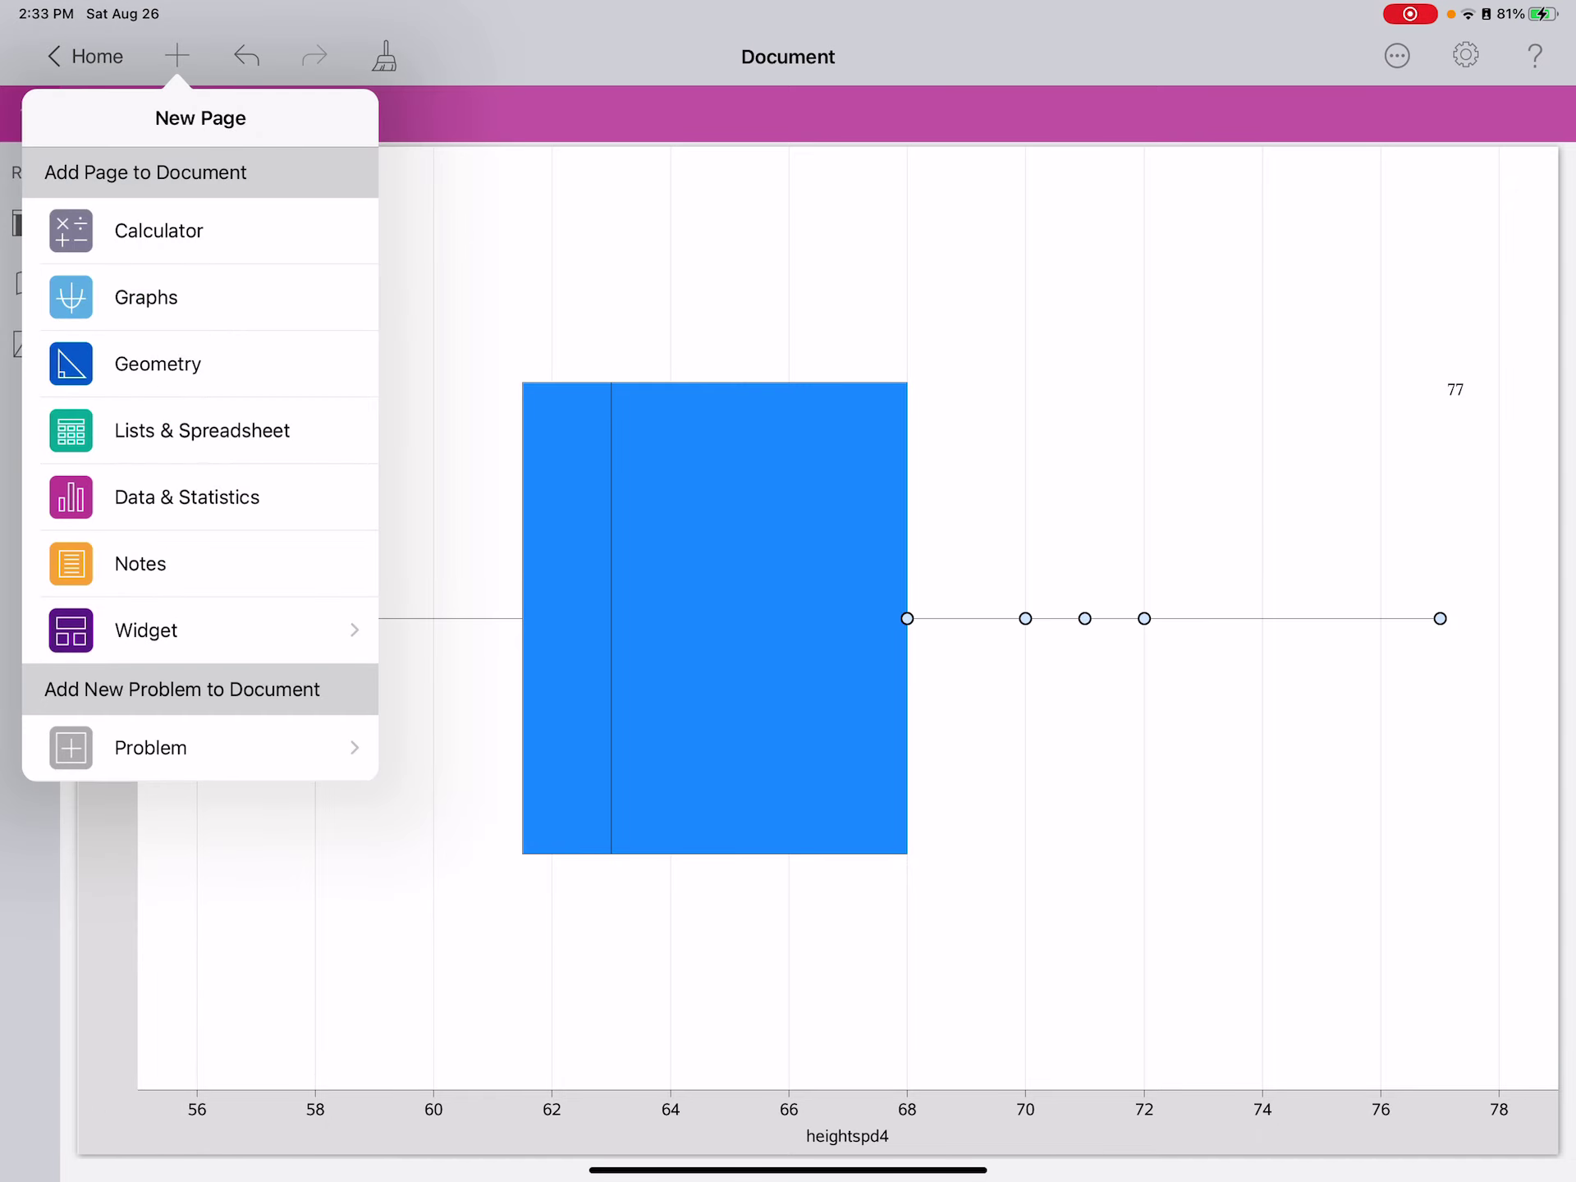
Add a Lists & Spreadsheet page and enter the eighteen home-run counts (25, 49, ...) down column A.
click(201, 430)
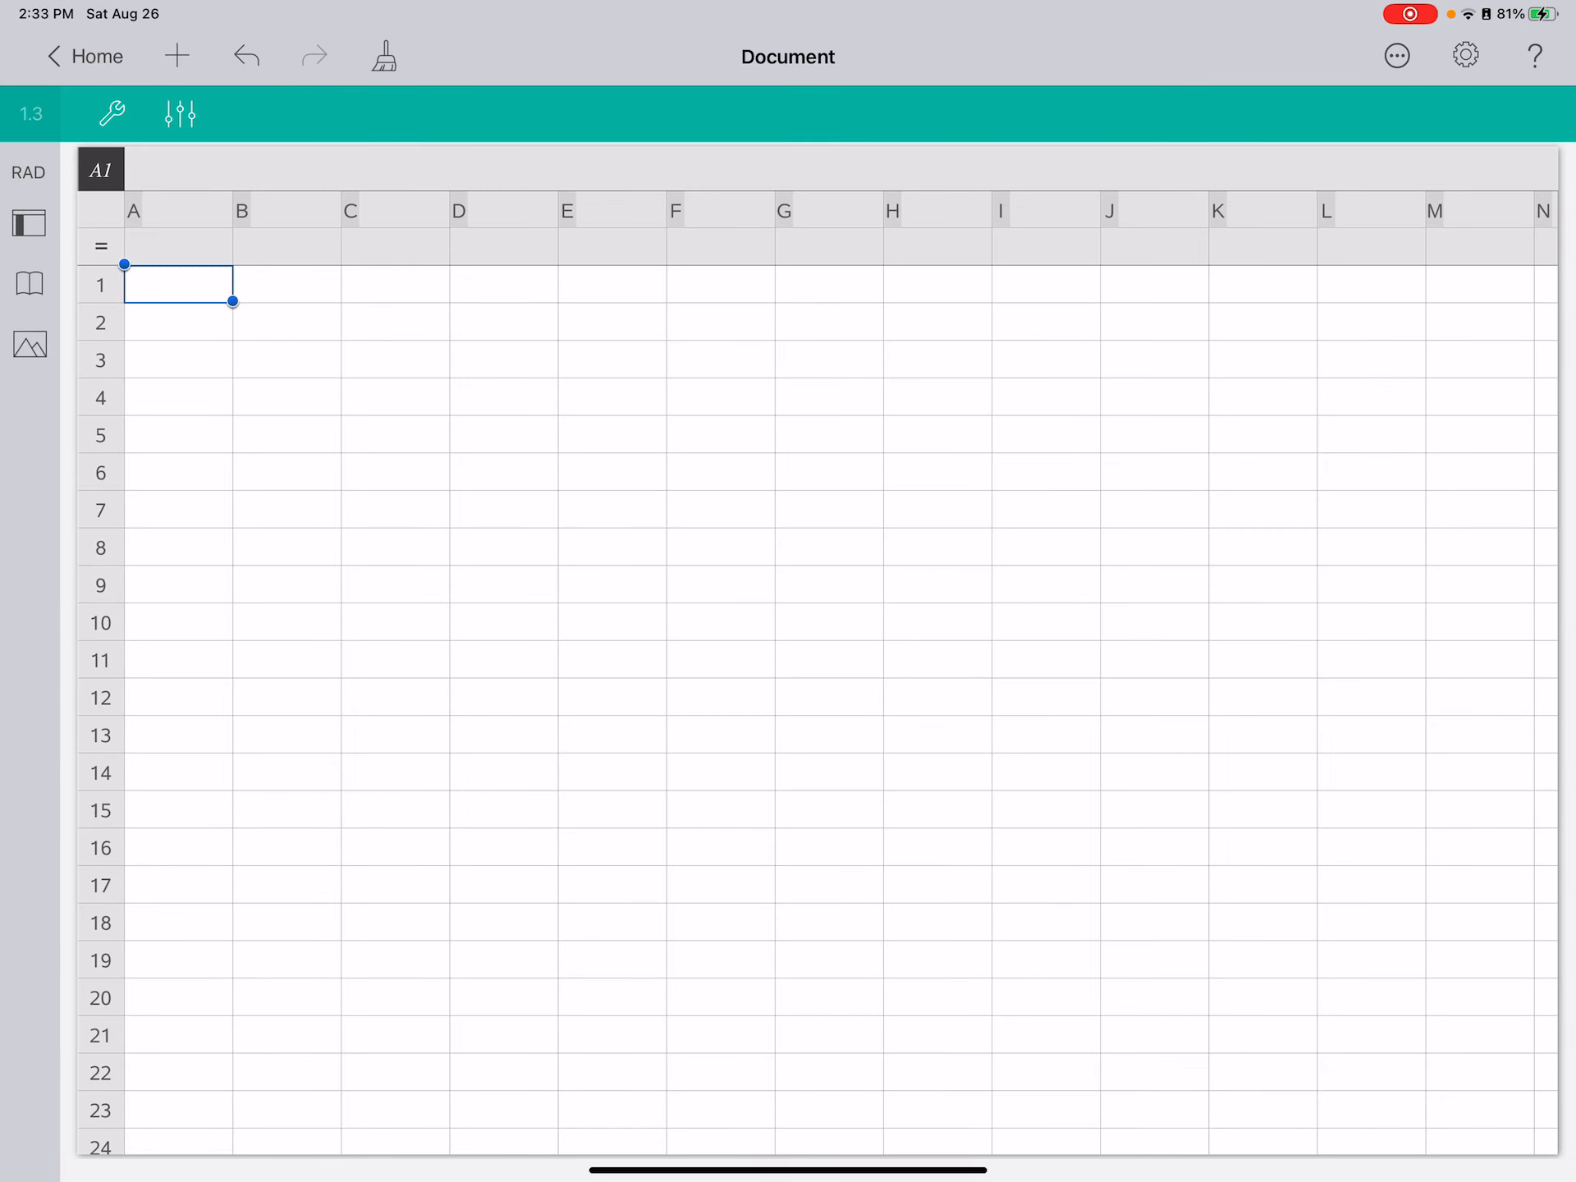
click(172, 292)
text(25)
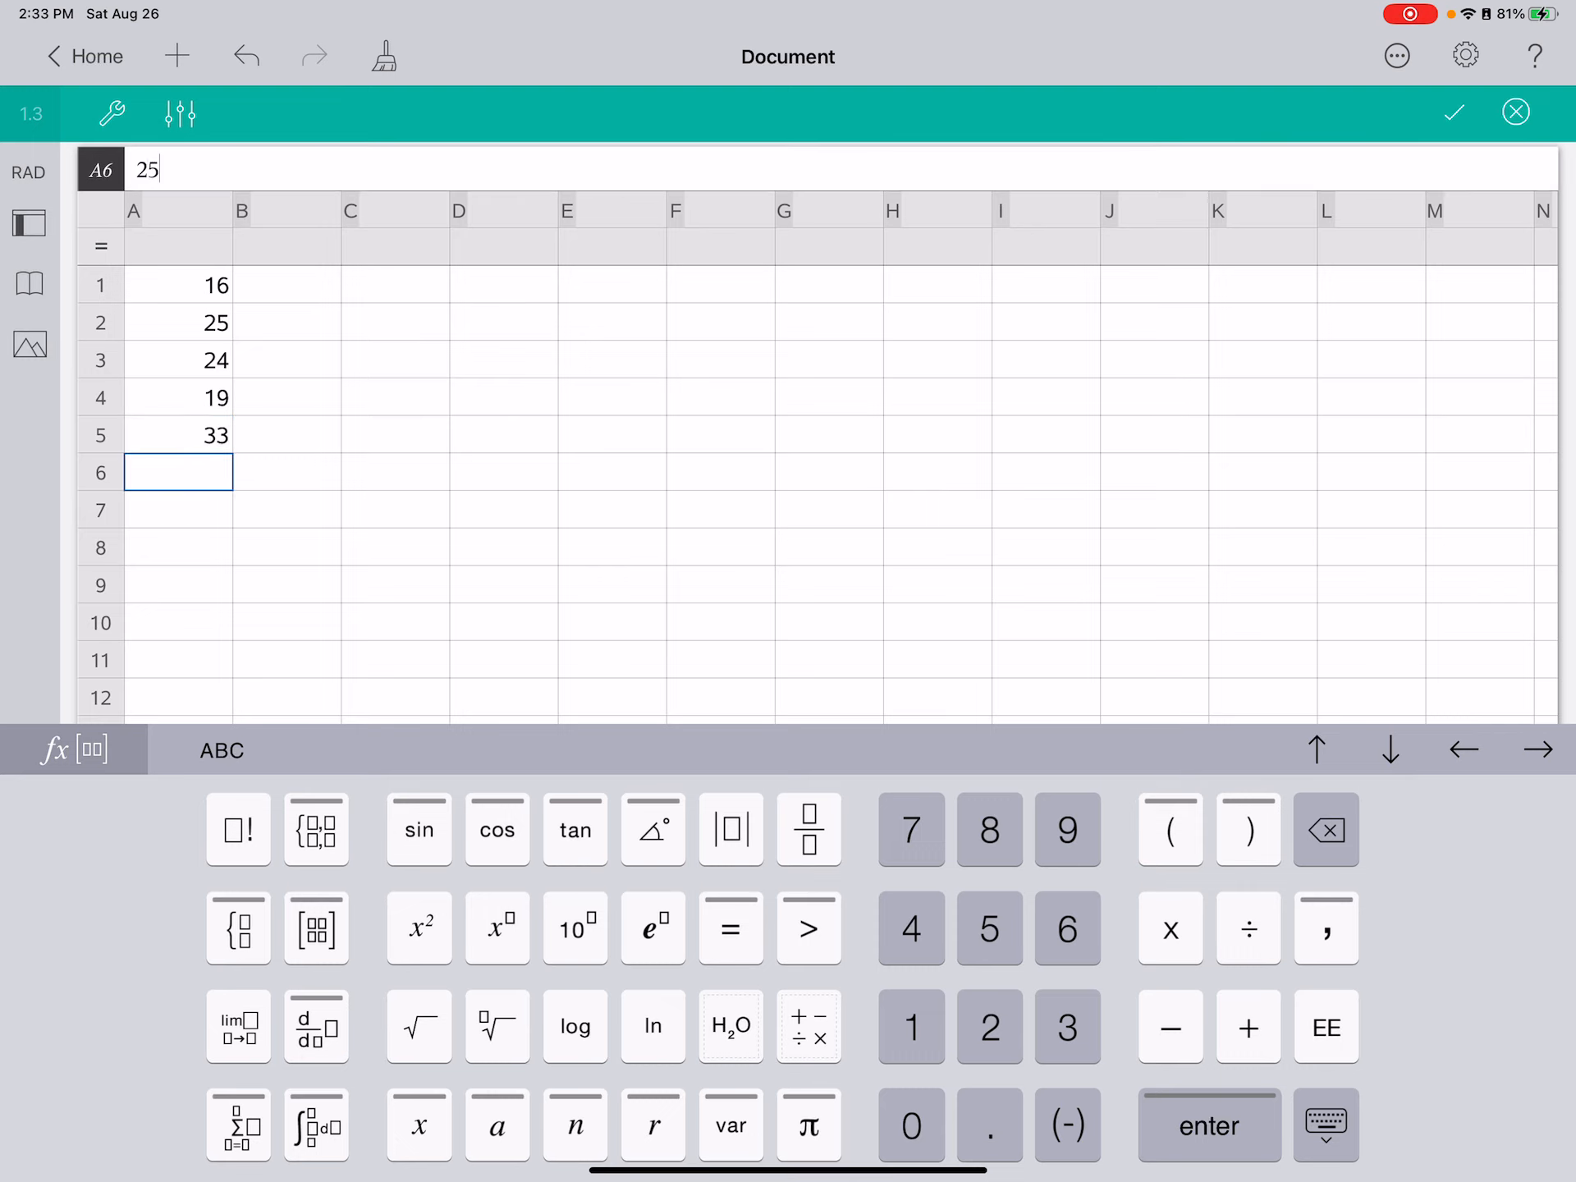
key(enter)
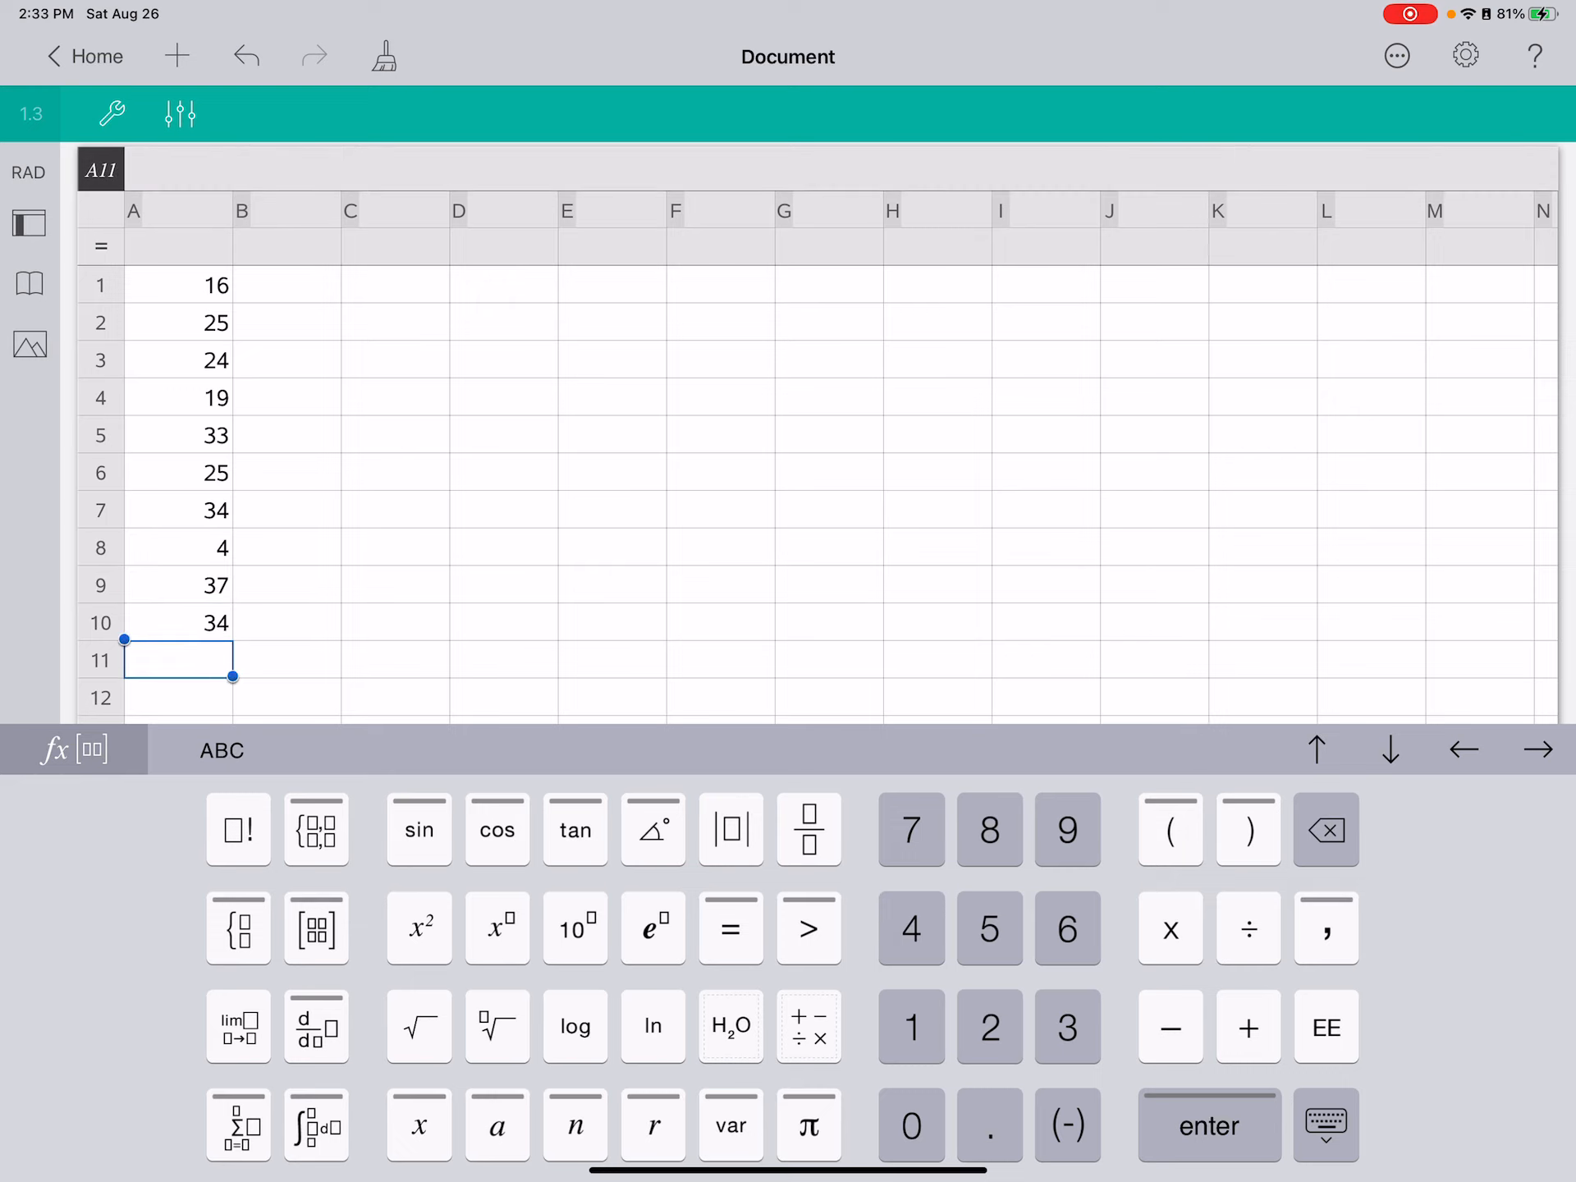
text(49)
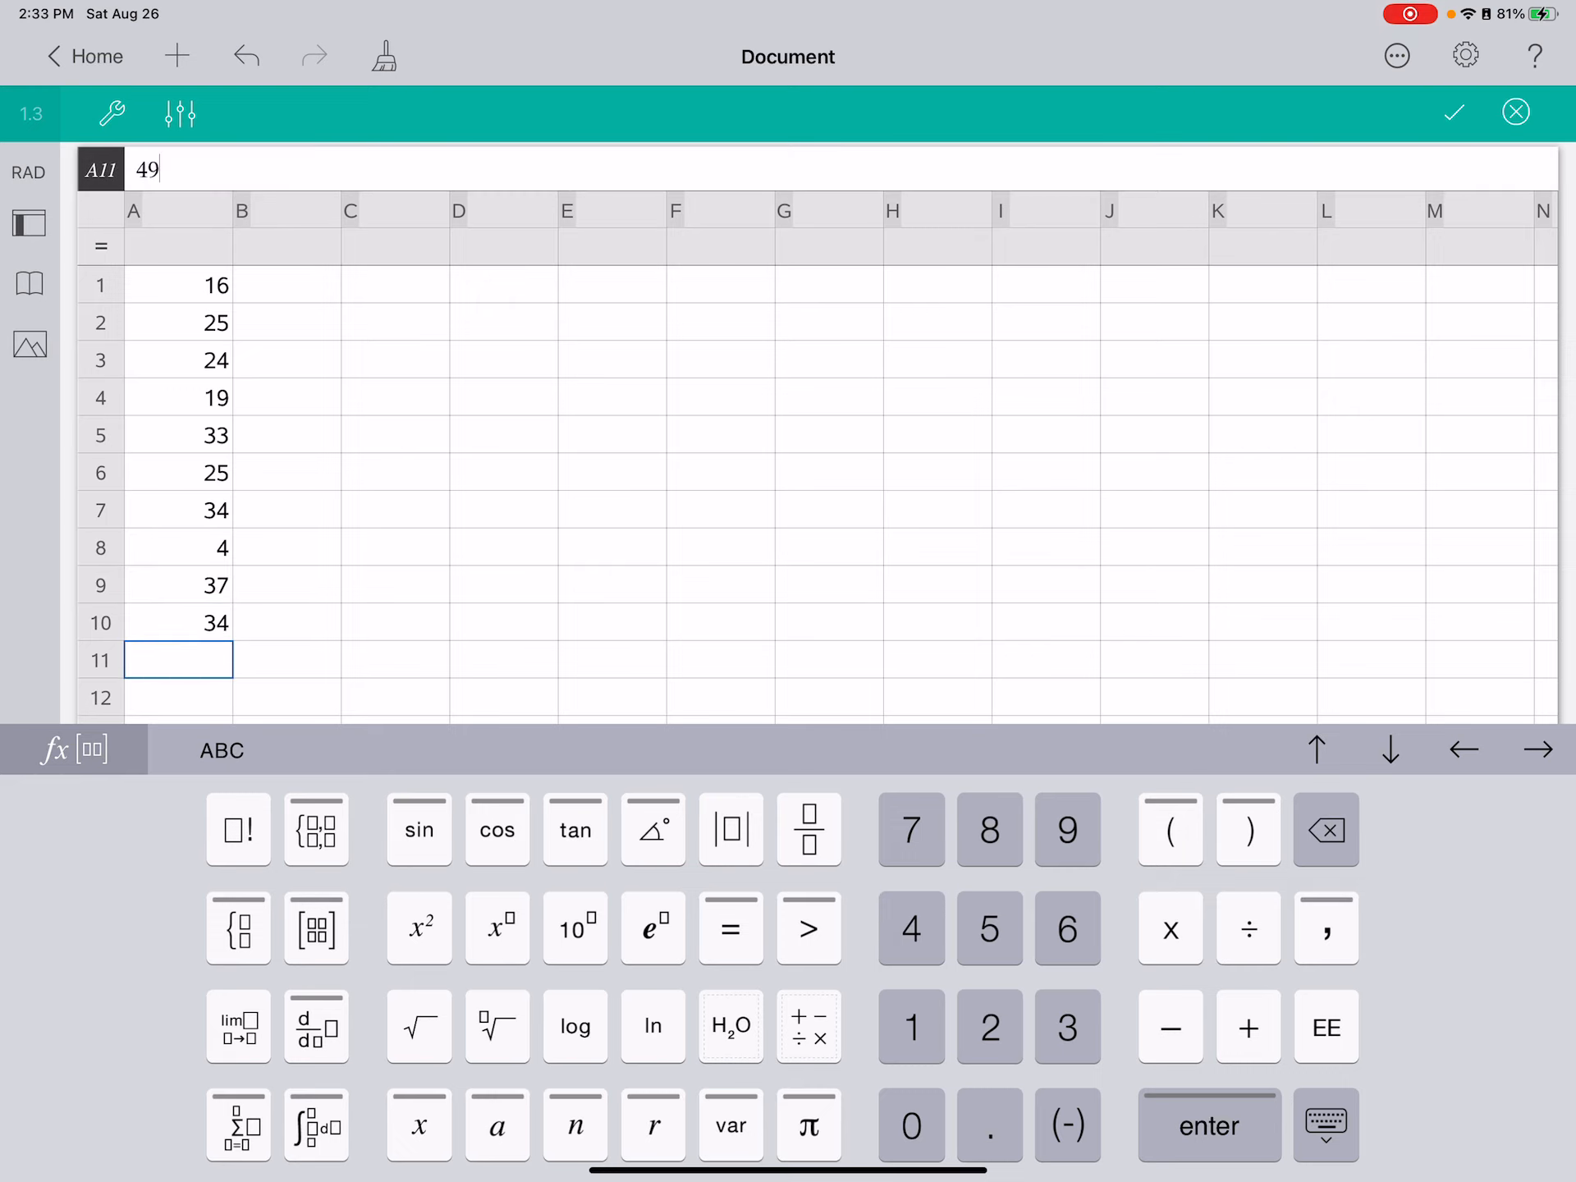
key(enter)
text(73)
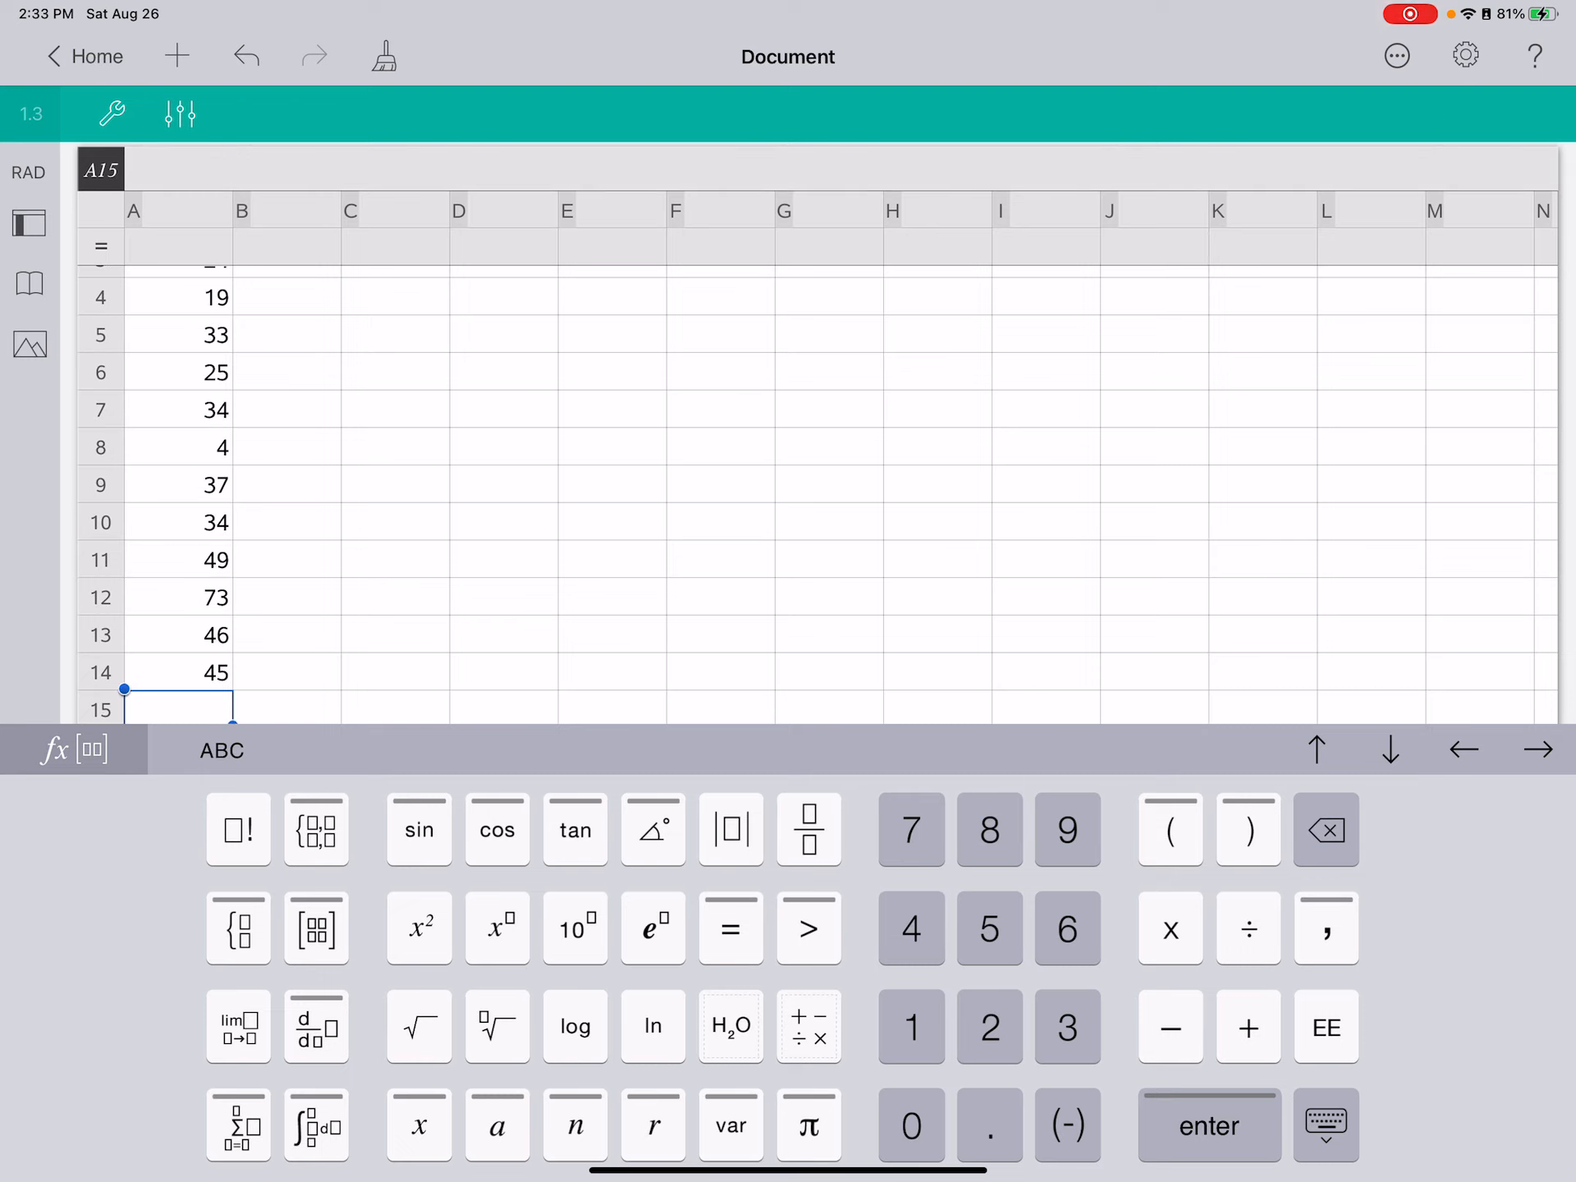
key(enter)
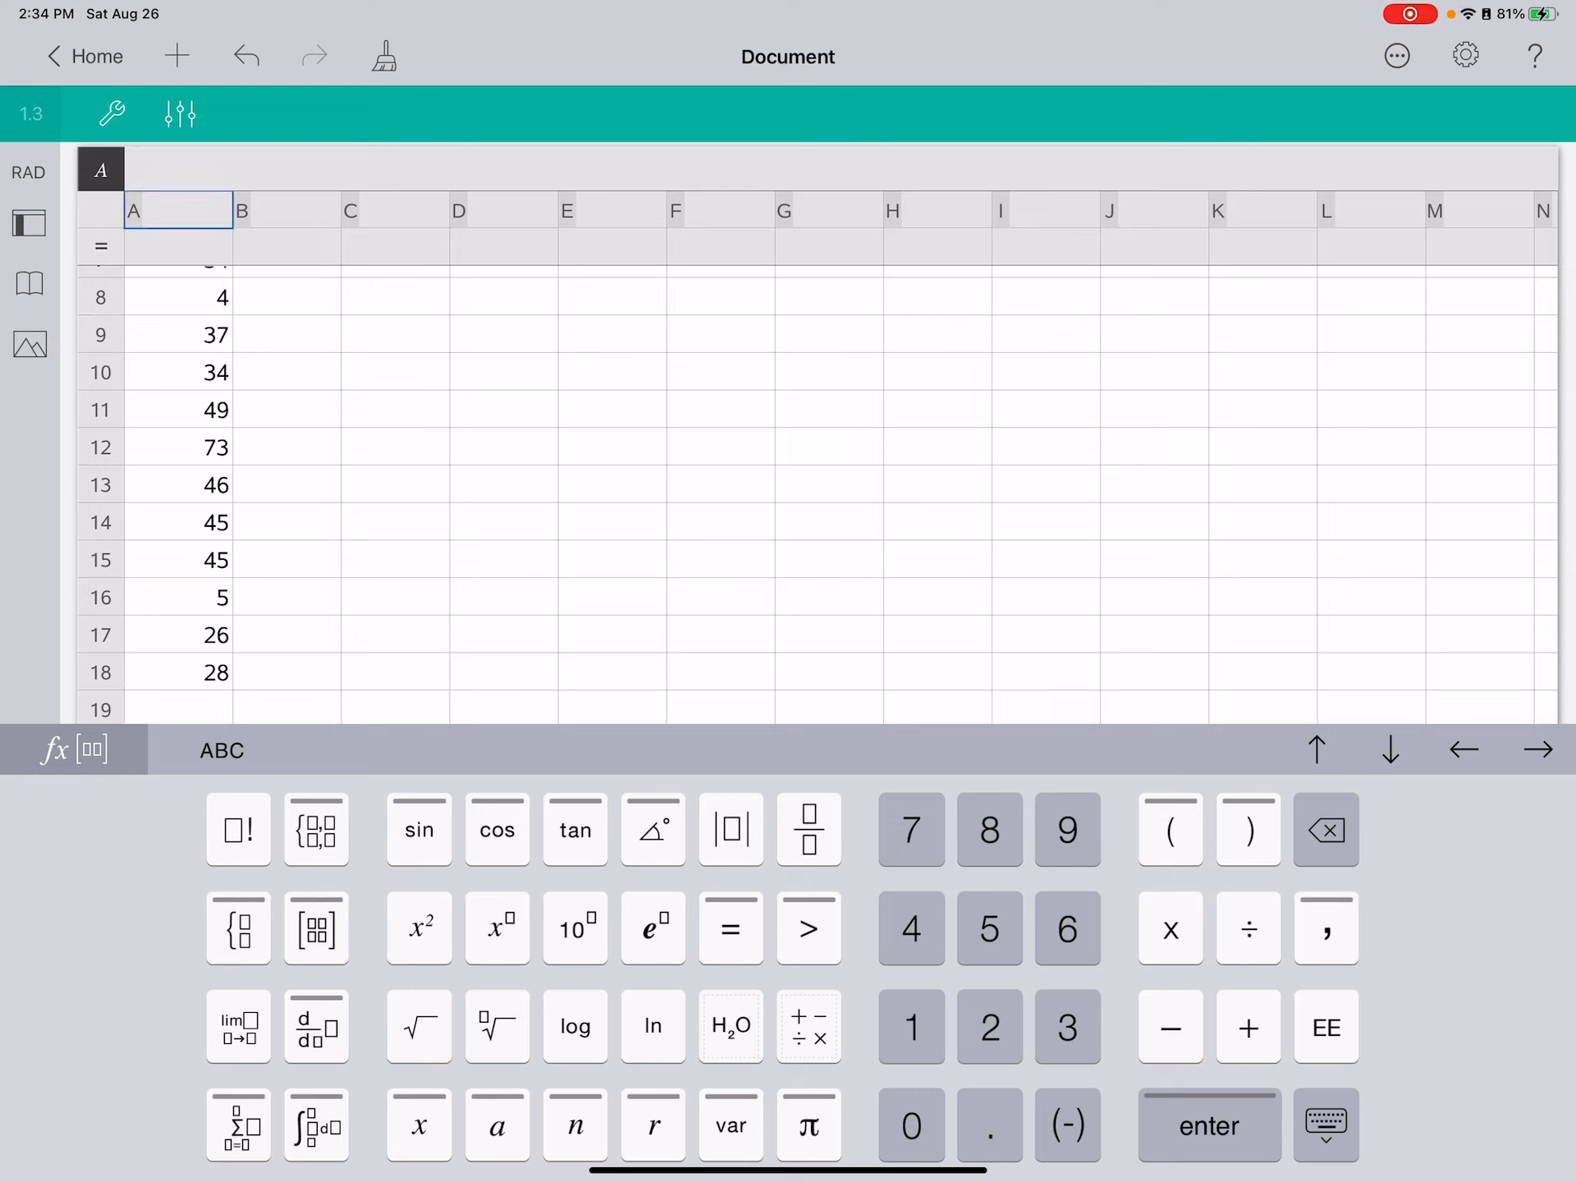
Name column A's list barry.
text(Barry)
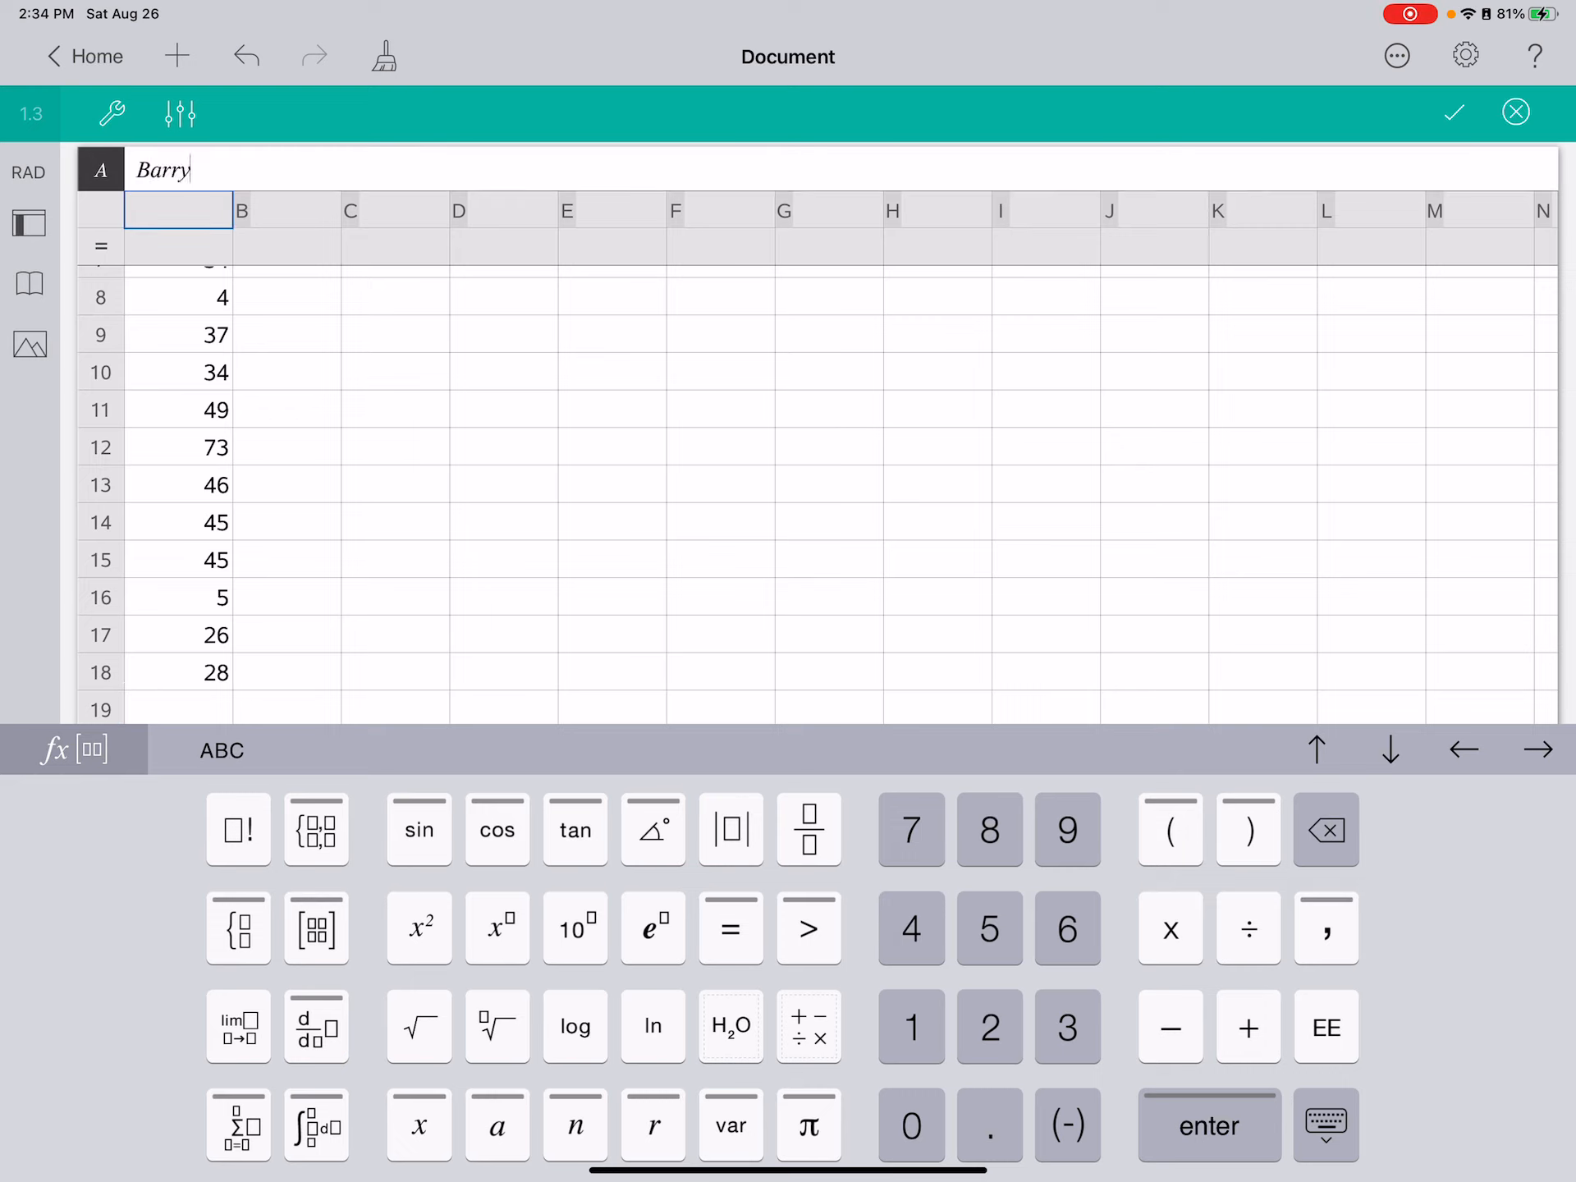
key(enter)
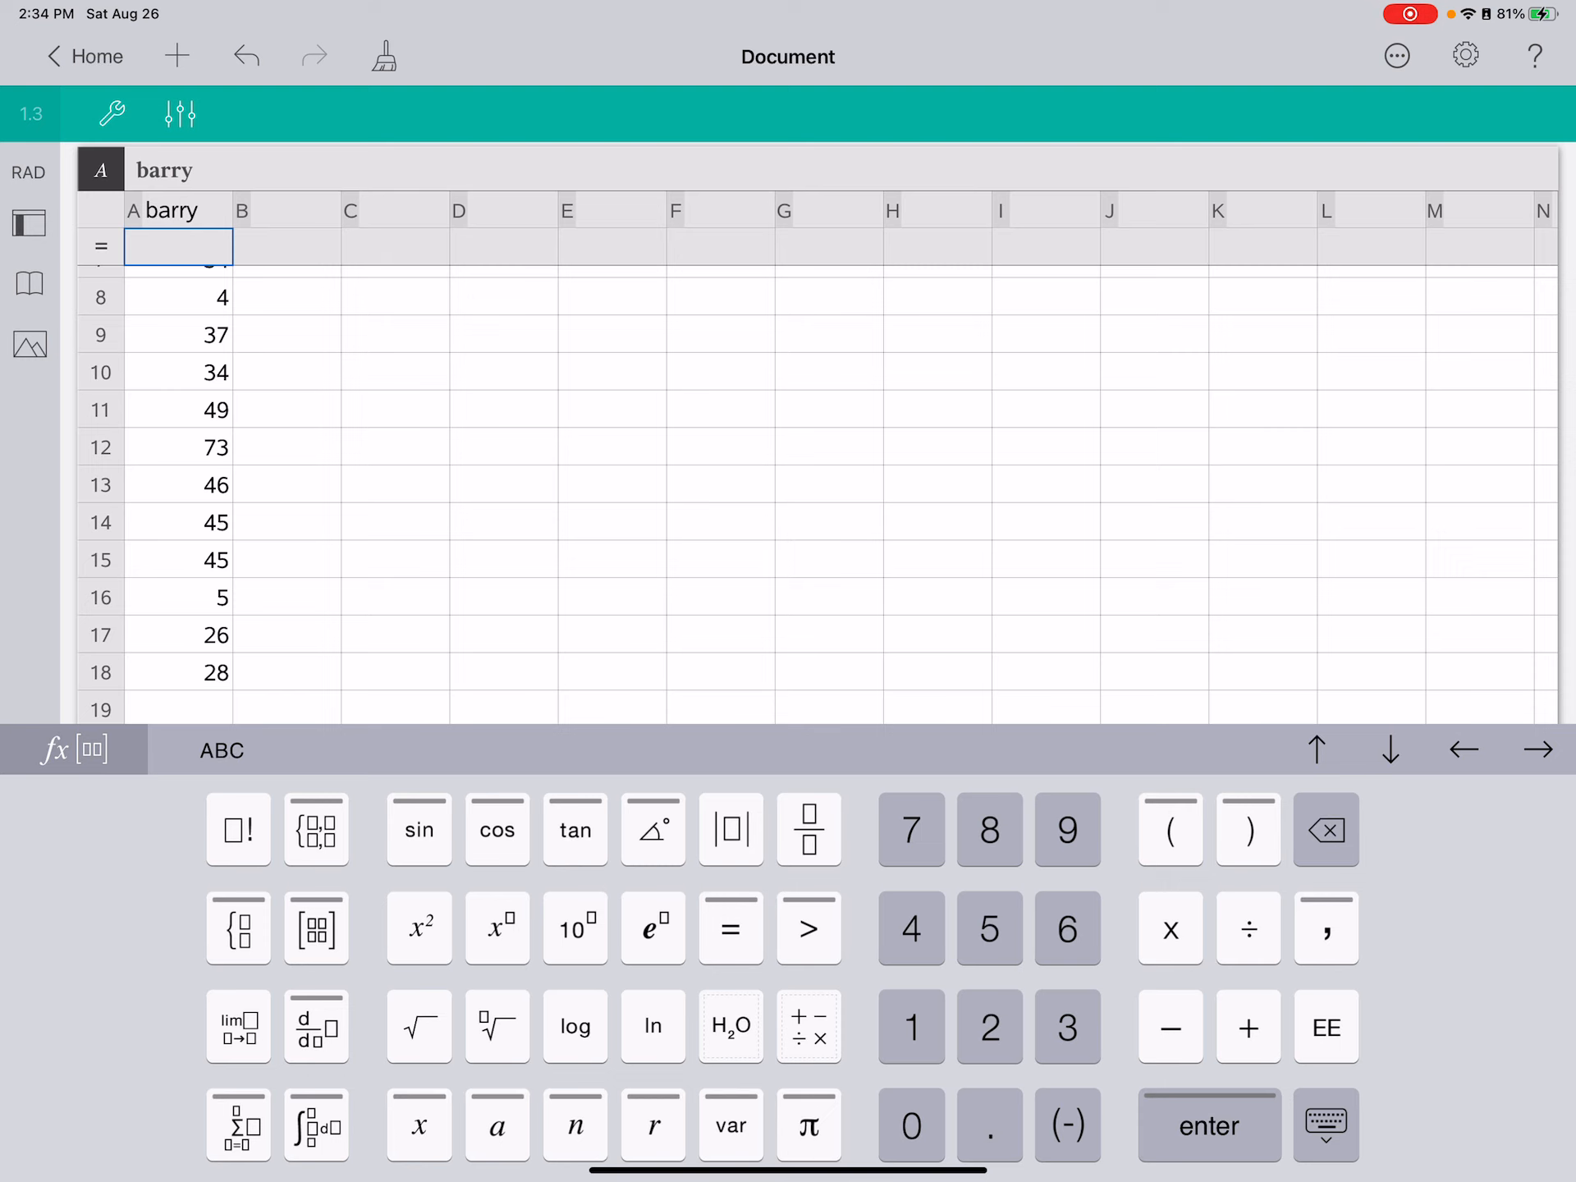
Add a Data & Statistics page showing barry as a box plot.
click(181, 54)
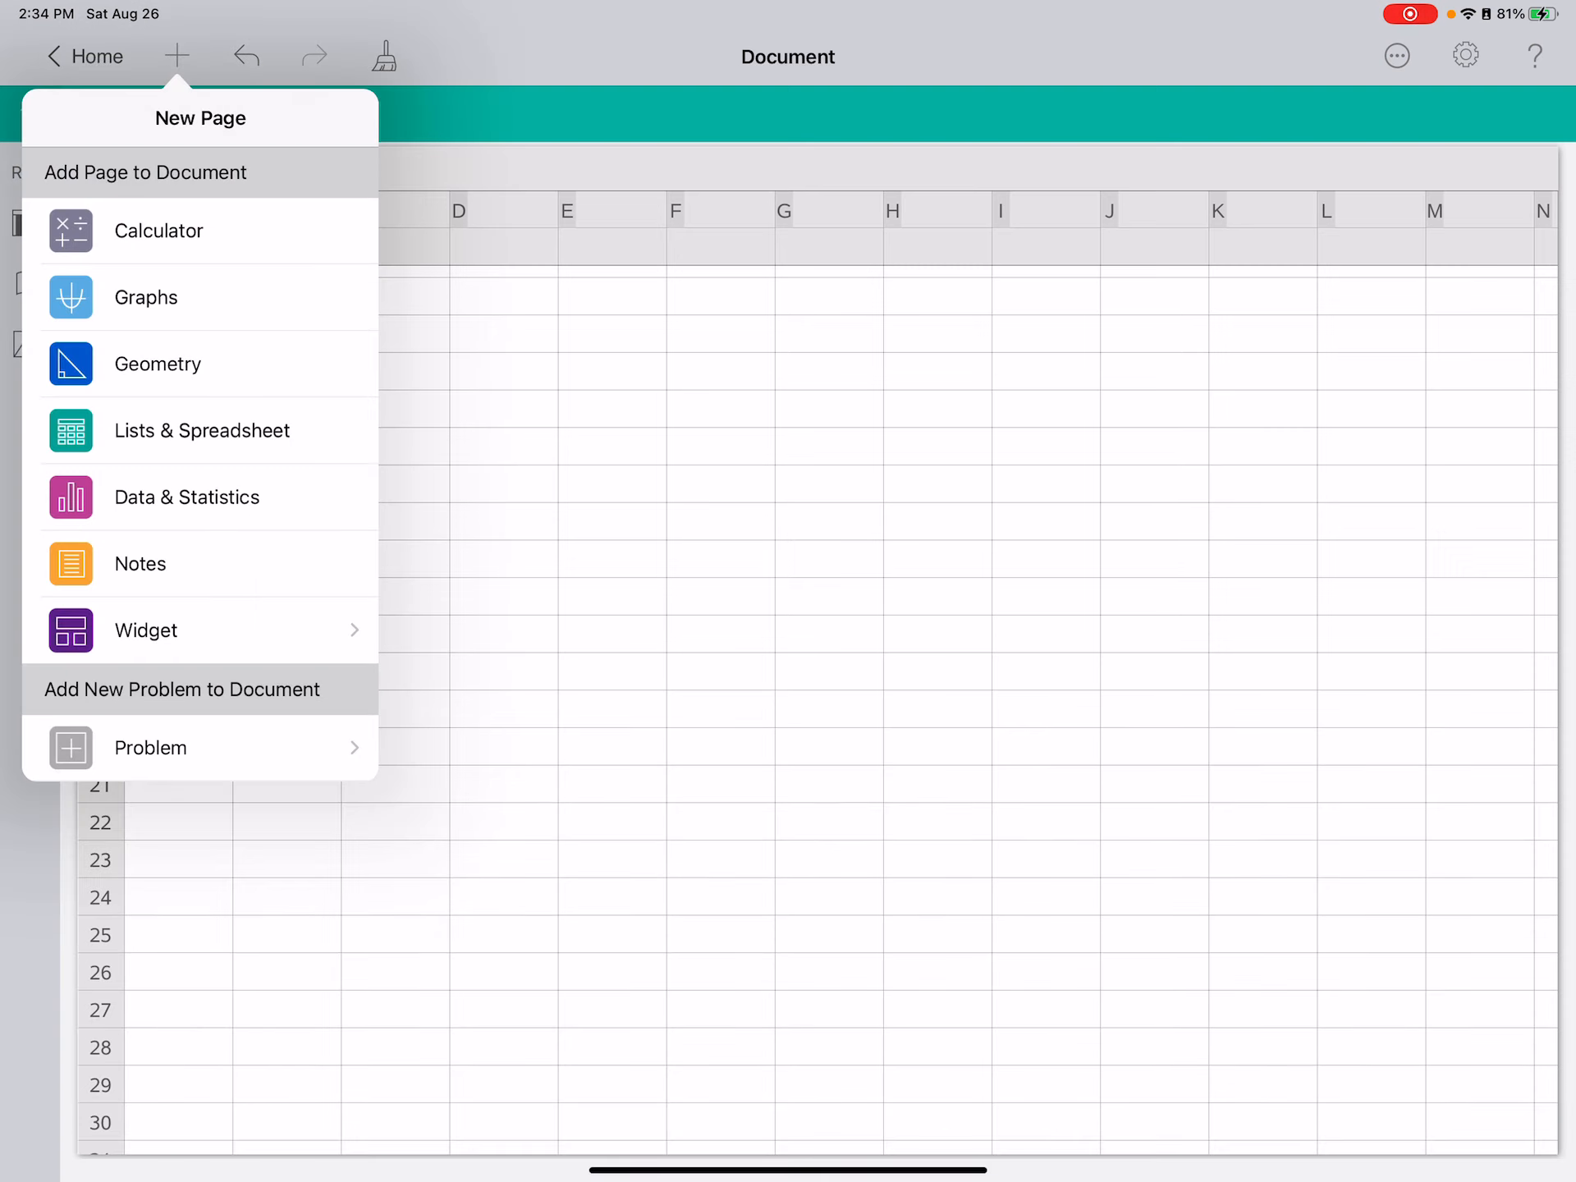
click(188, 496)
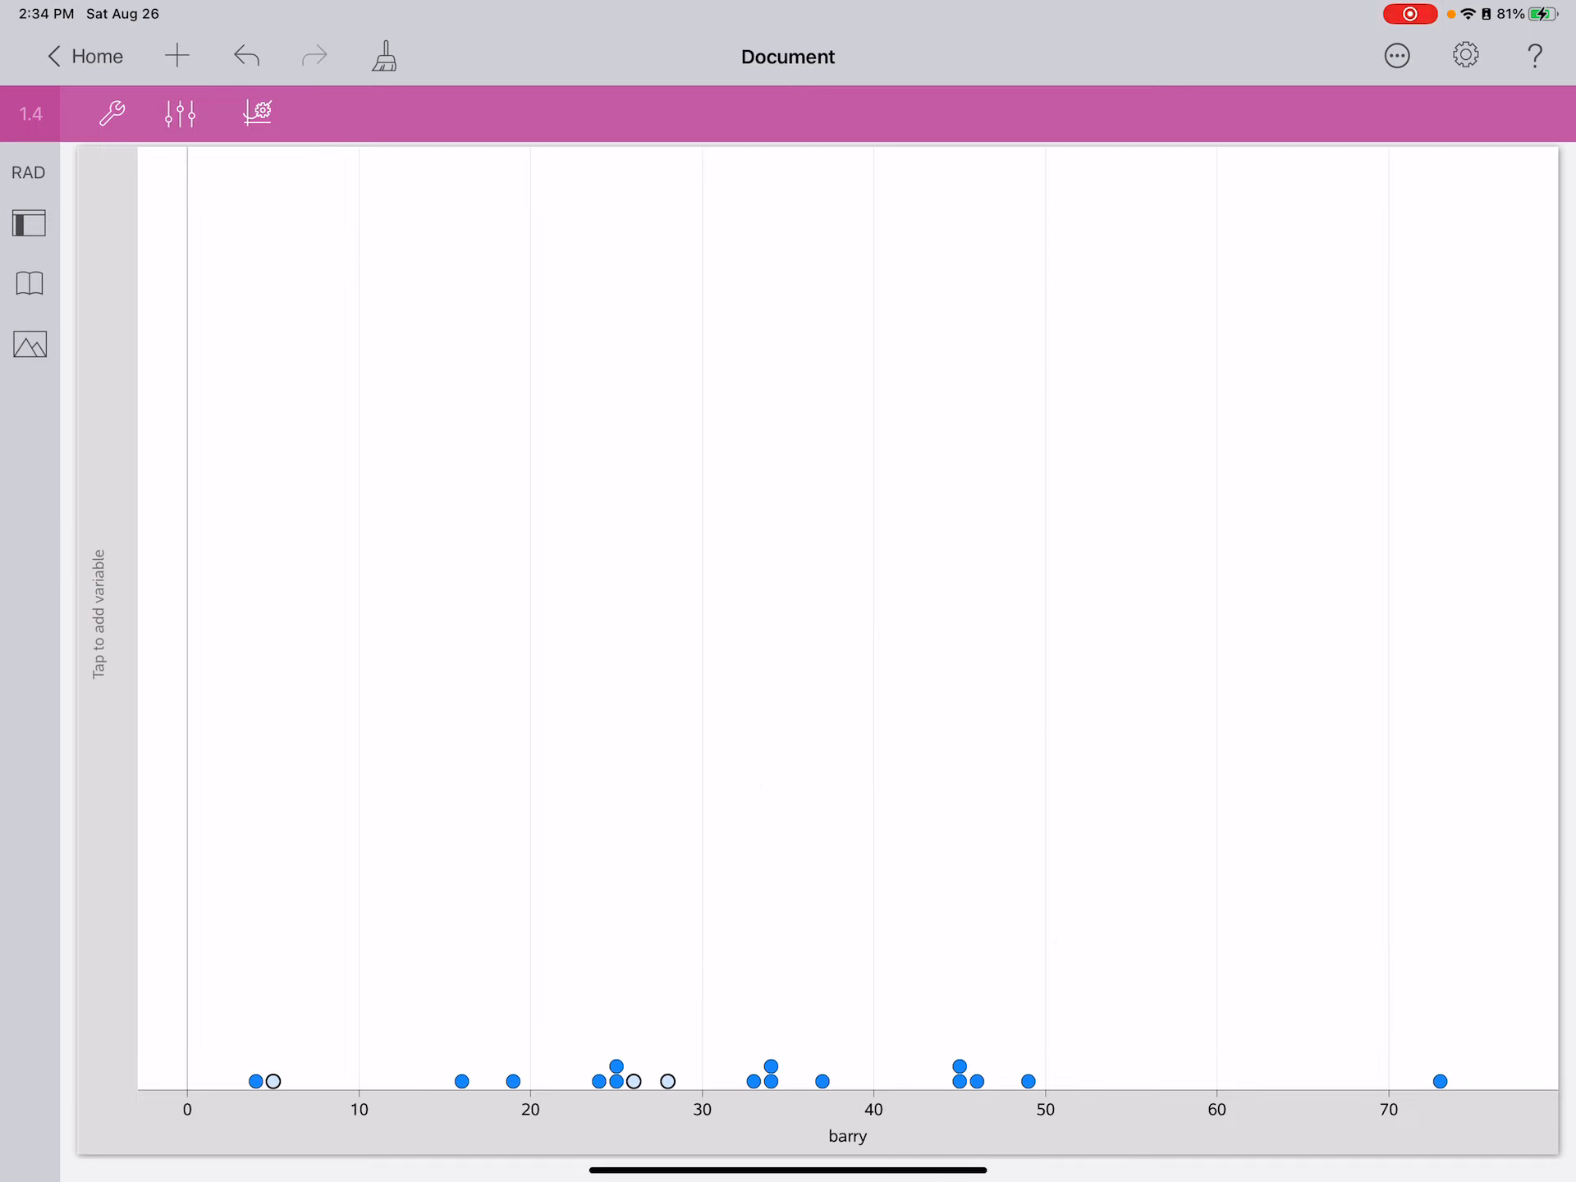
click(114, 115)
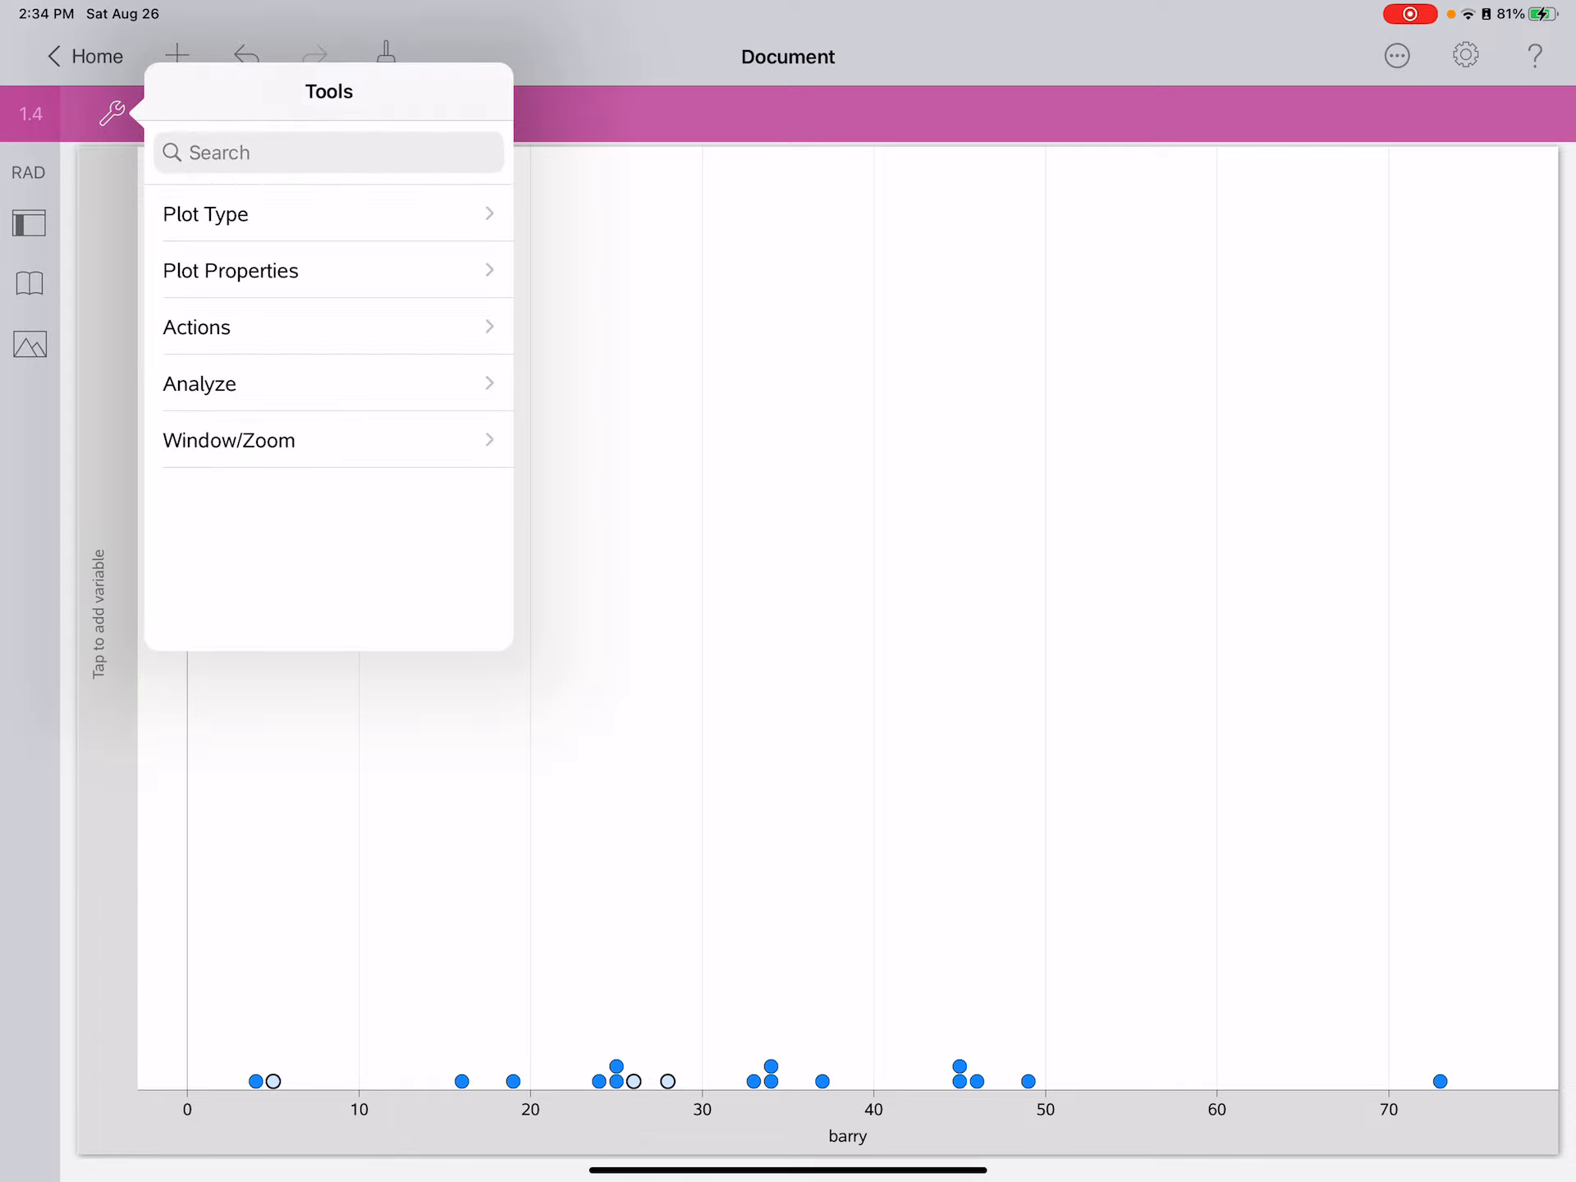
click(111, 112)
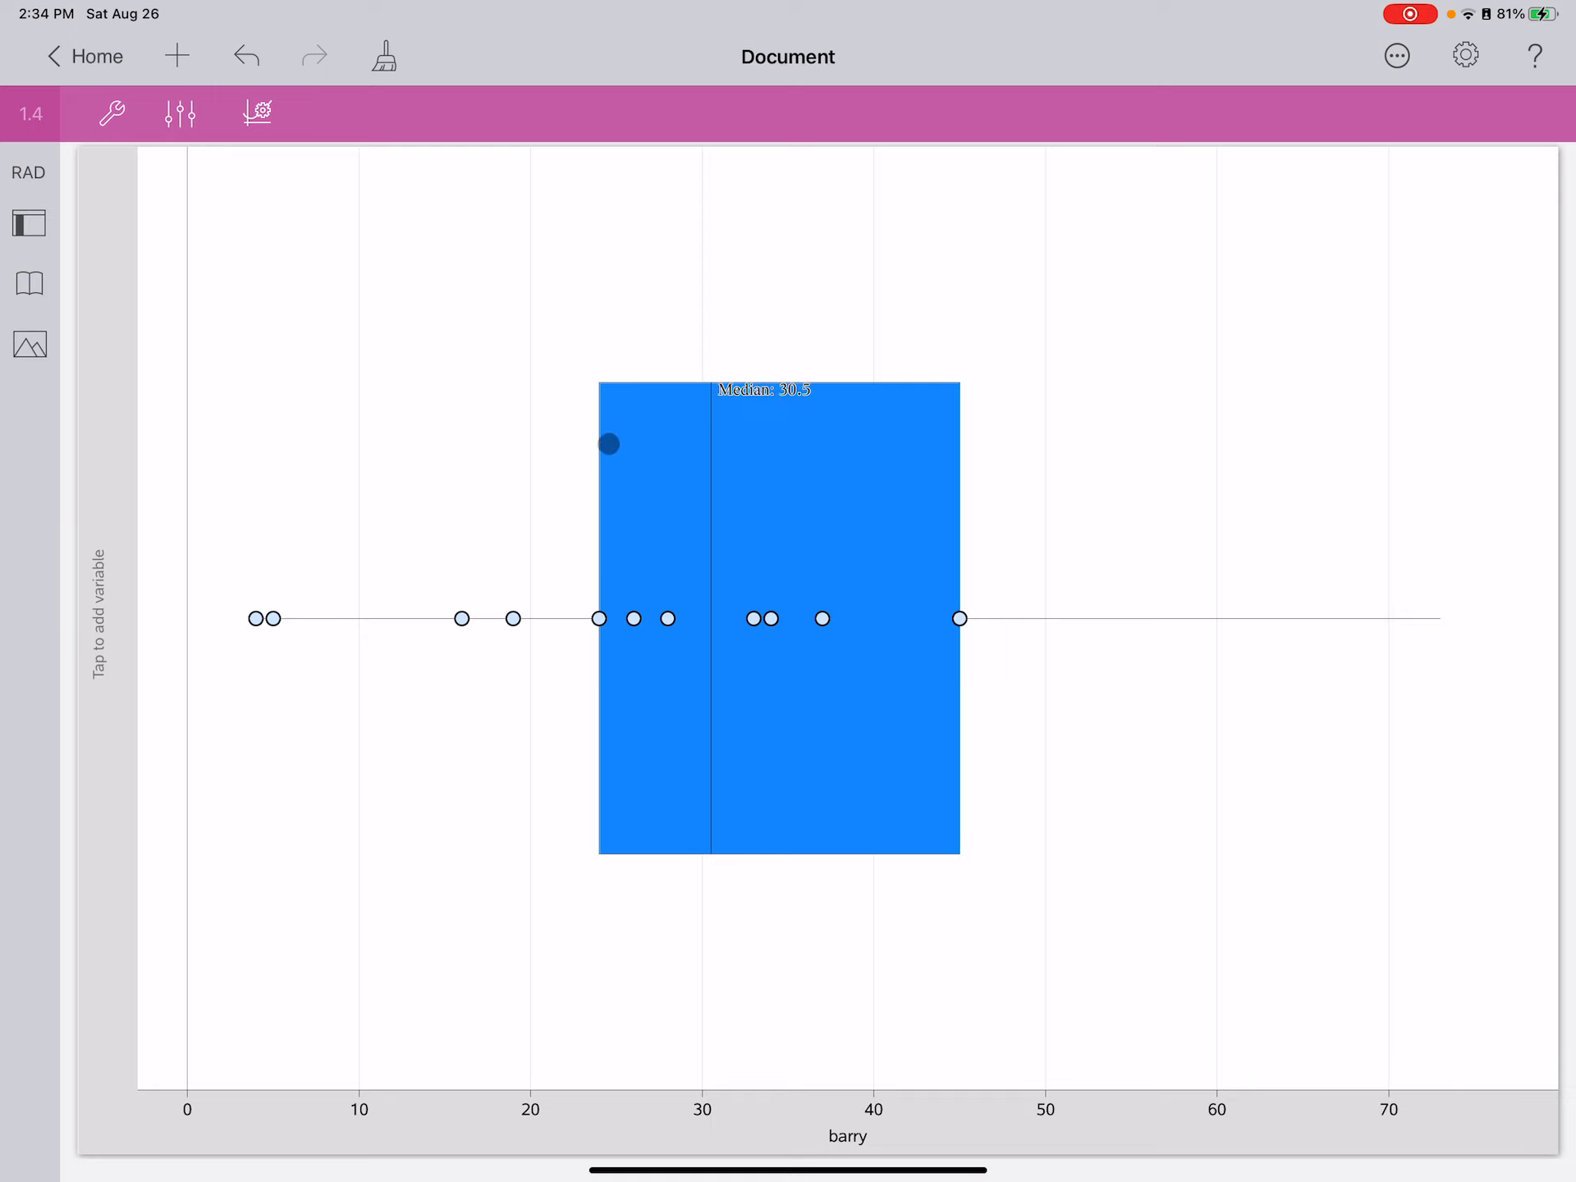
Trace along the box to read Q1 and Q3 of 45.
drag(607, 445, 955, 433)
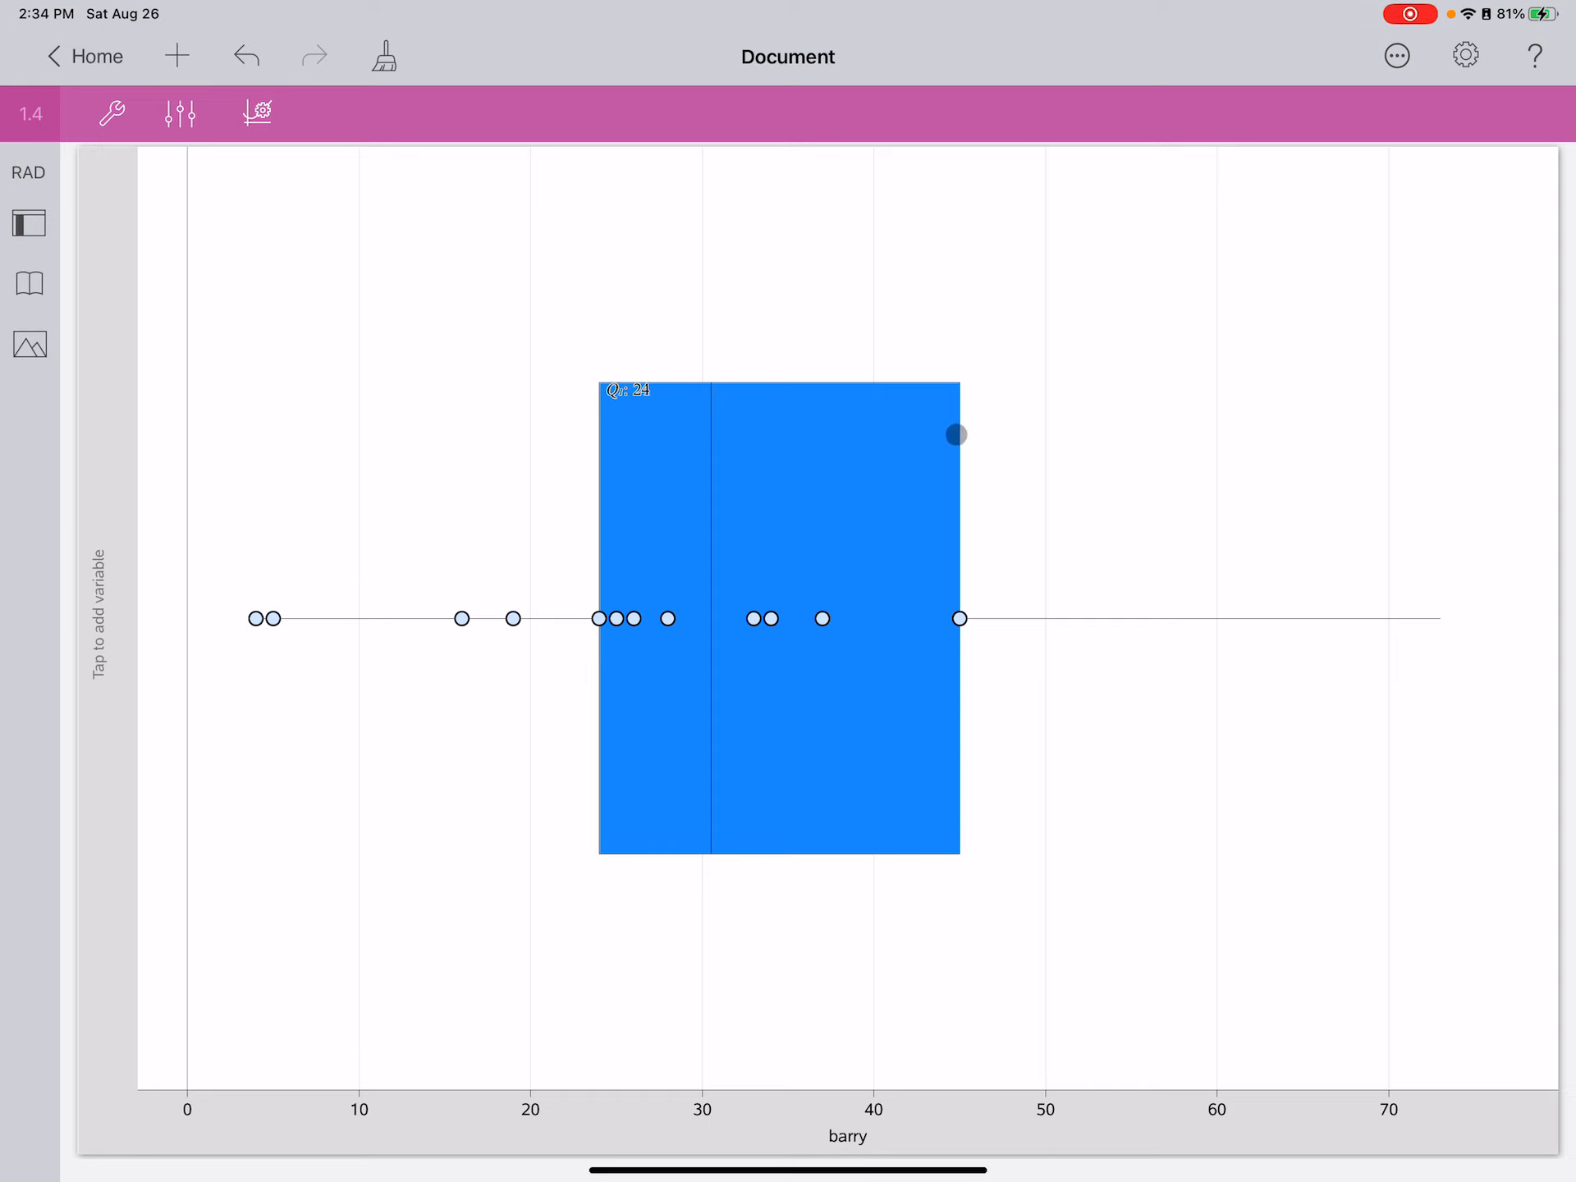
drag(954, 433, 1008, 429)
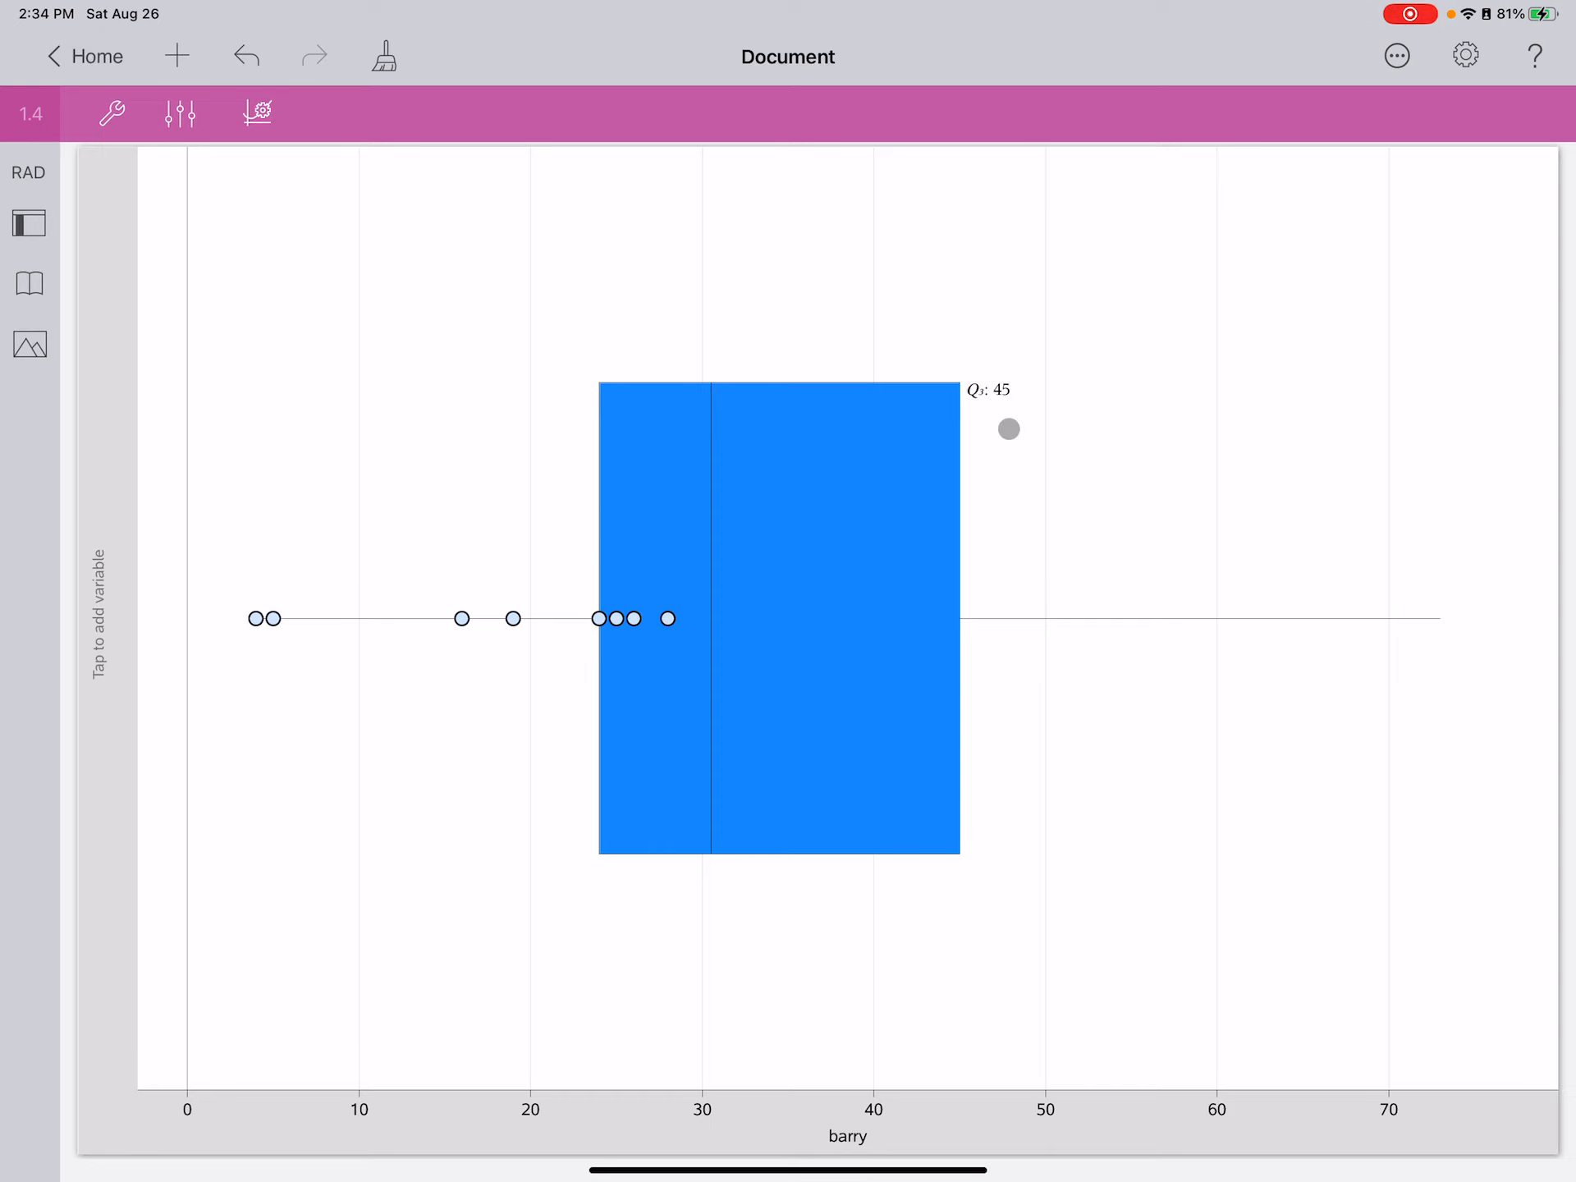
Switch the barry plot to a histogram and set equal bins of width 10.
click(113, 115)
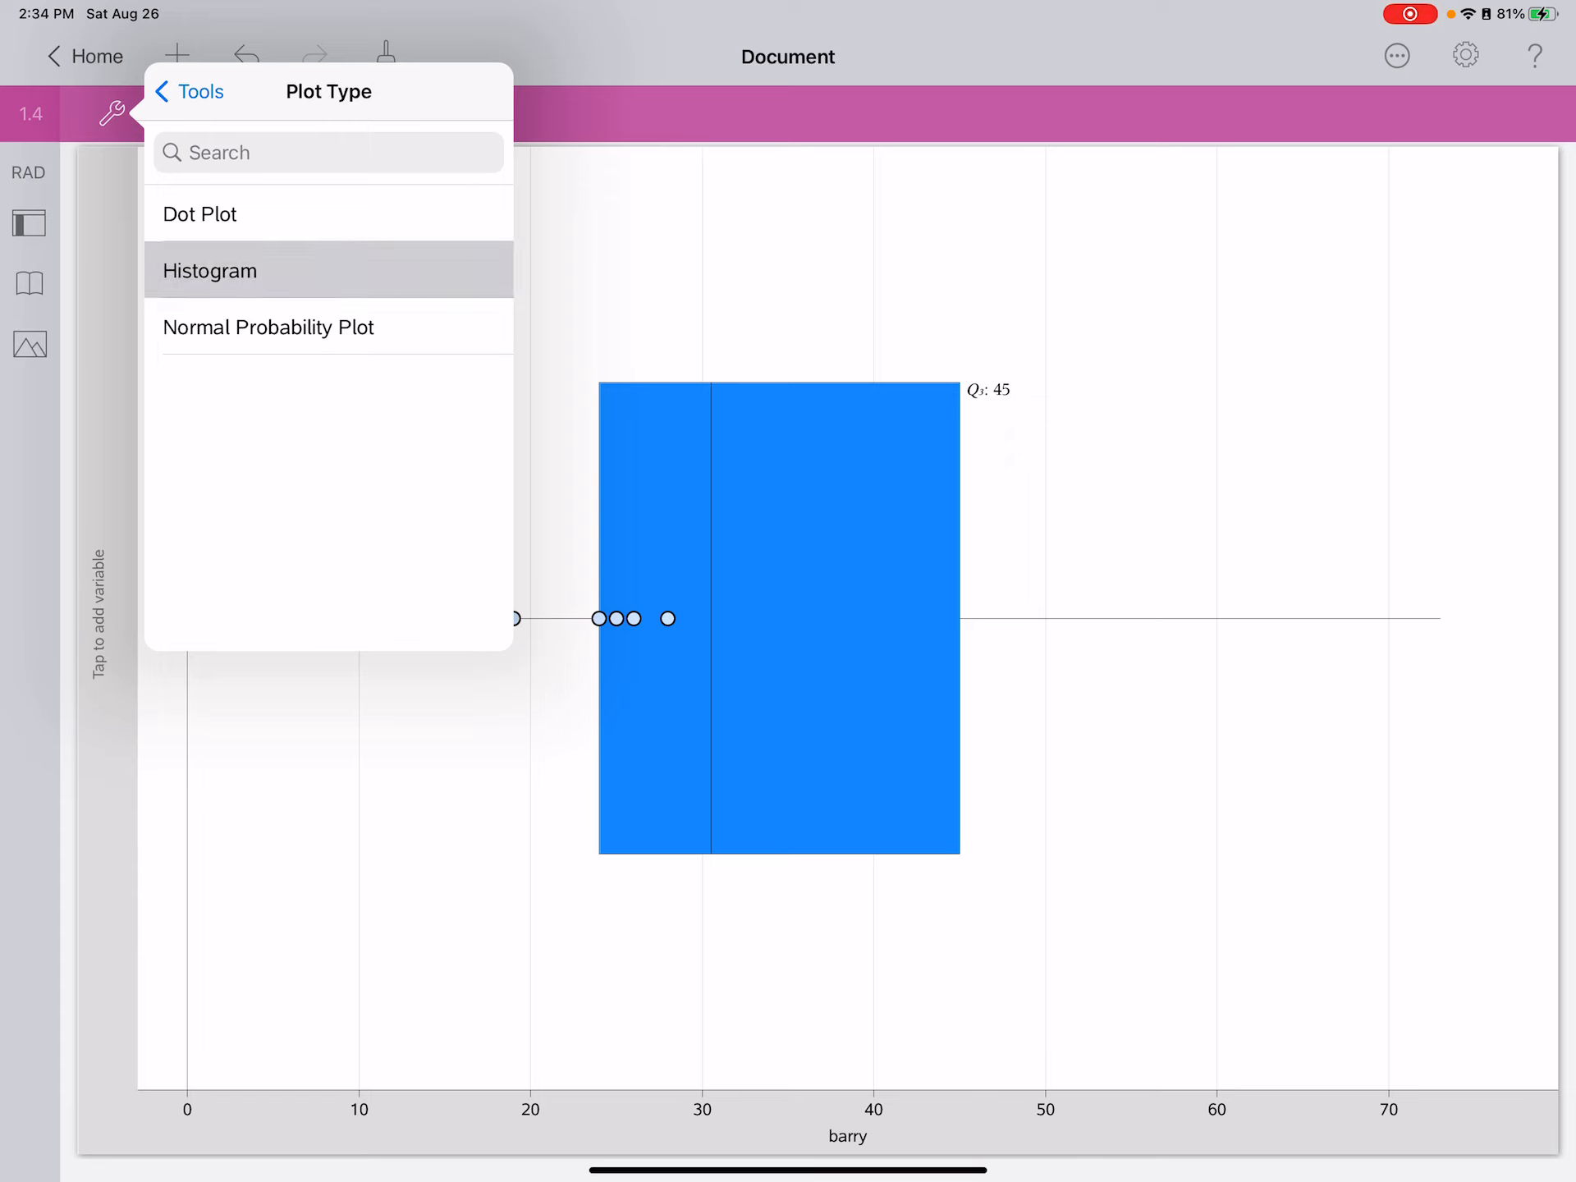
click(210, 271)
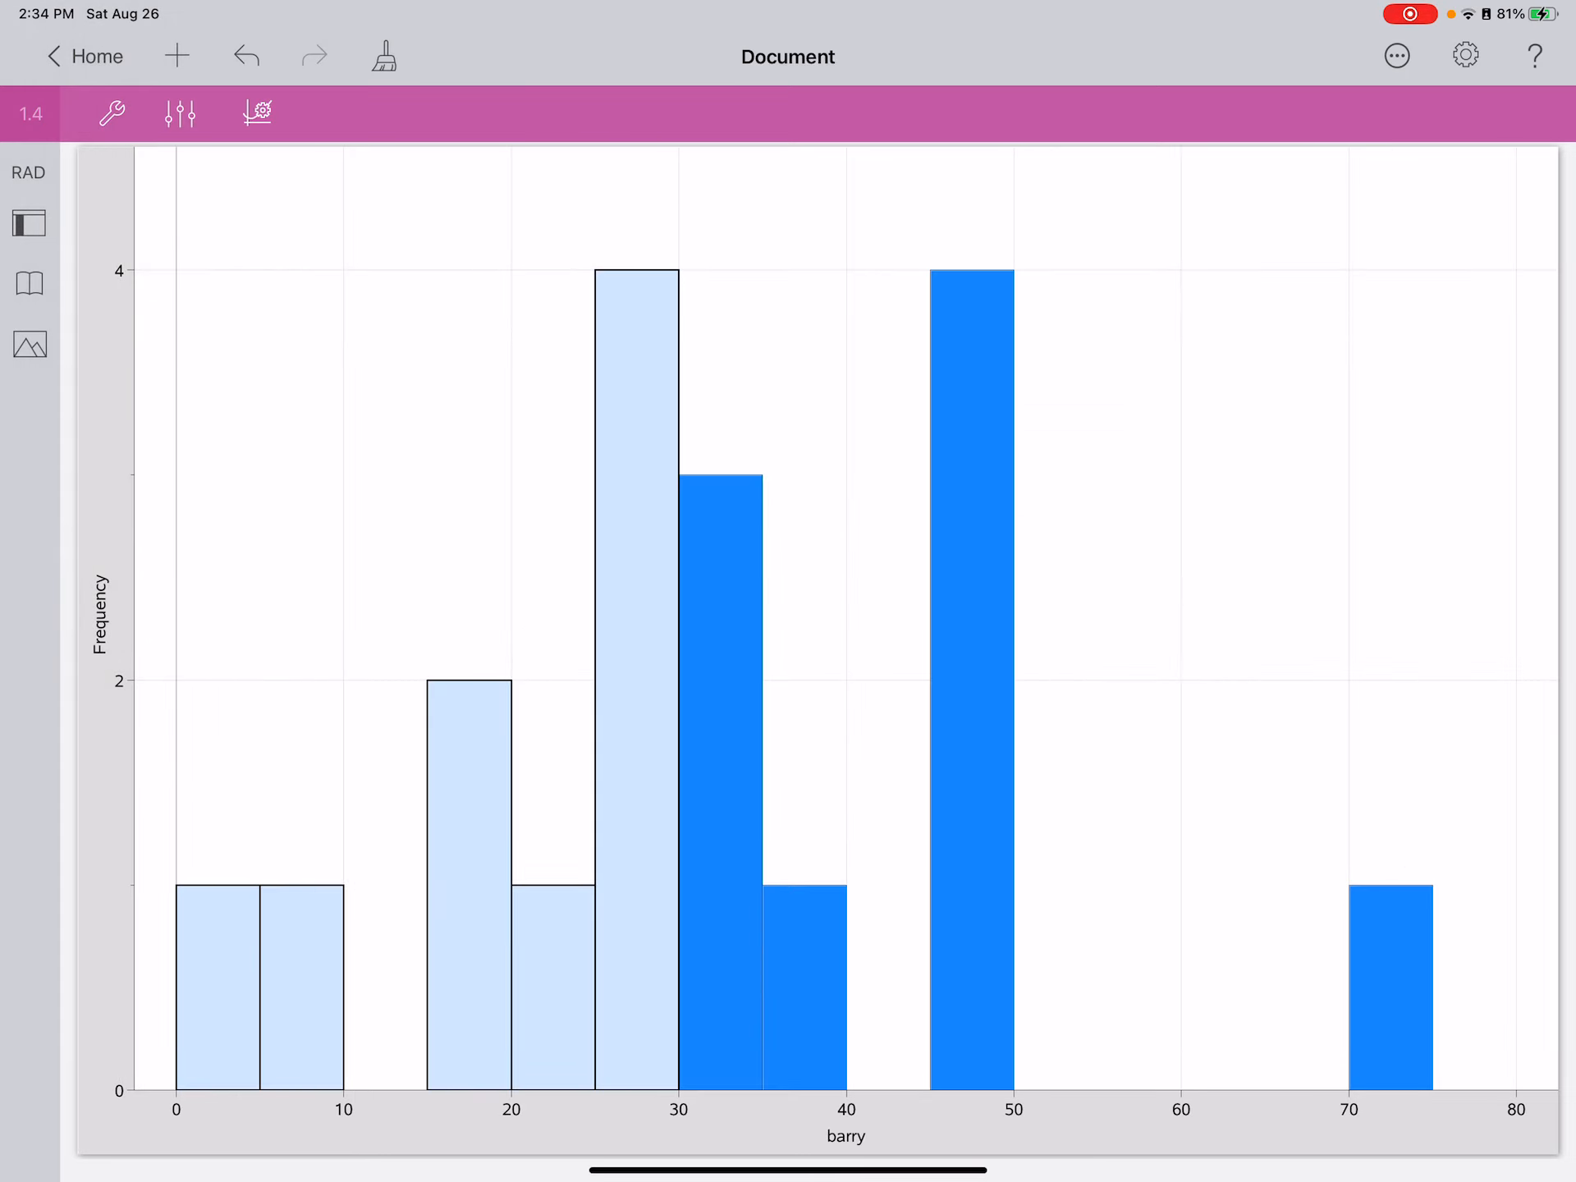
click(113, 113)
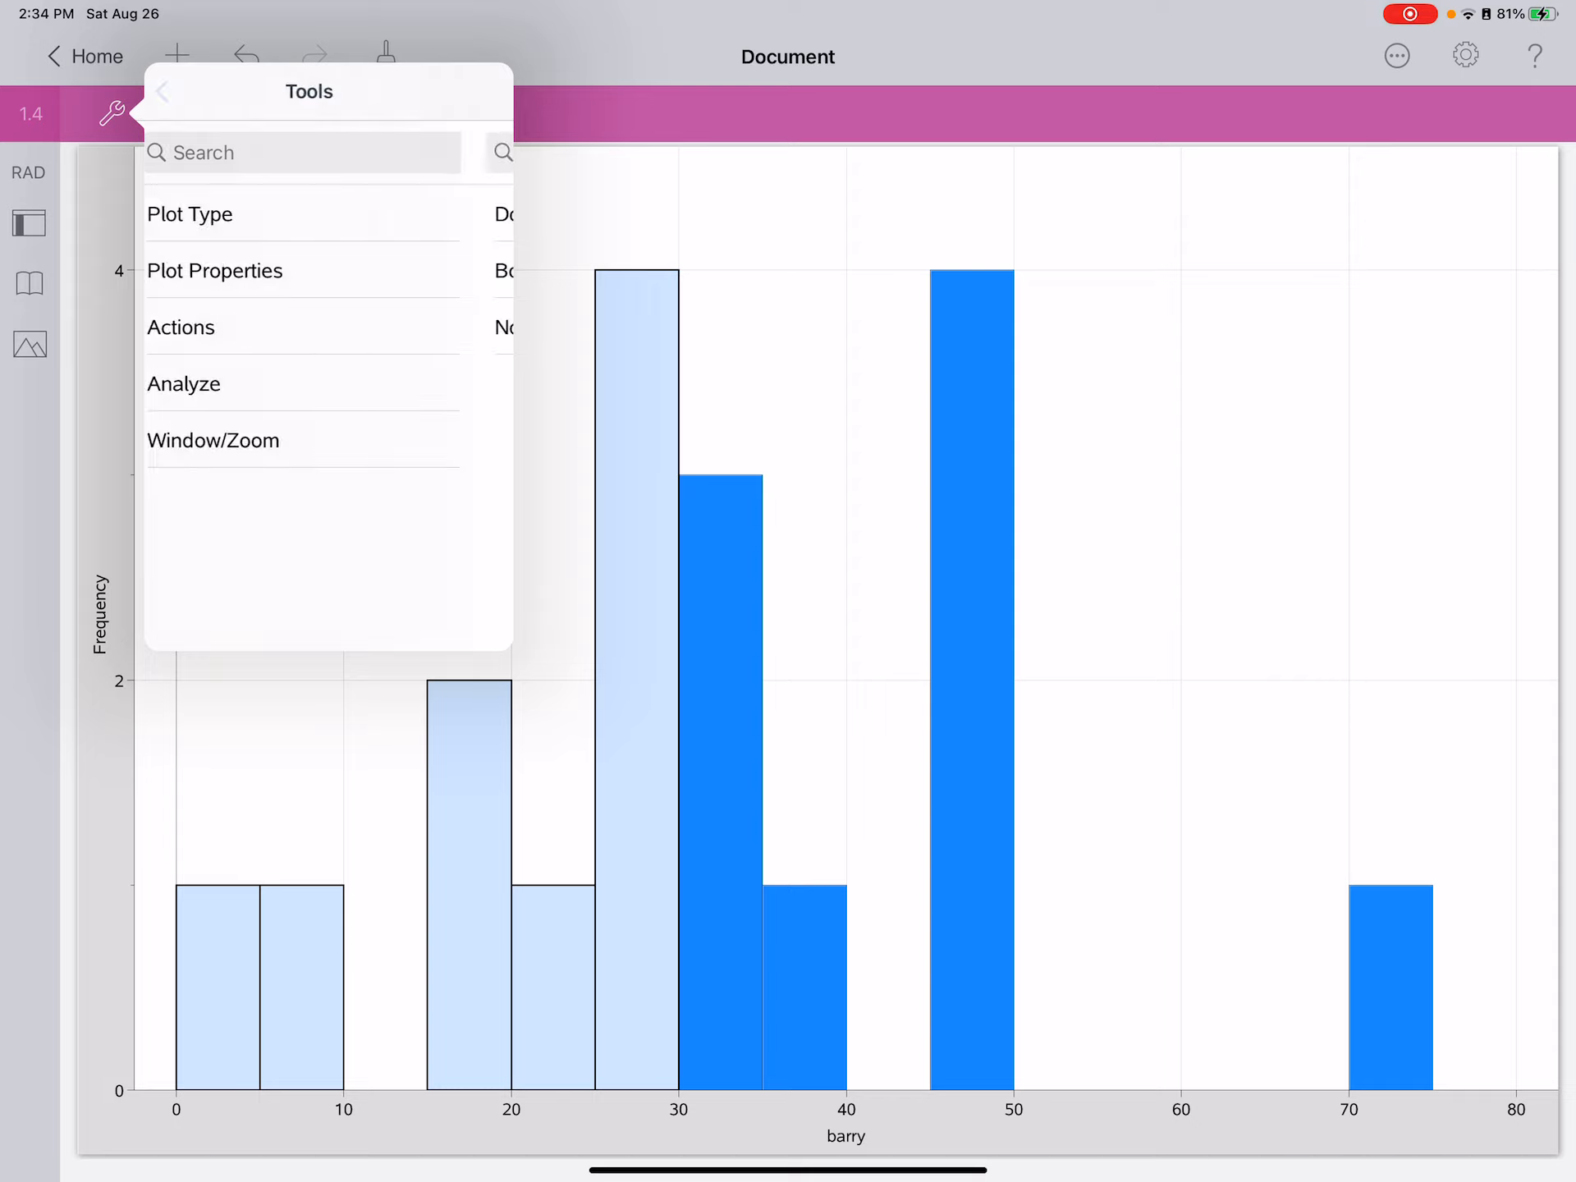
click(215, 271)
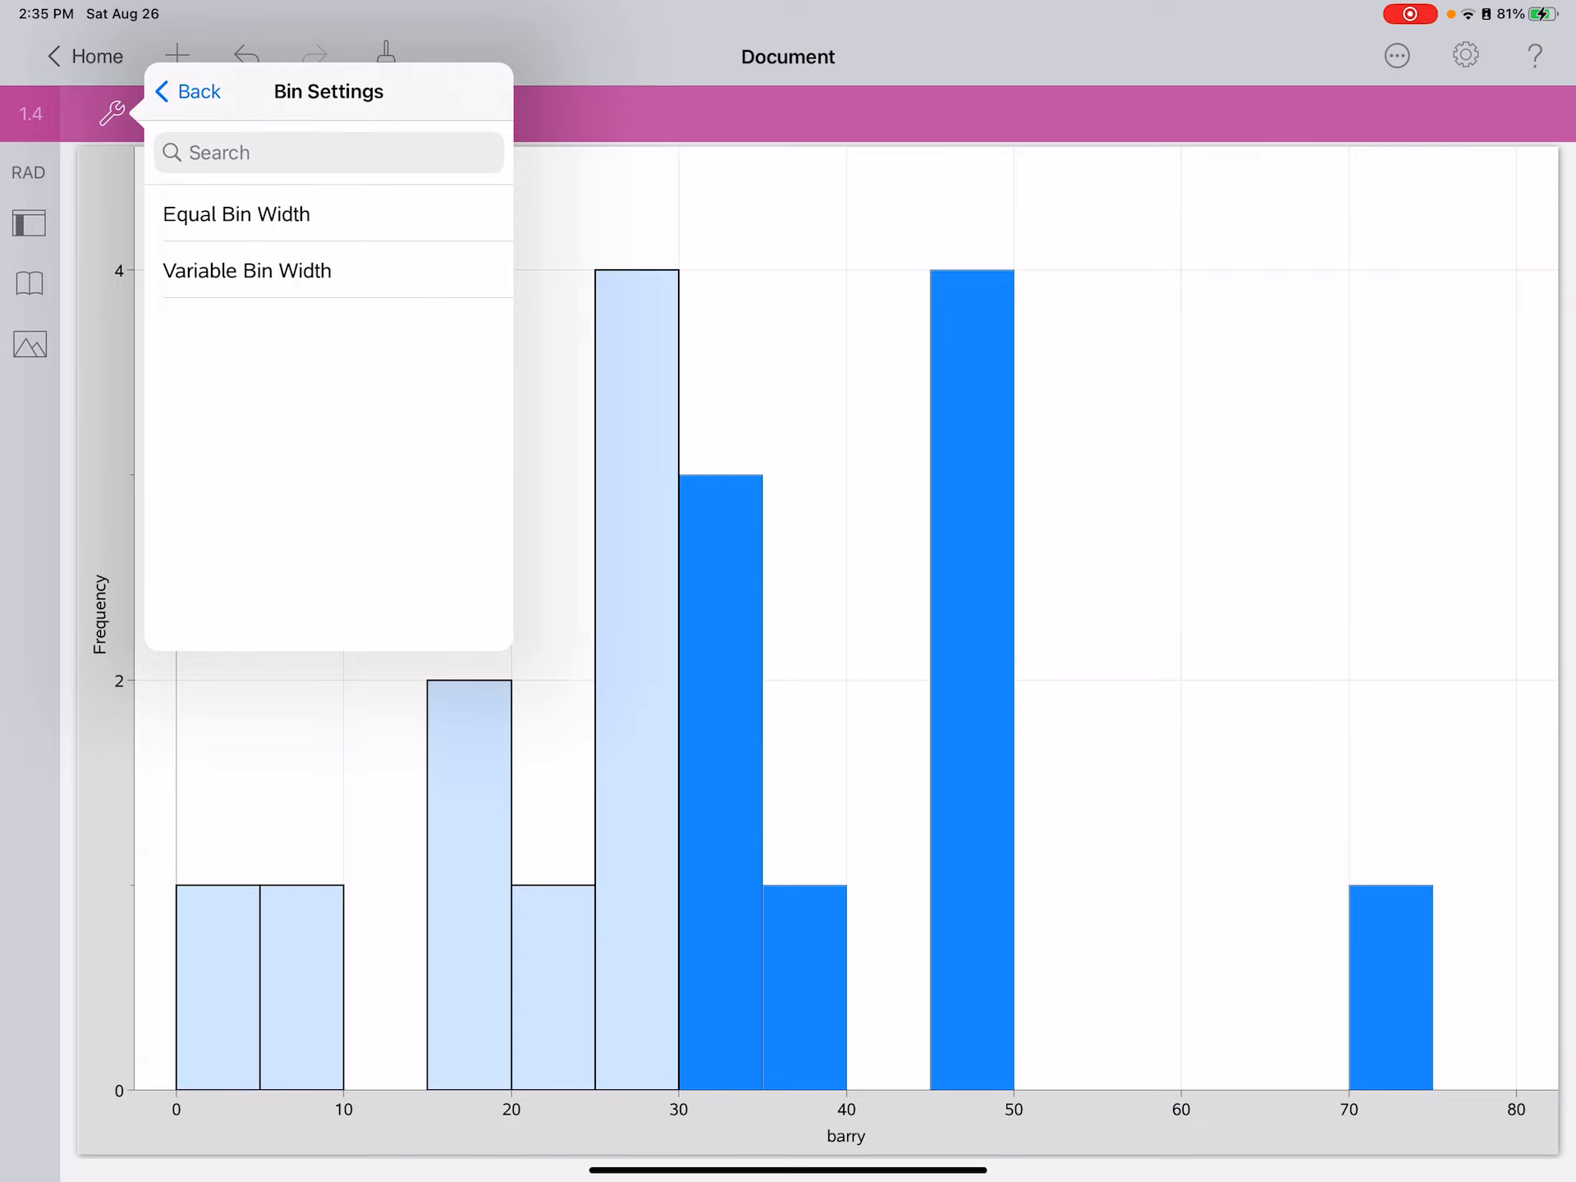
click(236, 213)
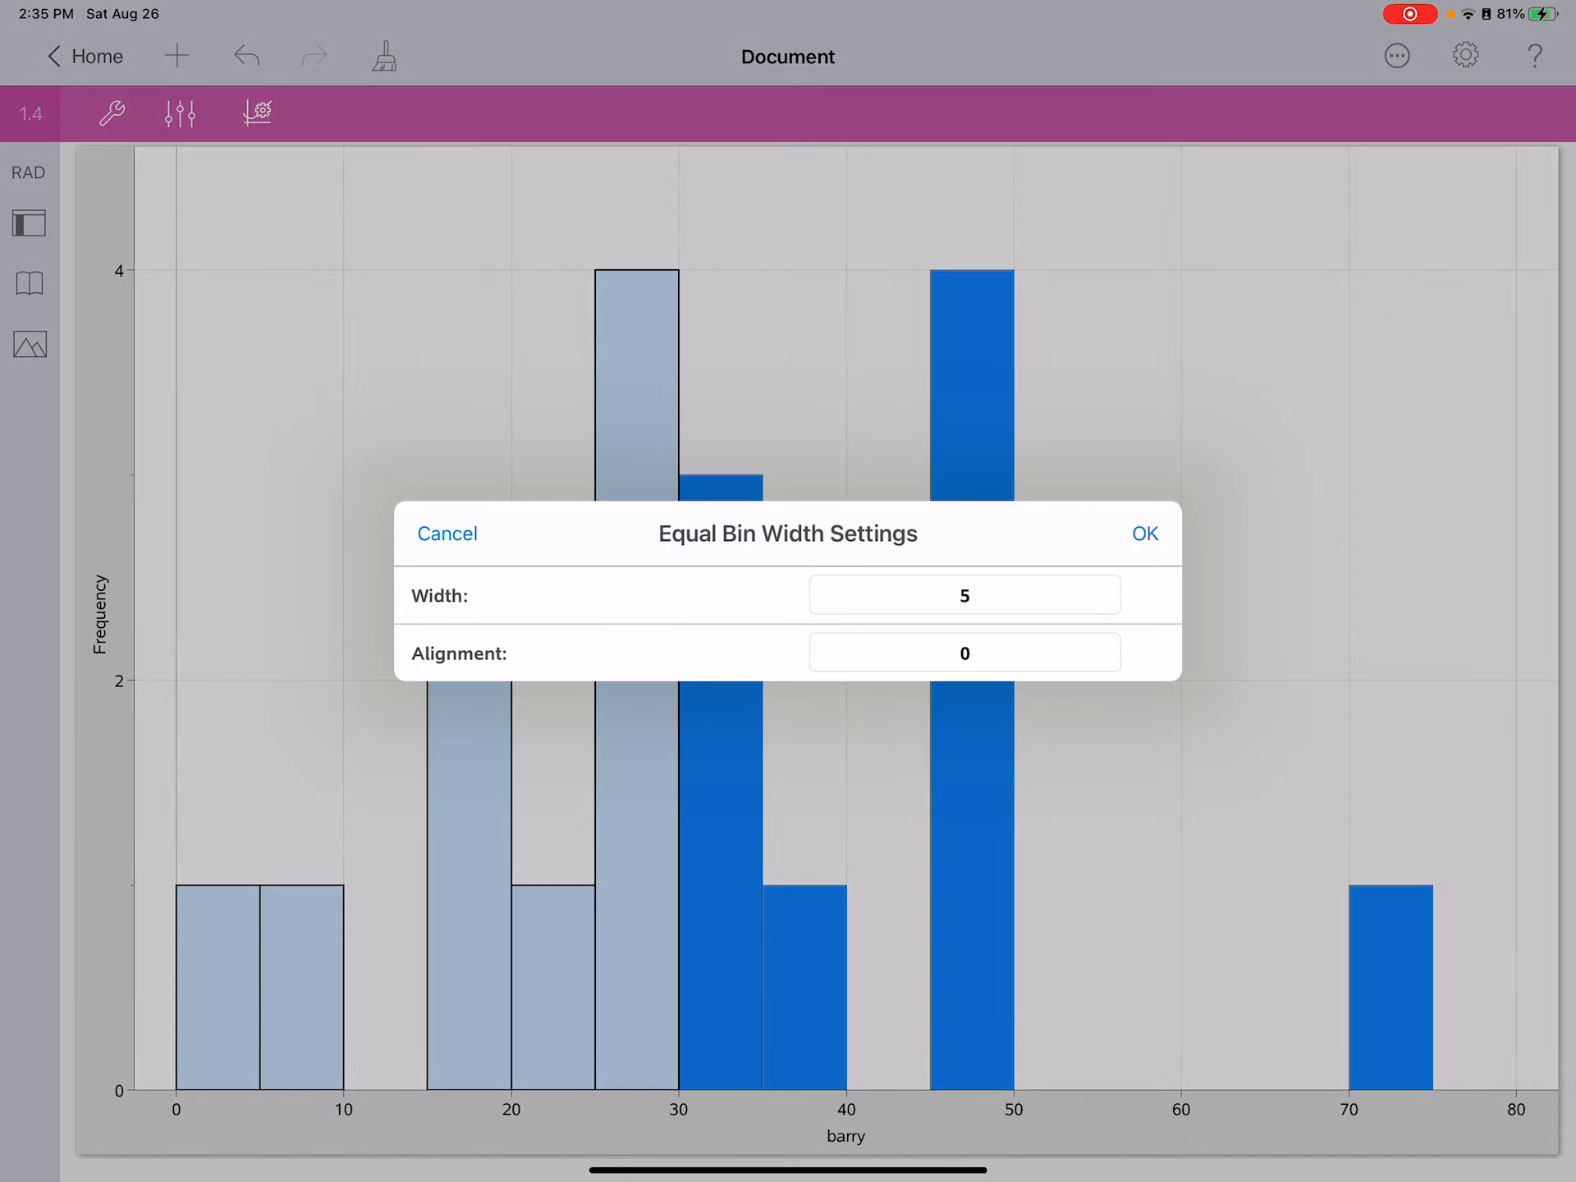
click(966, 594)
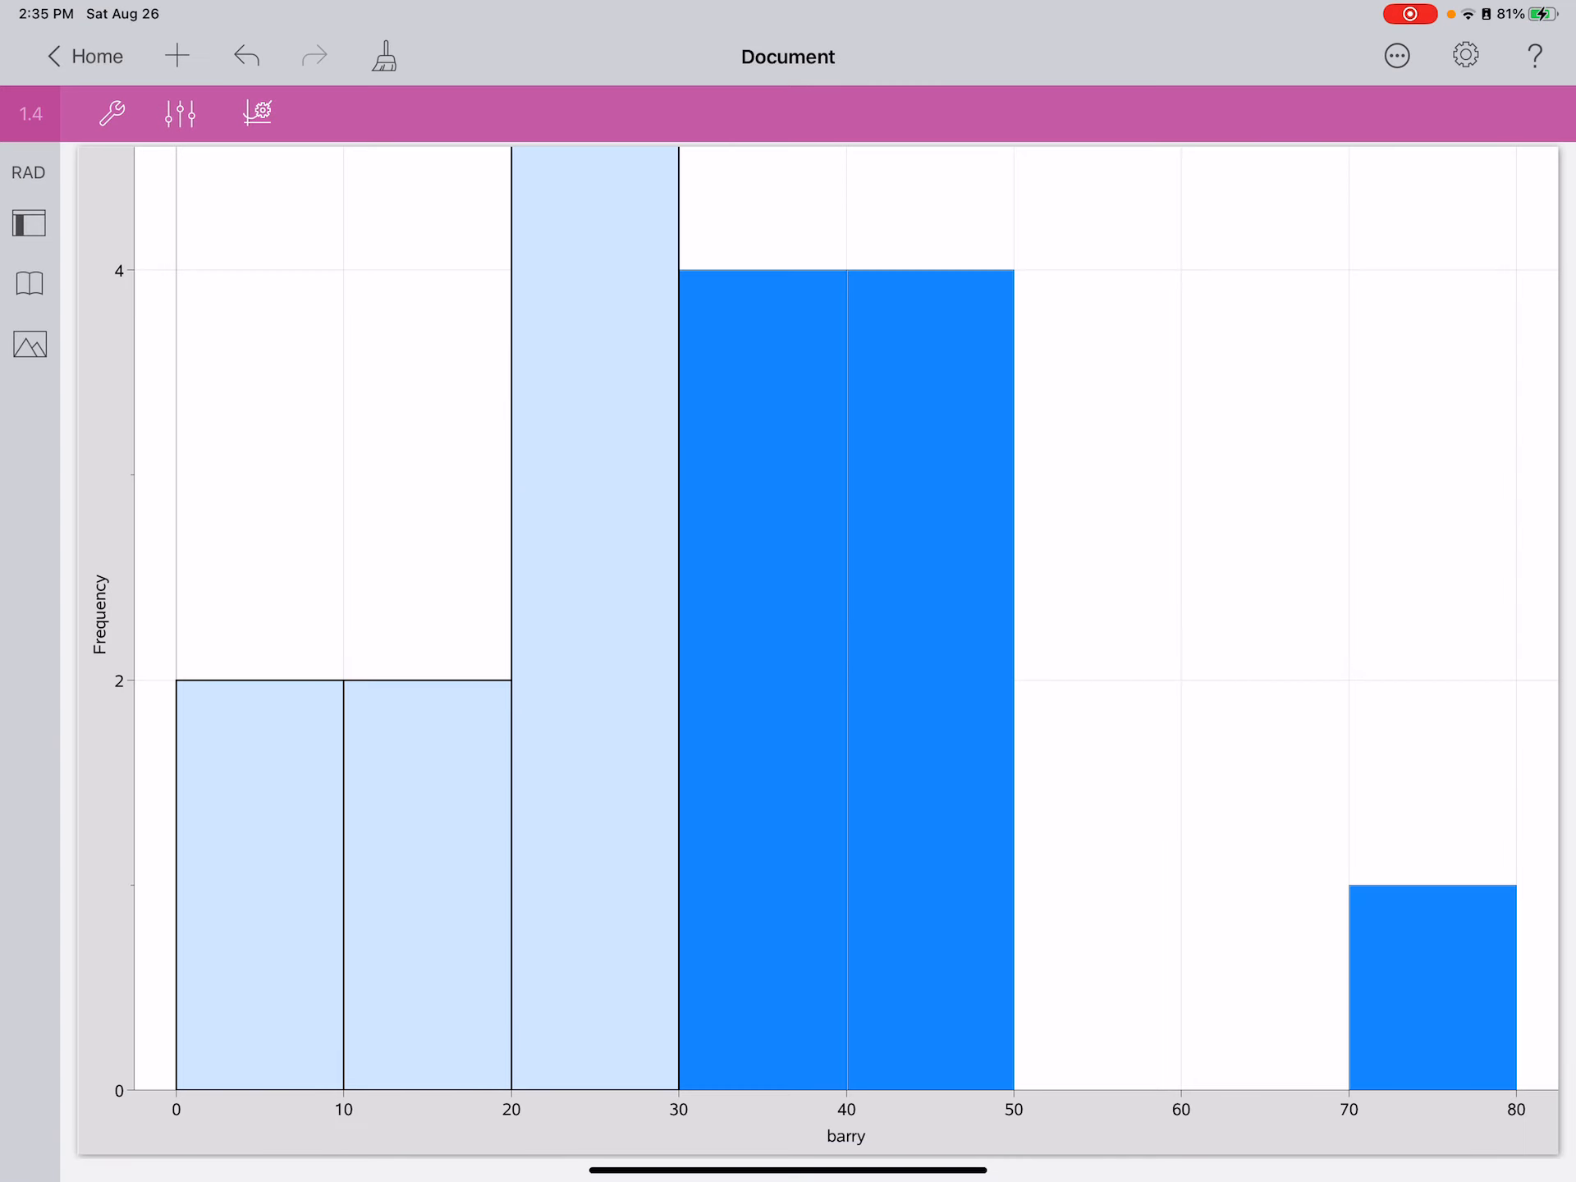
Rescale the histogram window so all bars fit on an axis from 0 to 90.
click(112, 111)
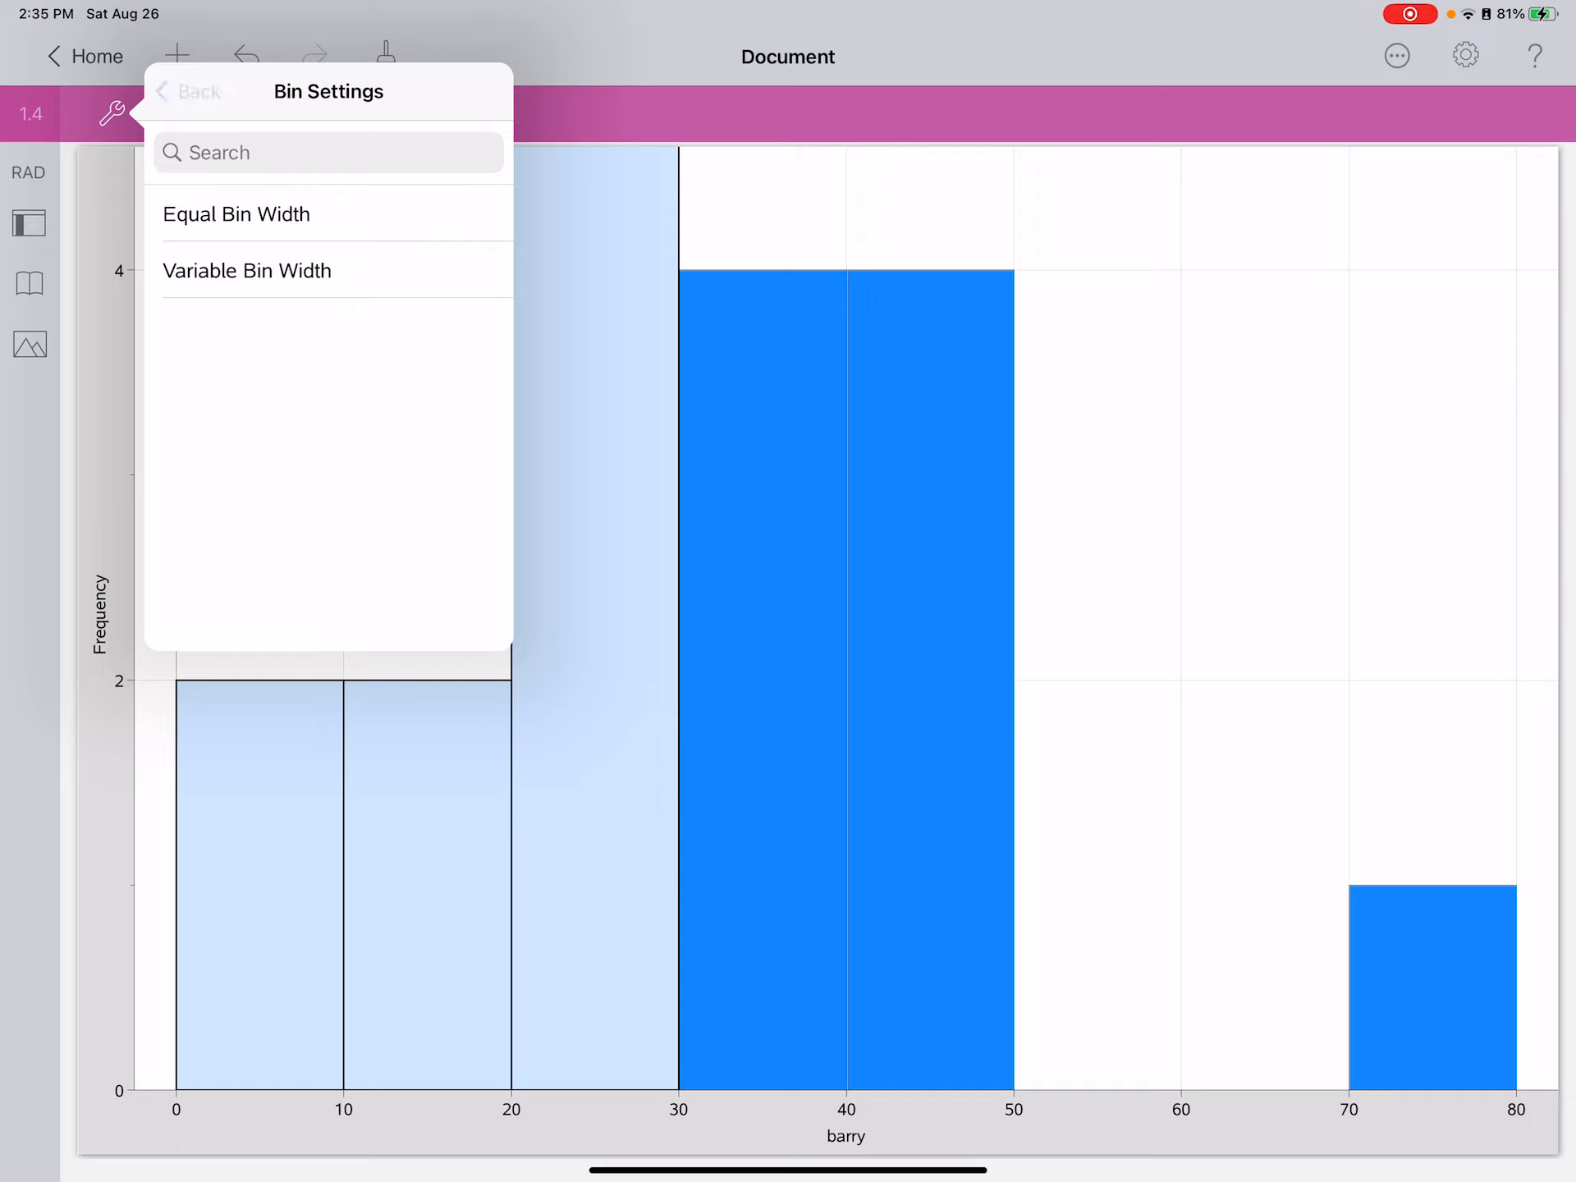
click(194, 91)
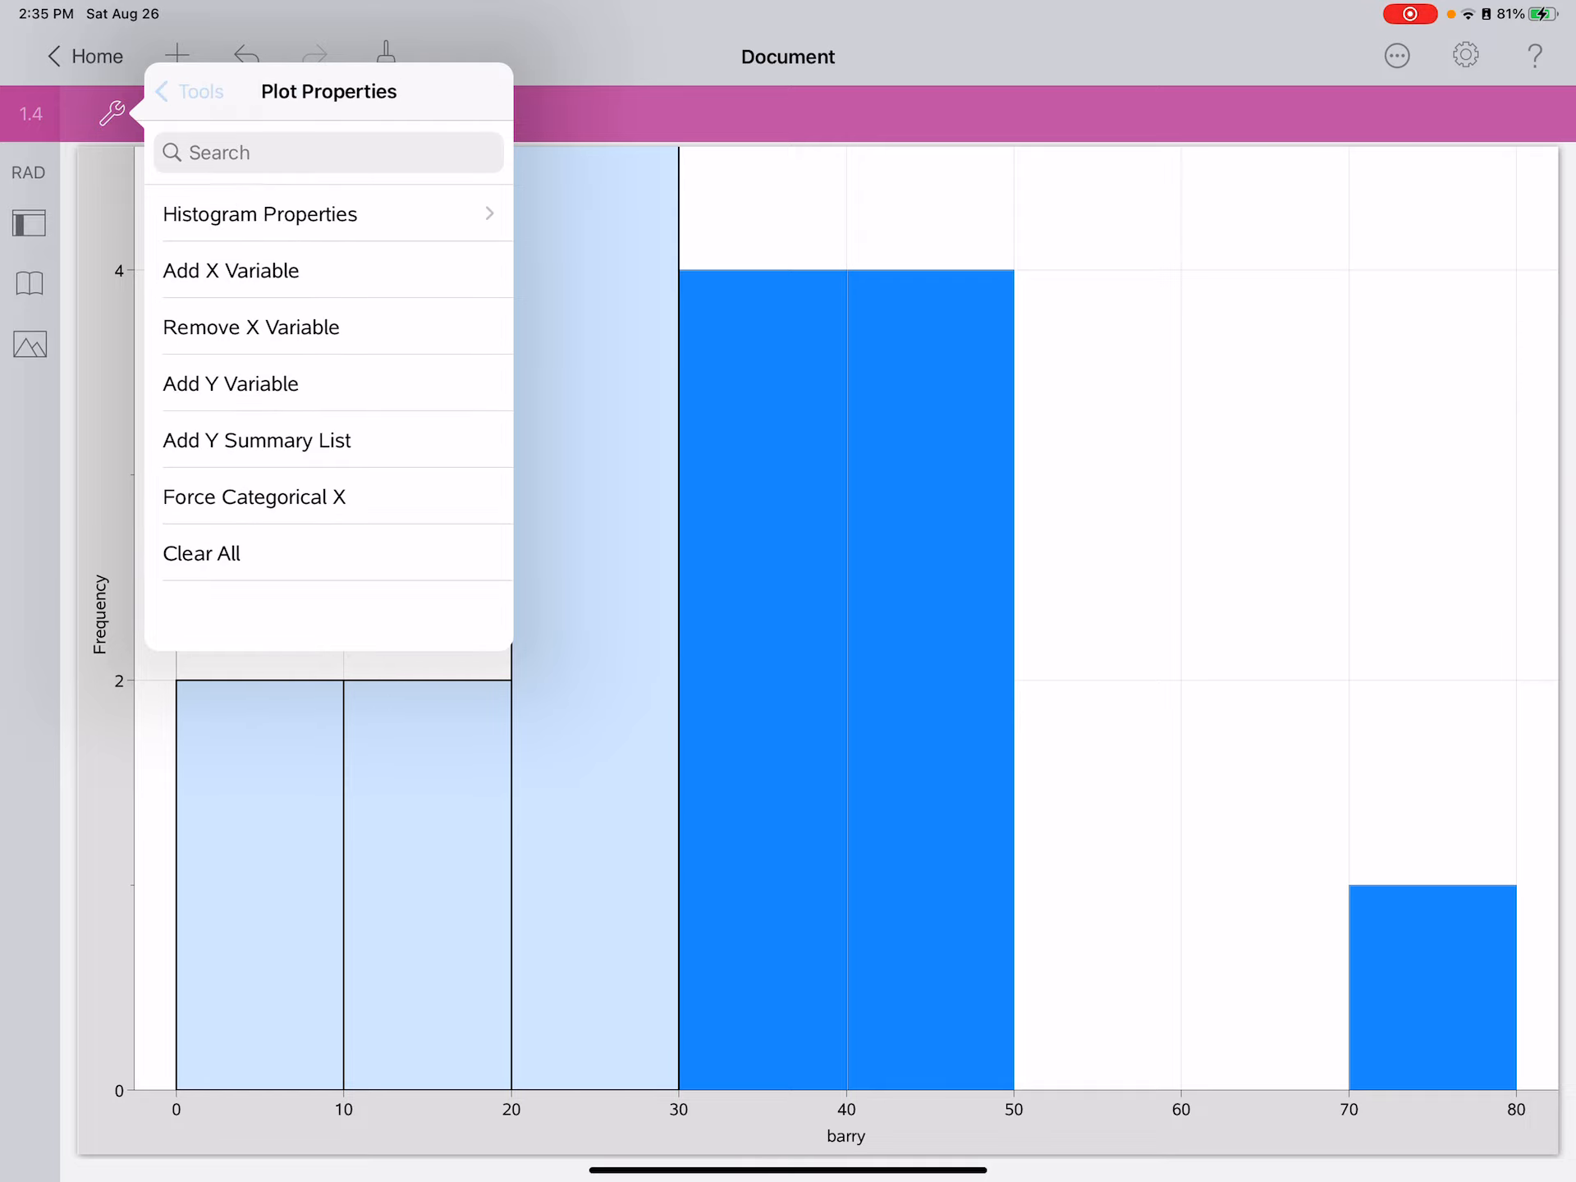
click(197, 90)
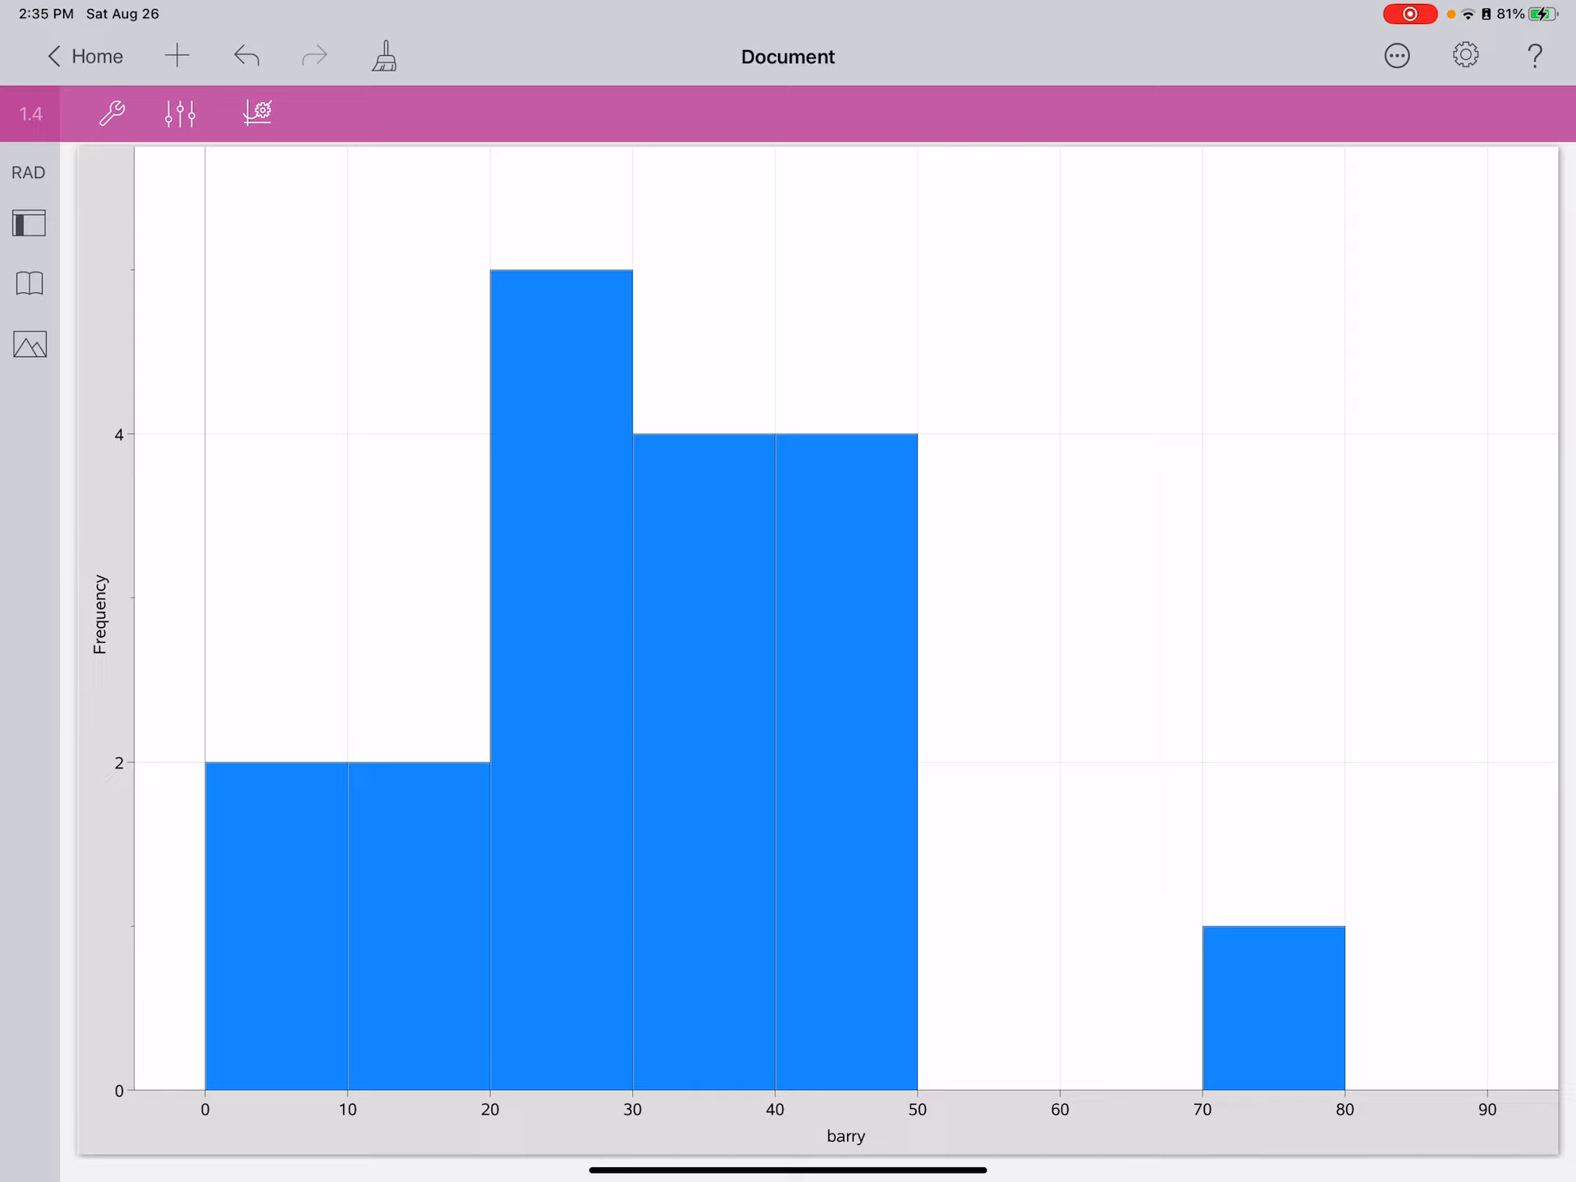
Go to the spreadsheet page and sort the barry column in ascending order.
click(25, 223)
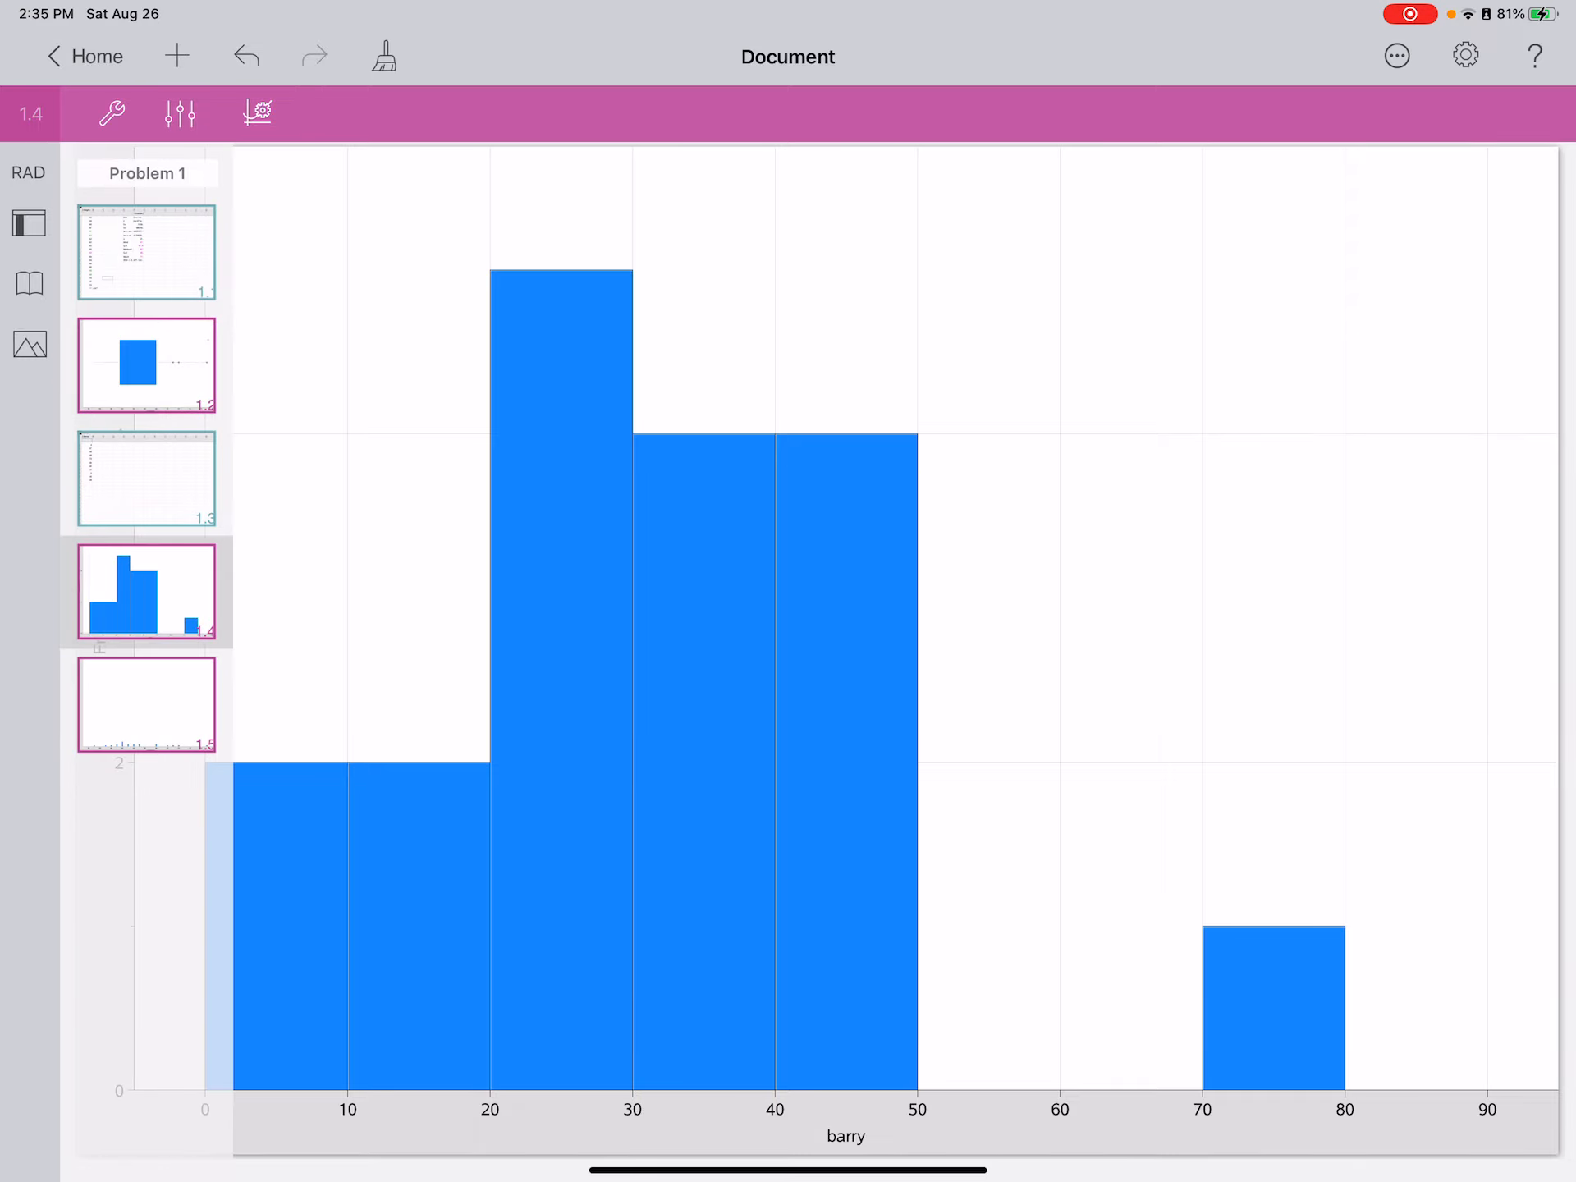
click(146, 478)
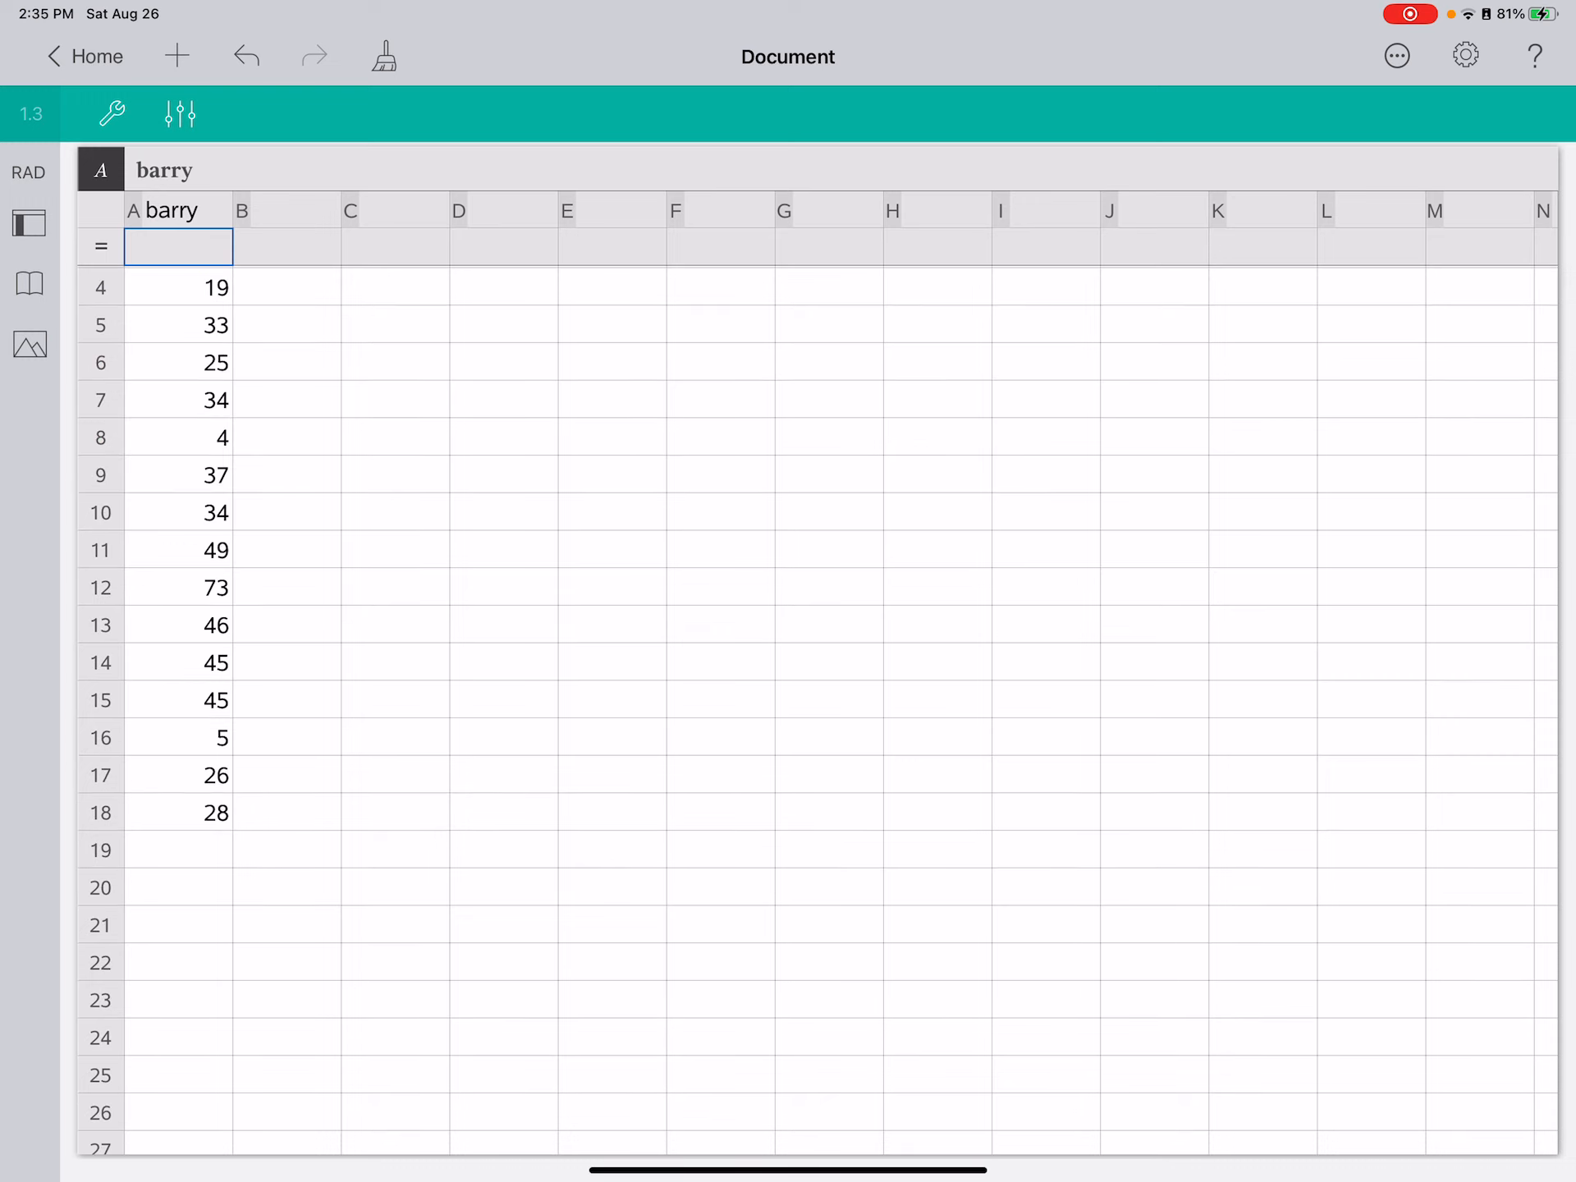
click(178, 210)
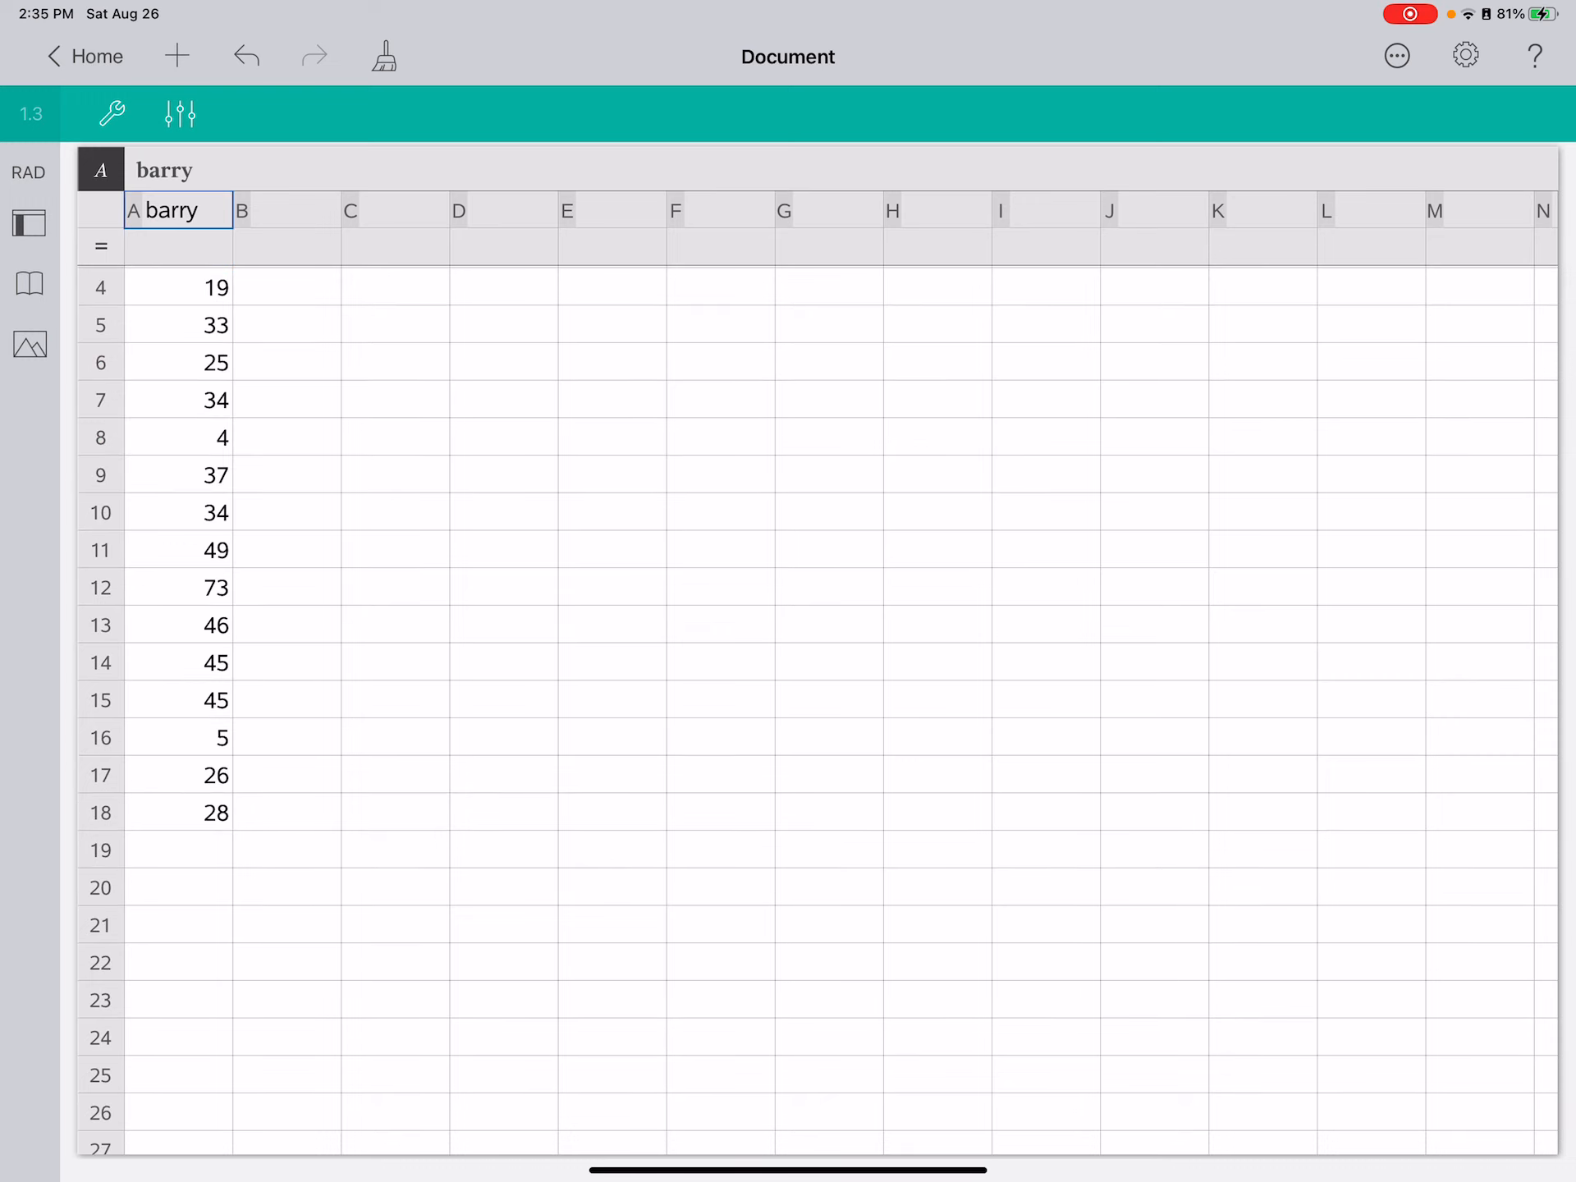
click(177, 210)
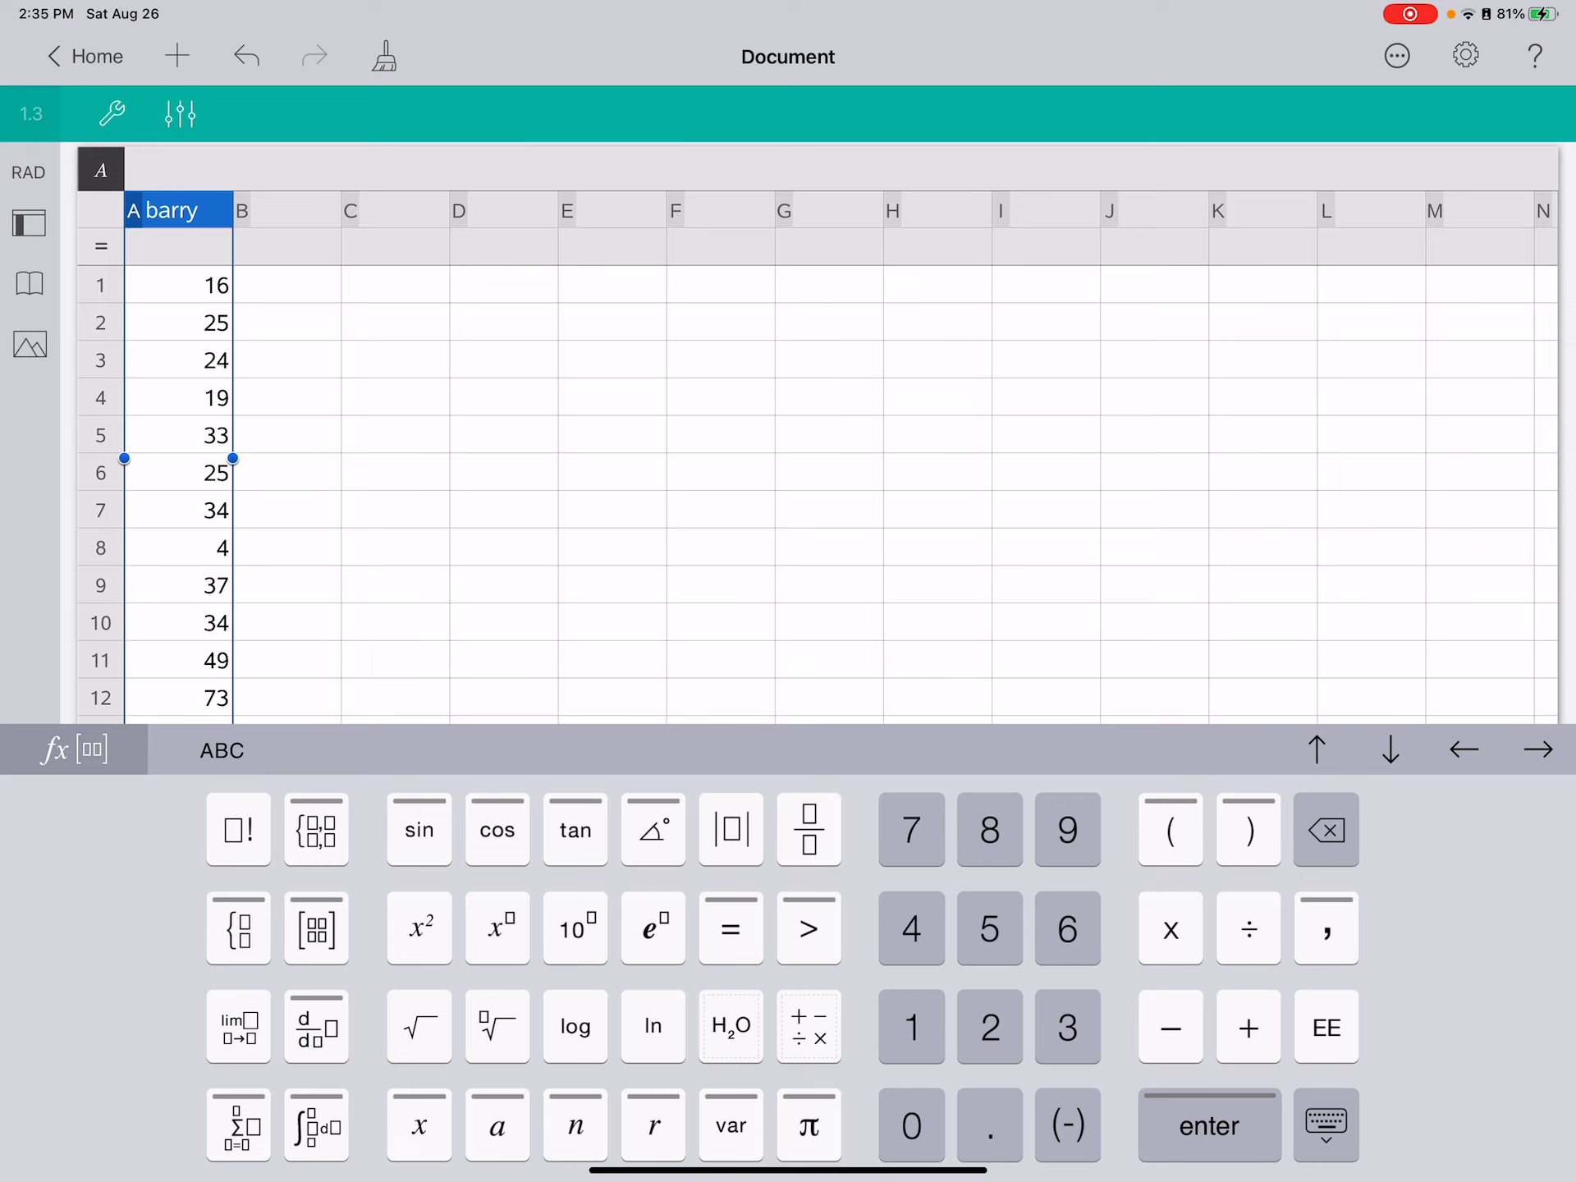
click(111, 113)
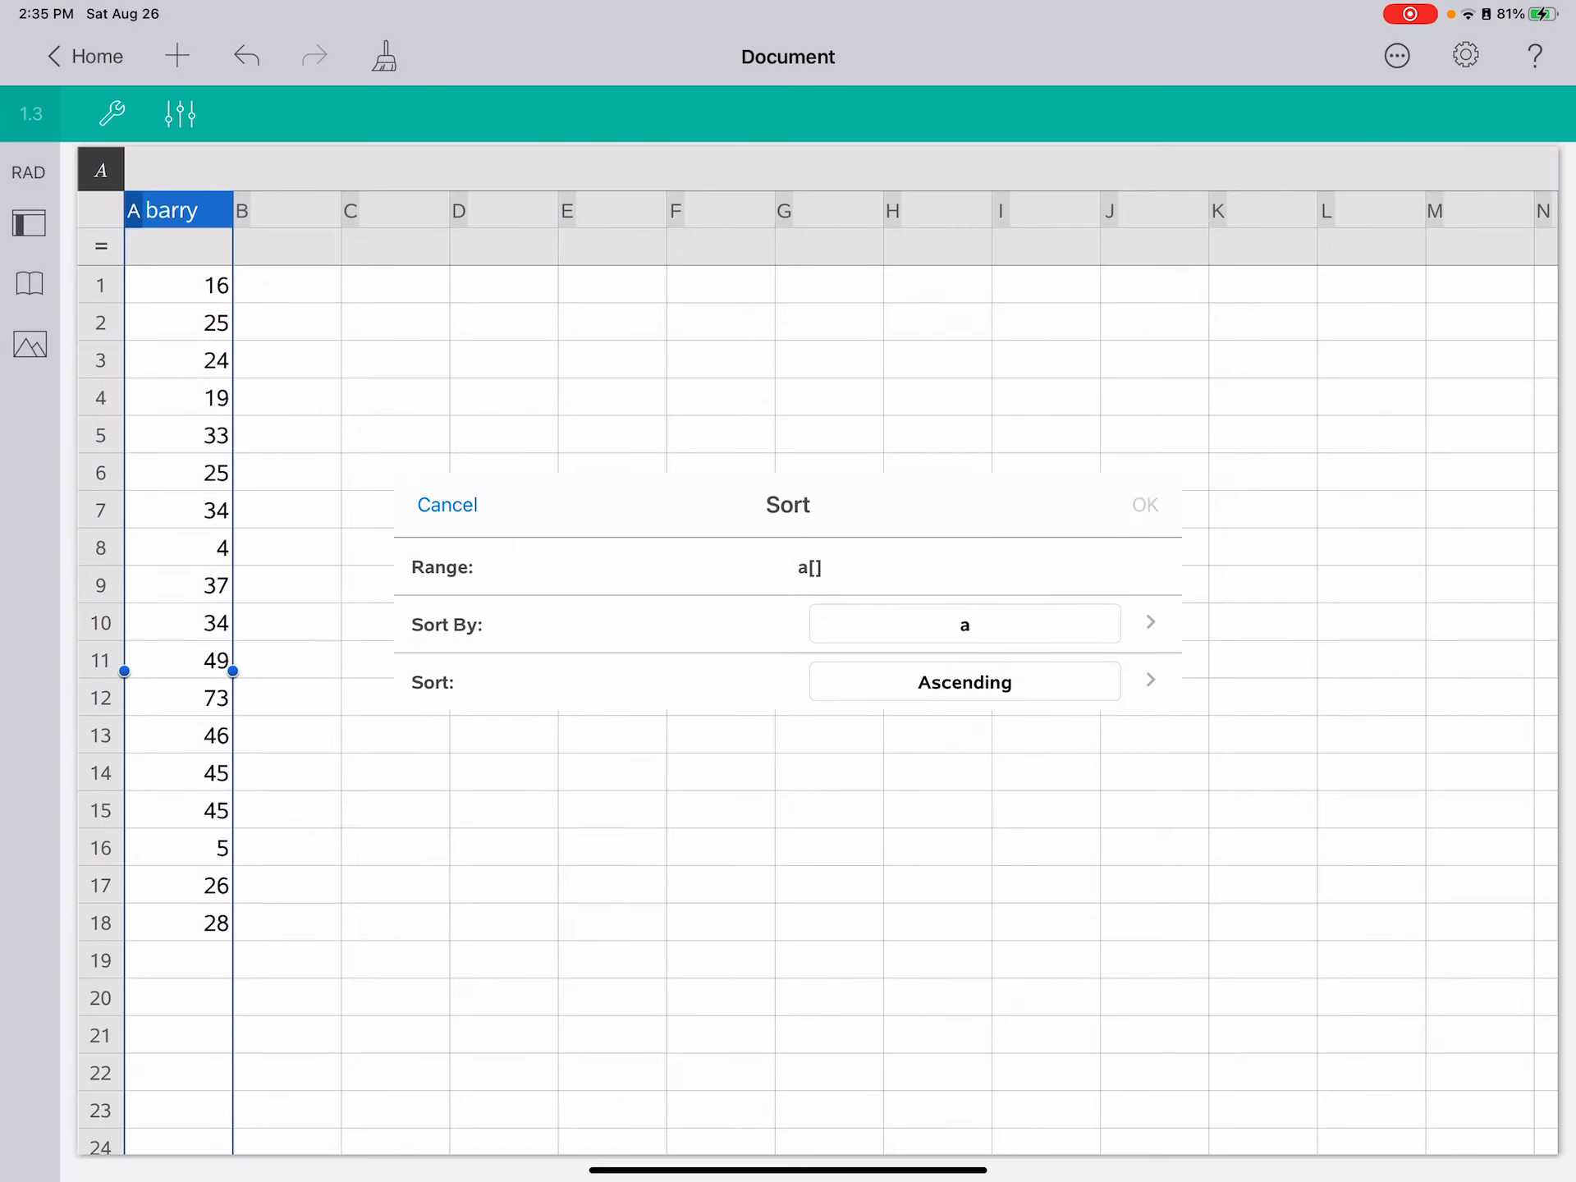
click(1144, 505)
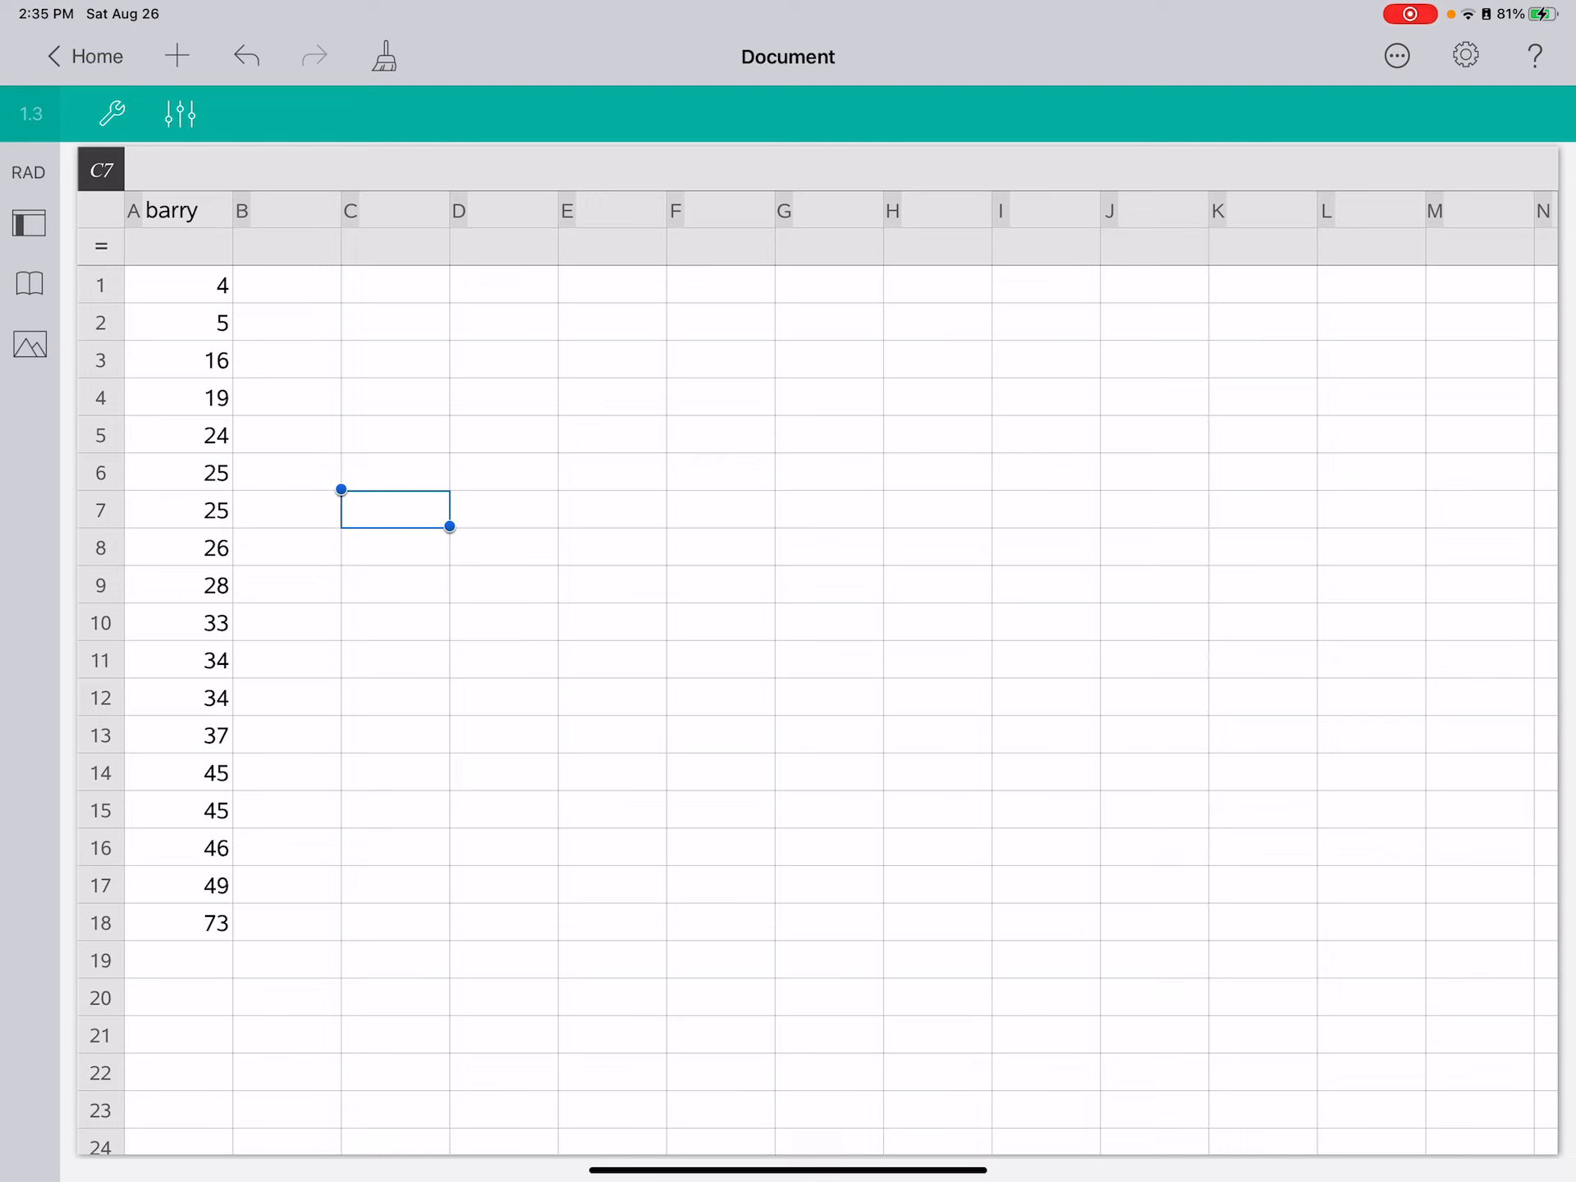
Add a new statistics page with barry plotted as a dot plot on the horizontal axis, then return to the spreadsheet.
click(26, 223)
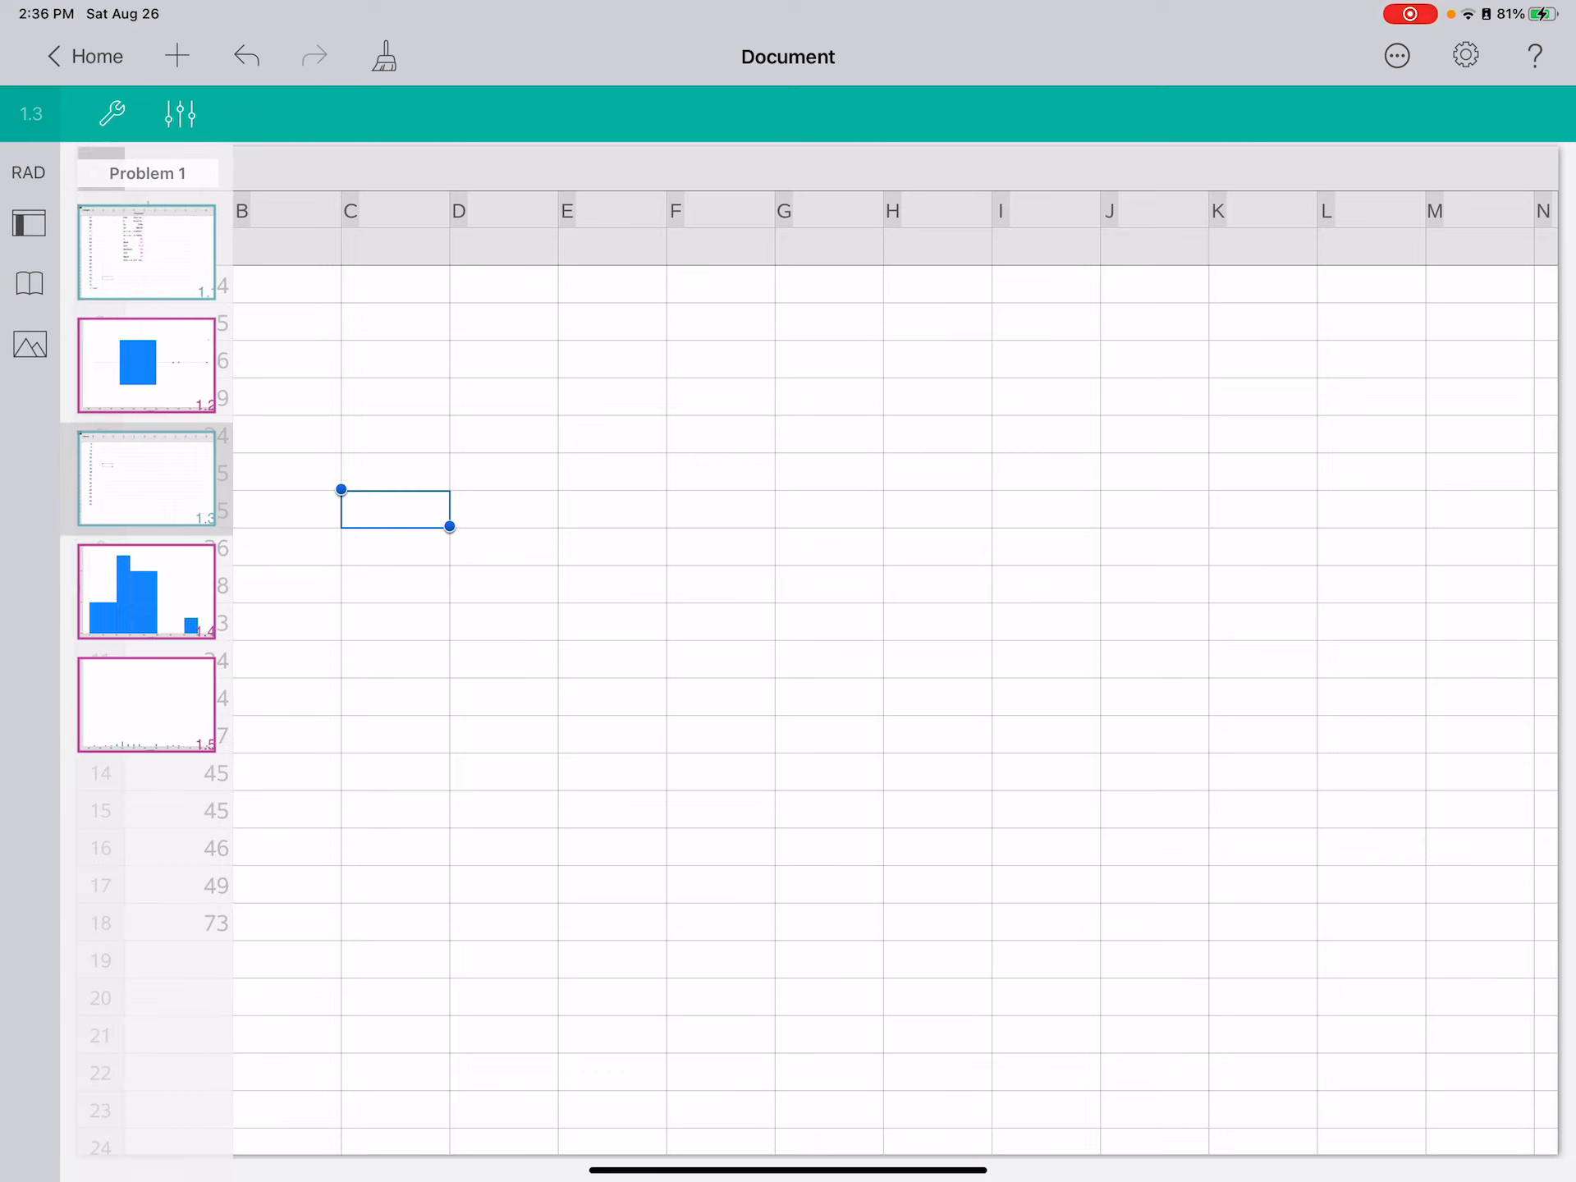
click(146, 591)
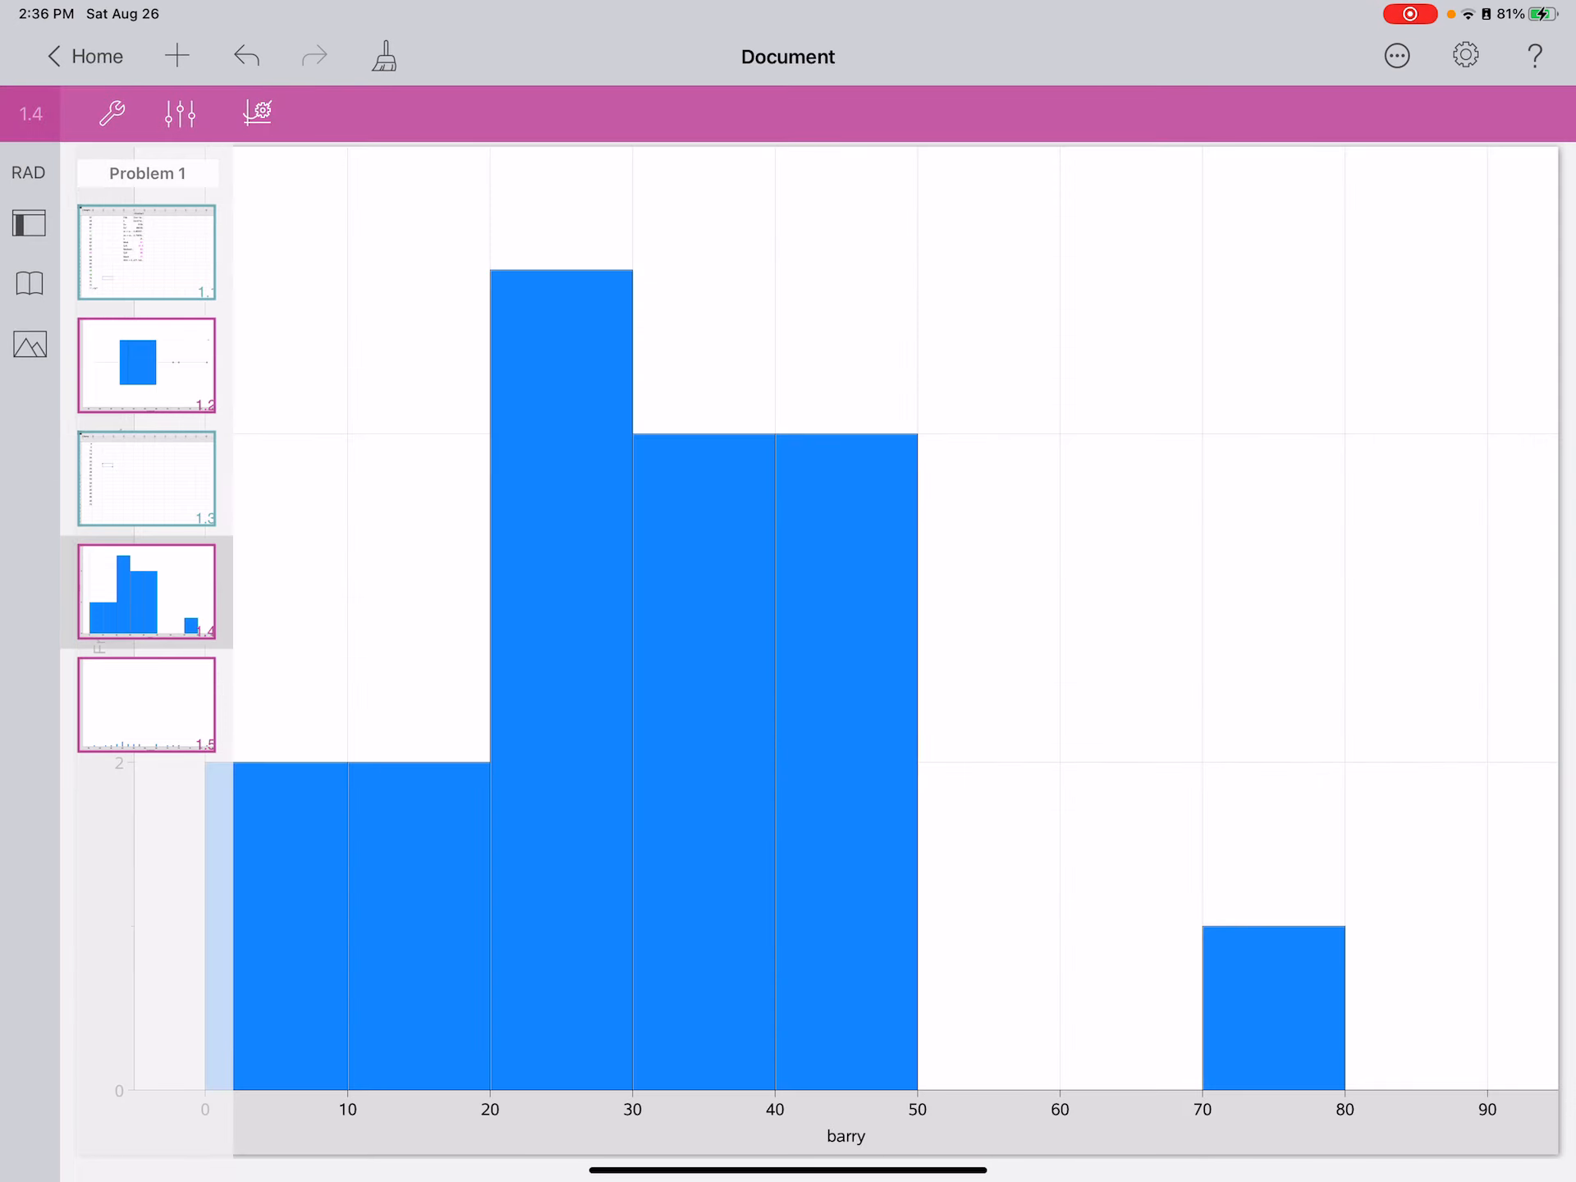
click(23, 223)
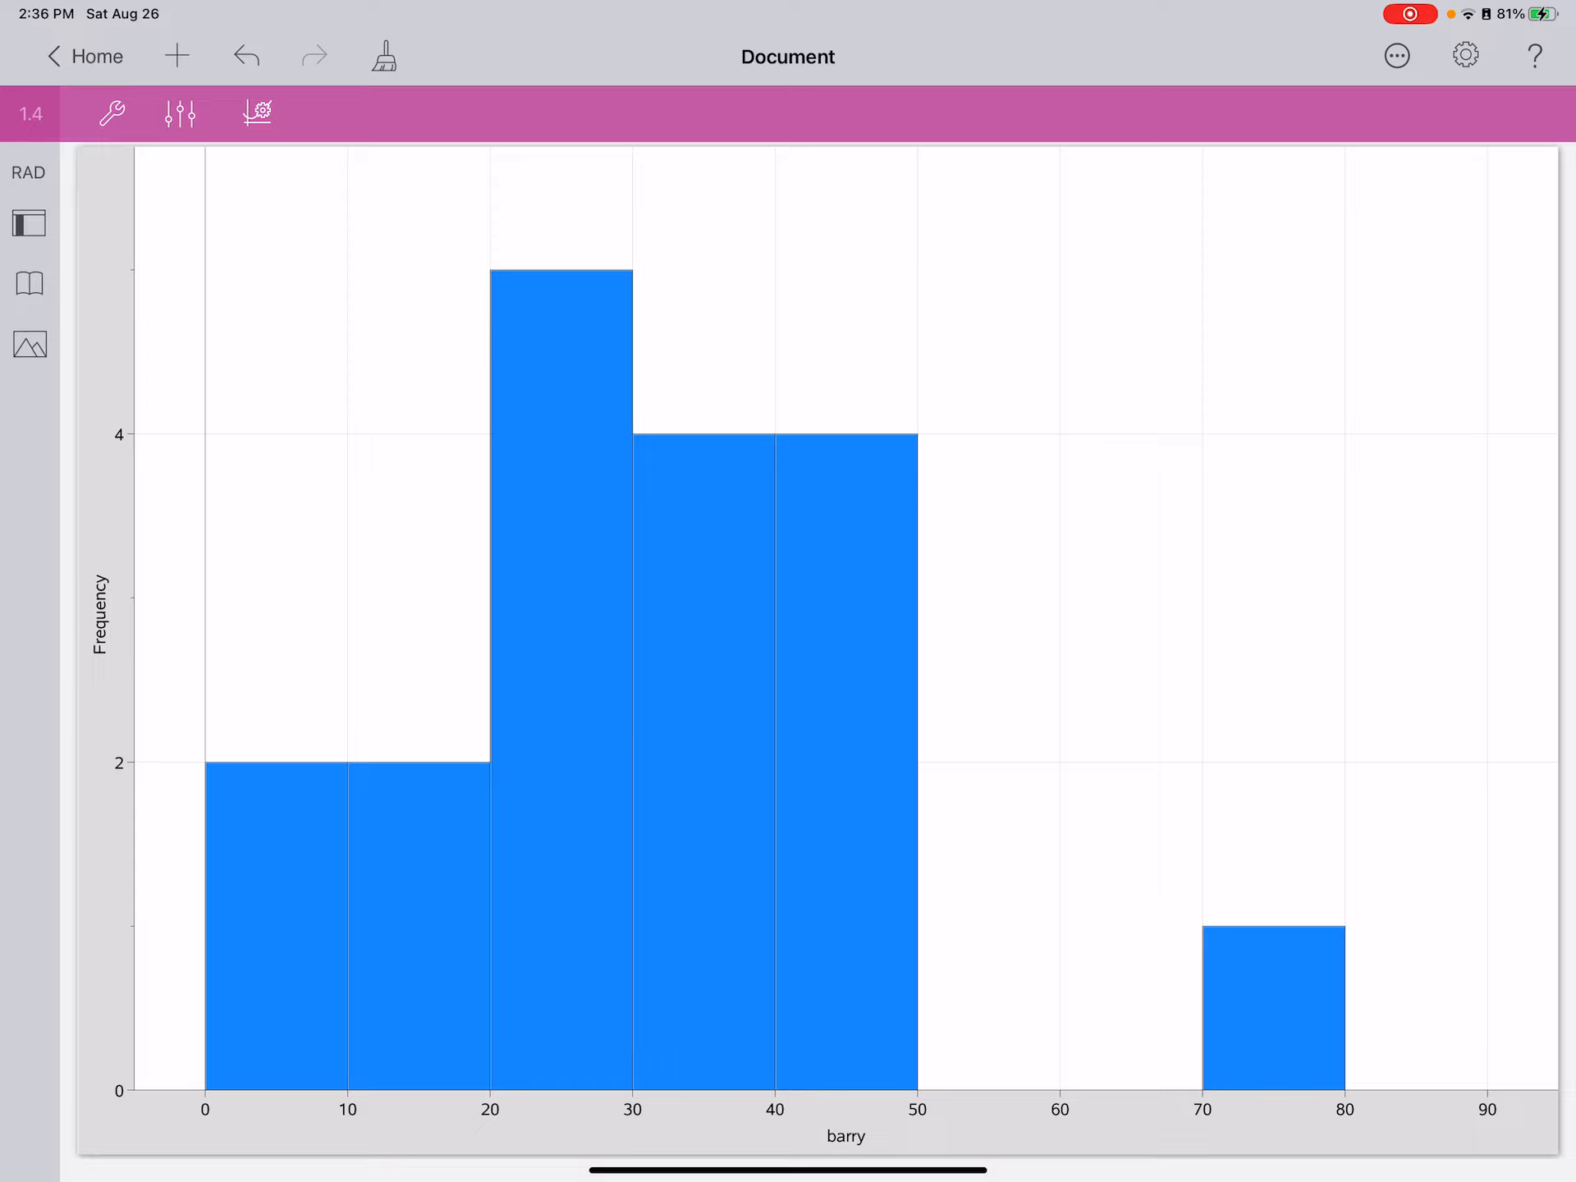
click(114, 111)
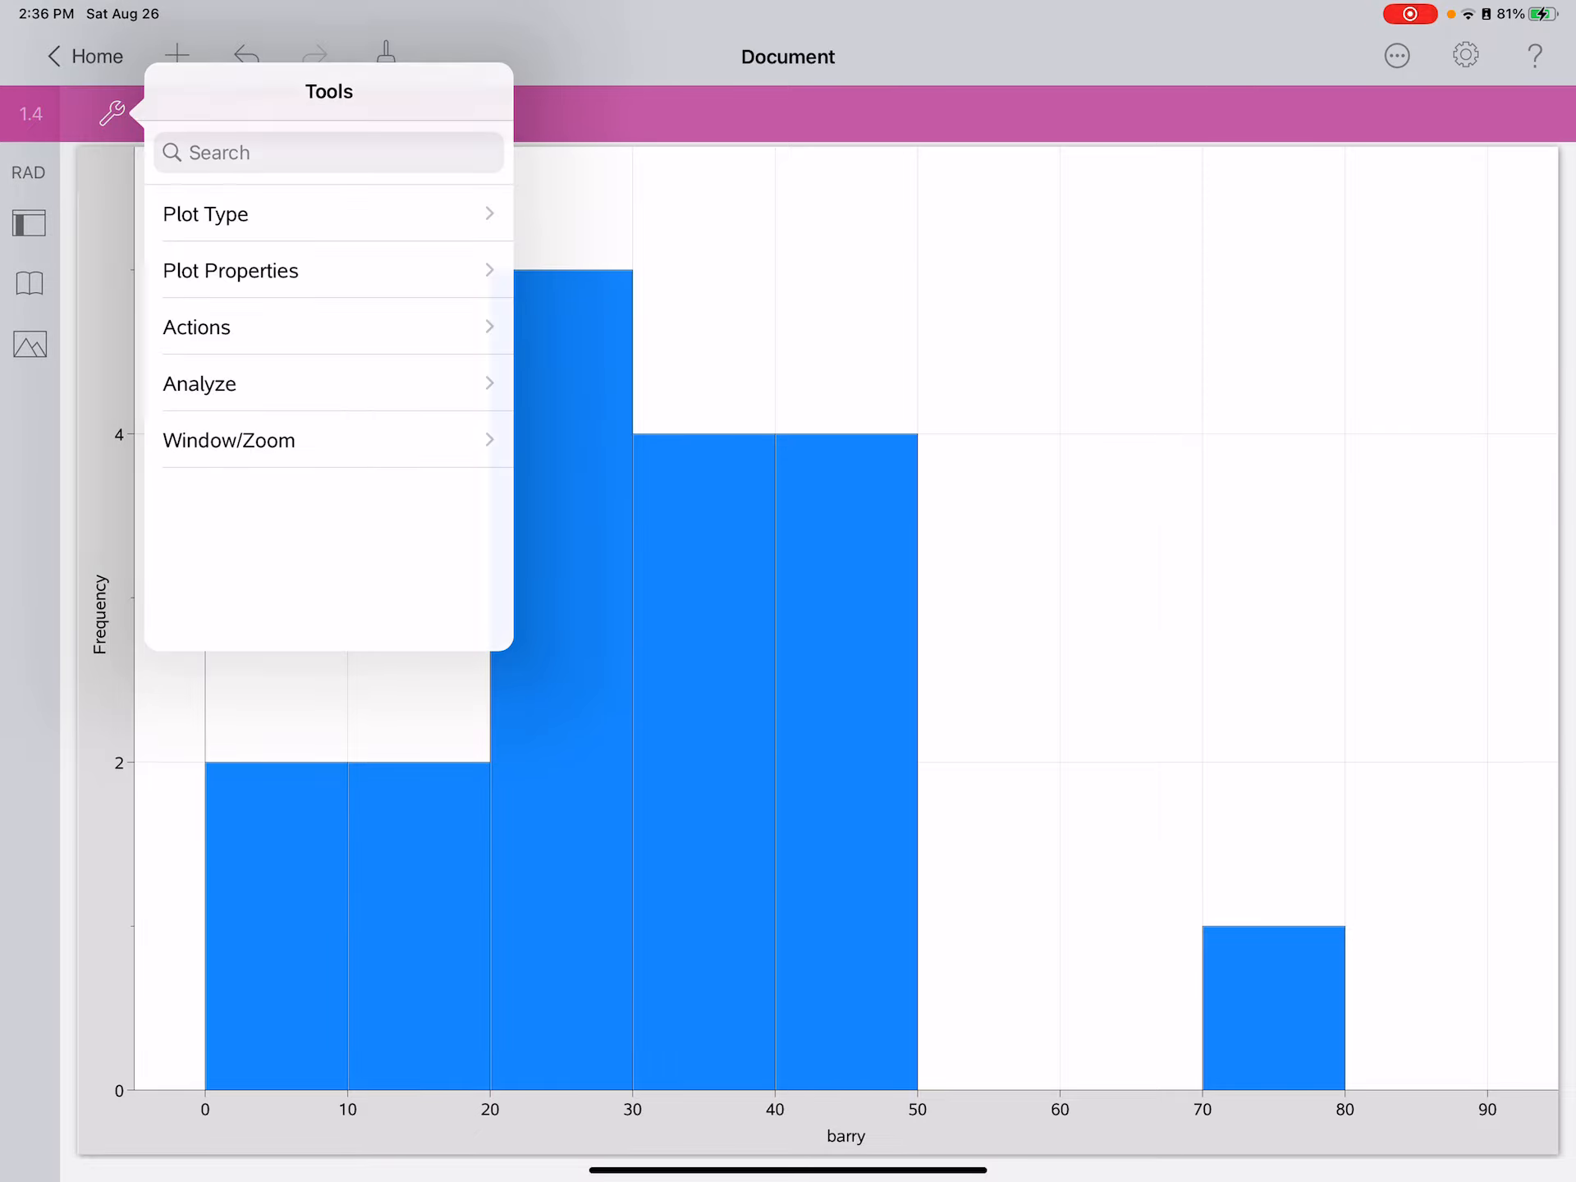
click(28, 220)
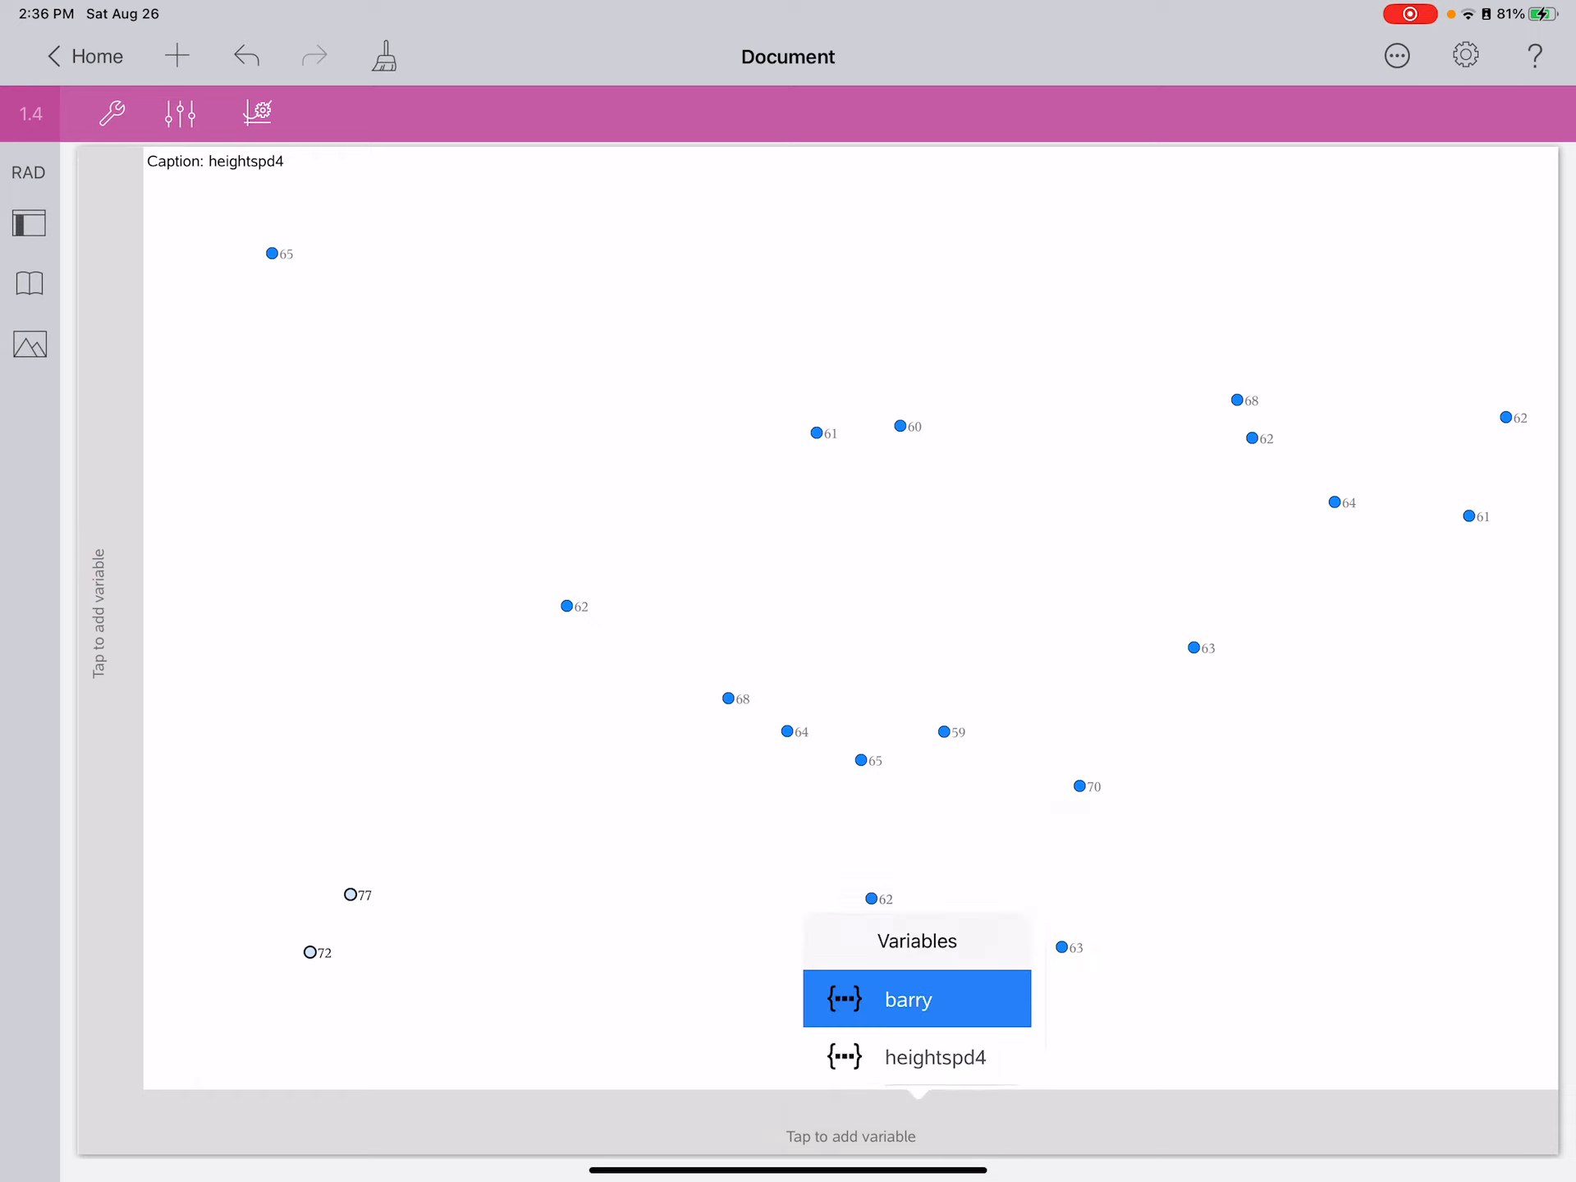
click(917, 999)
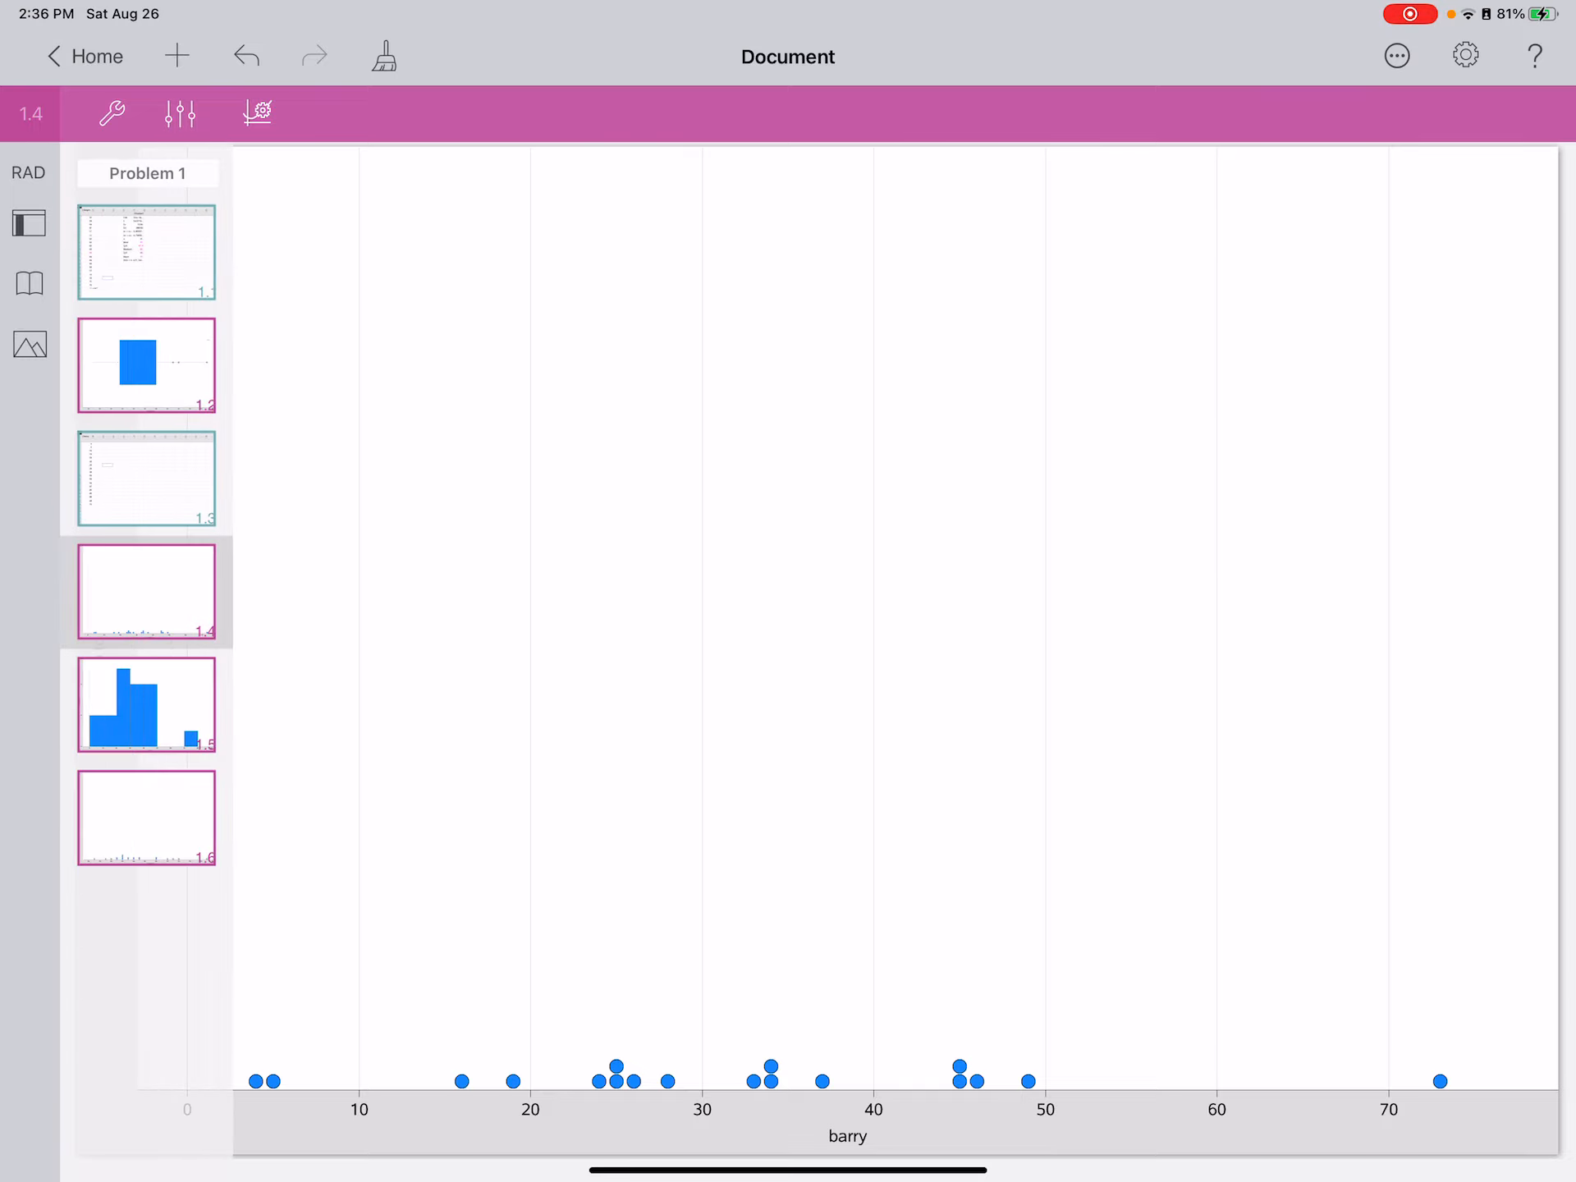
click(146, 476)
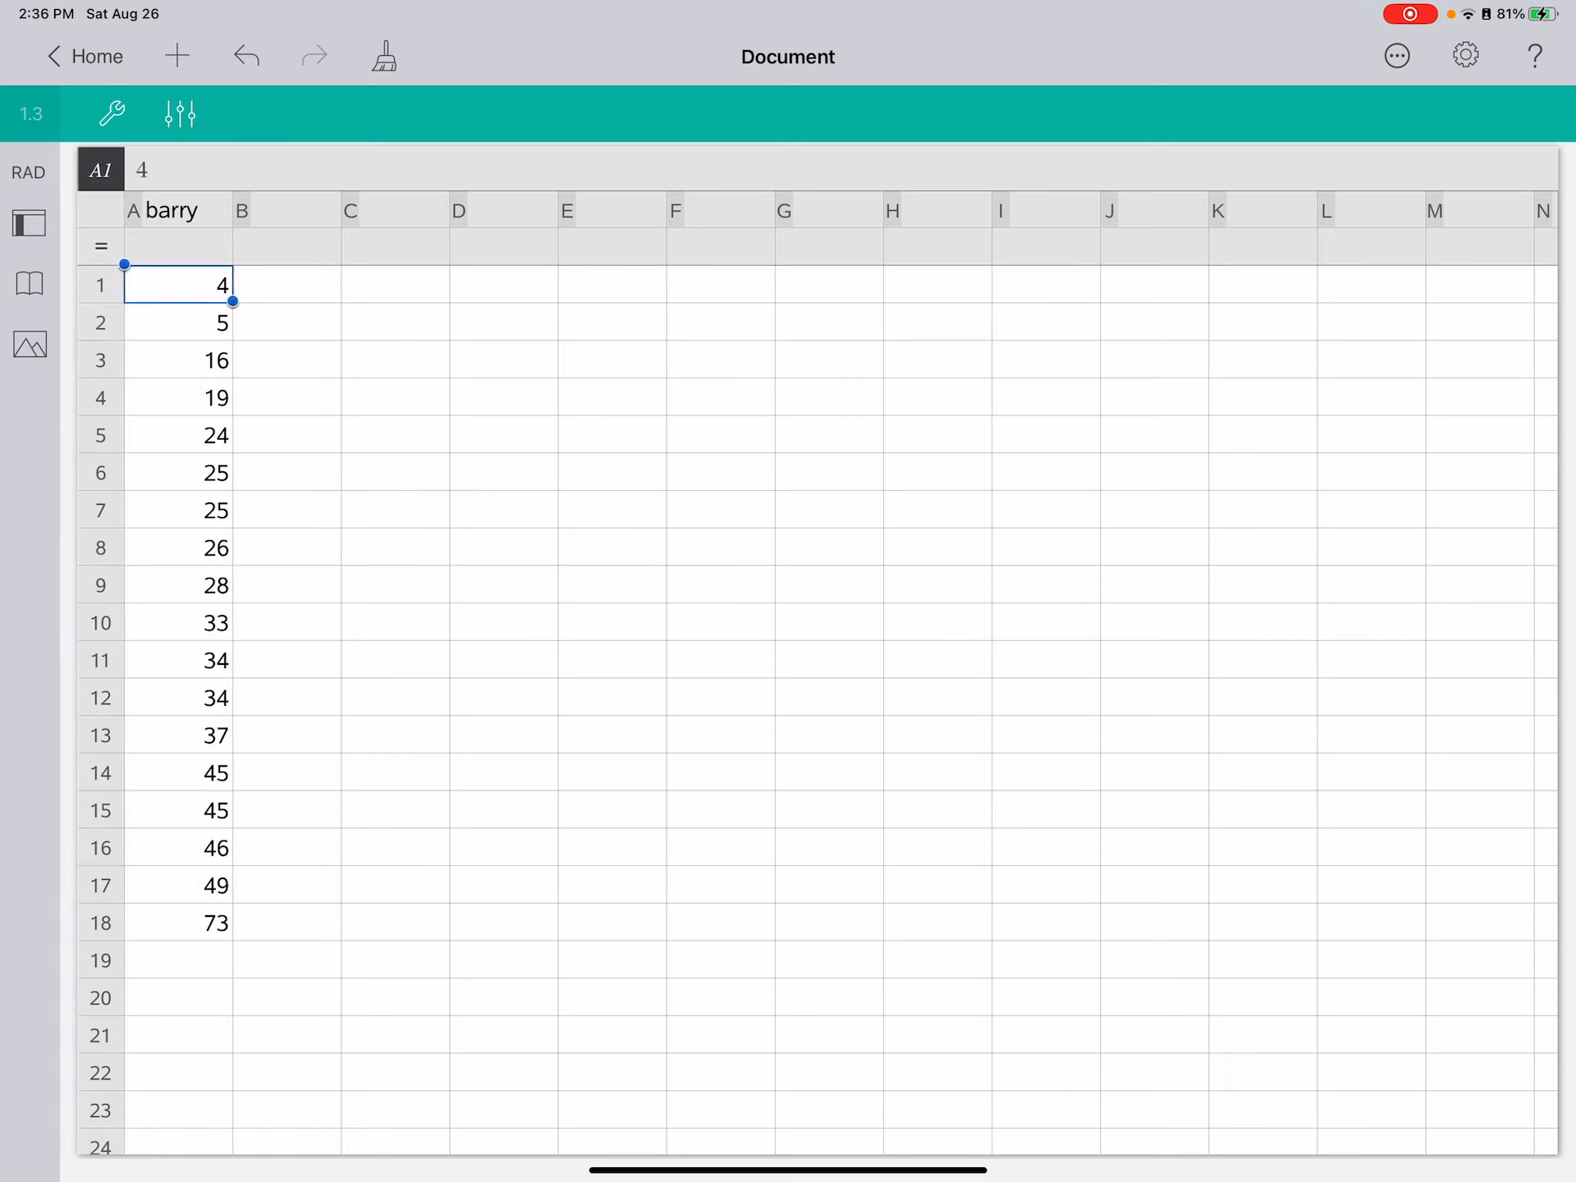
Enter stems in column C and leaves 4.5, 6.9 and the stem-2 leaves beside them, dismissing a syntax error.
click(394, 320)
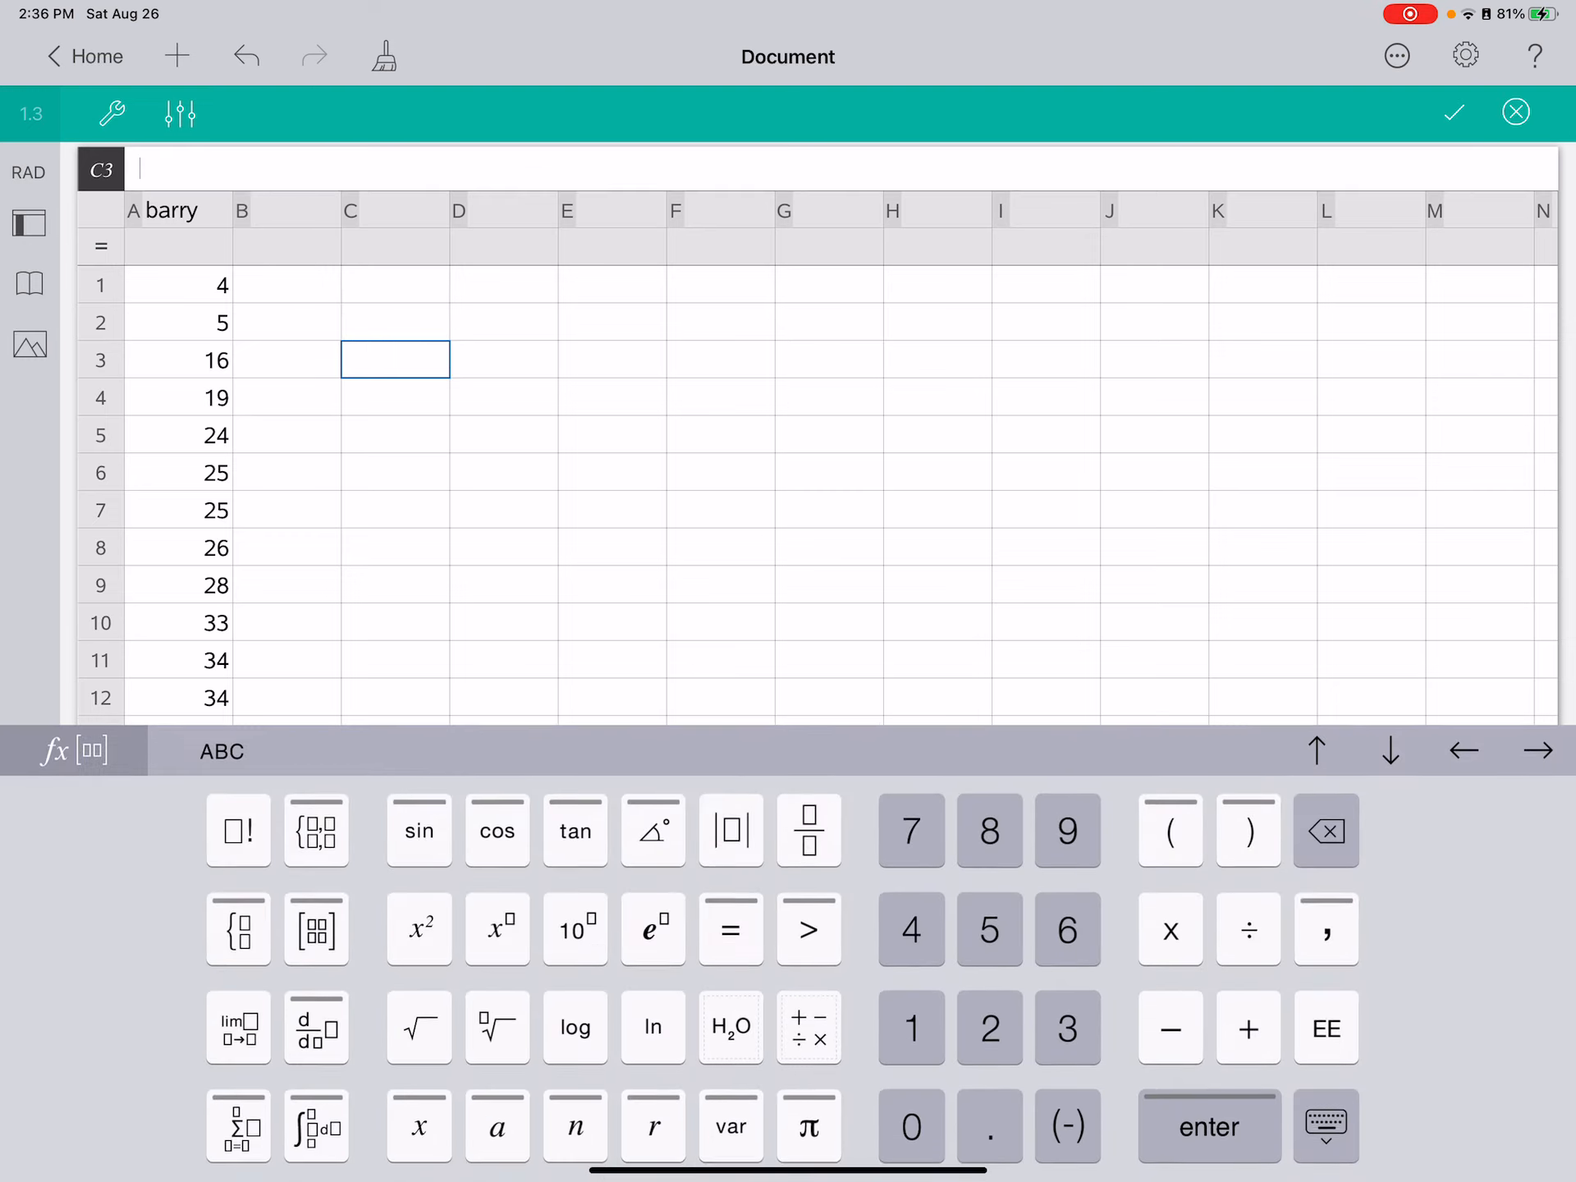
click(912, 1124)
text(4,5)
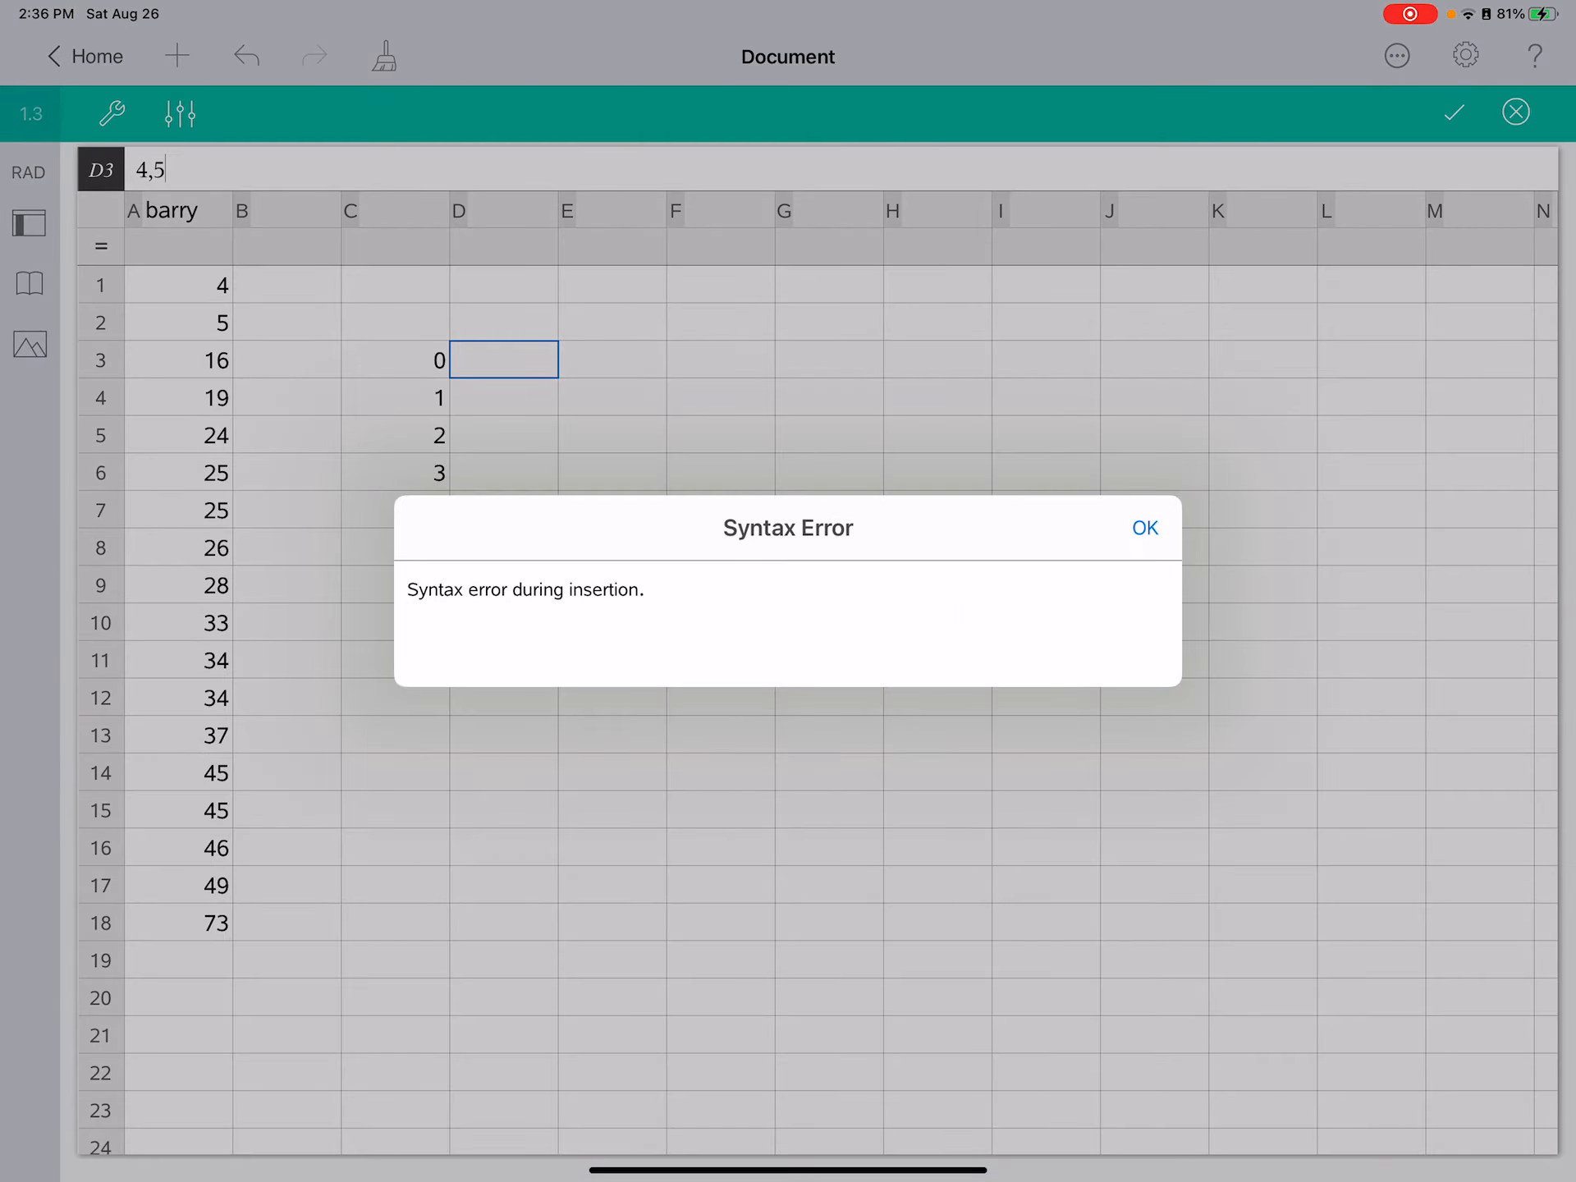
click(1146, 527)
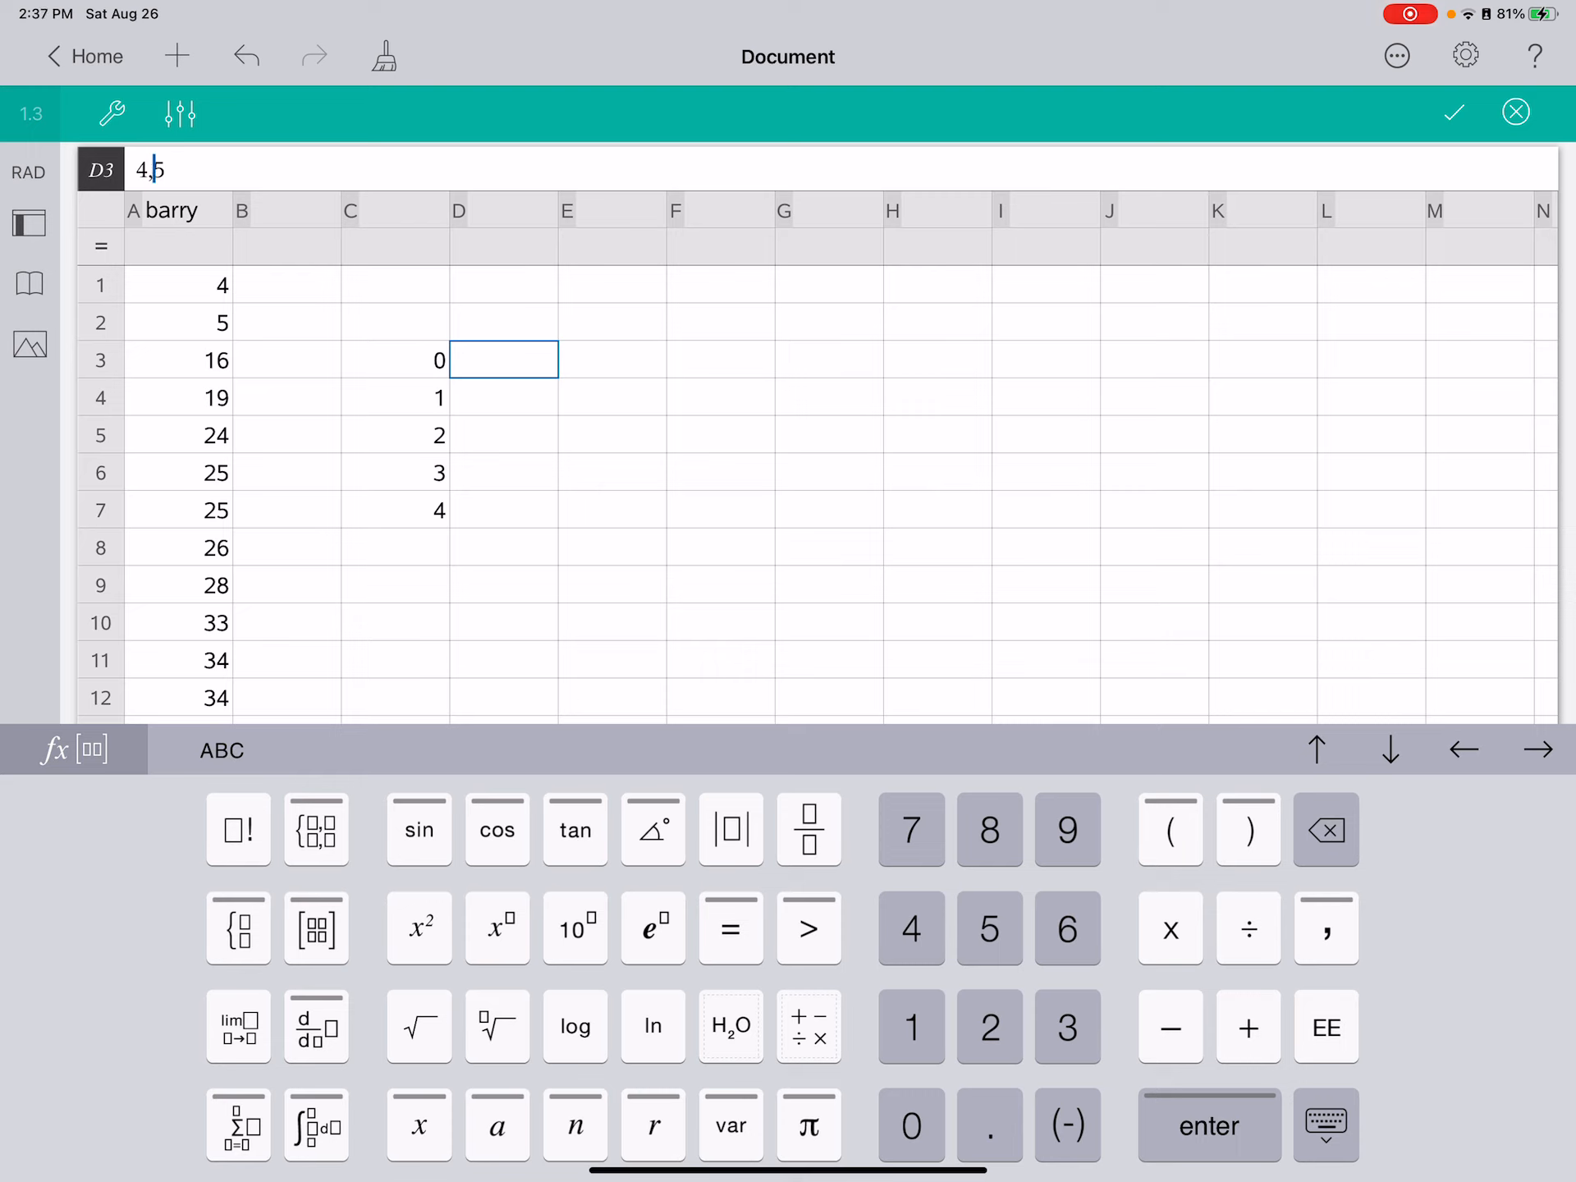
key(enter)
text(6)
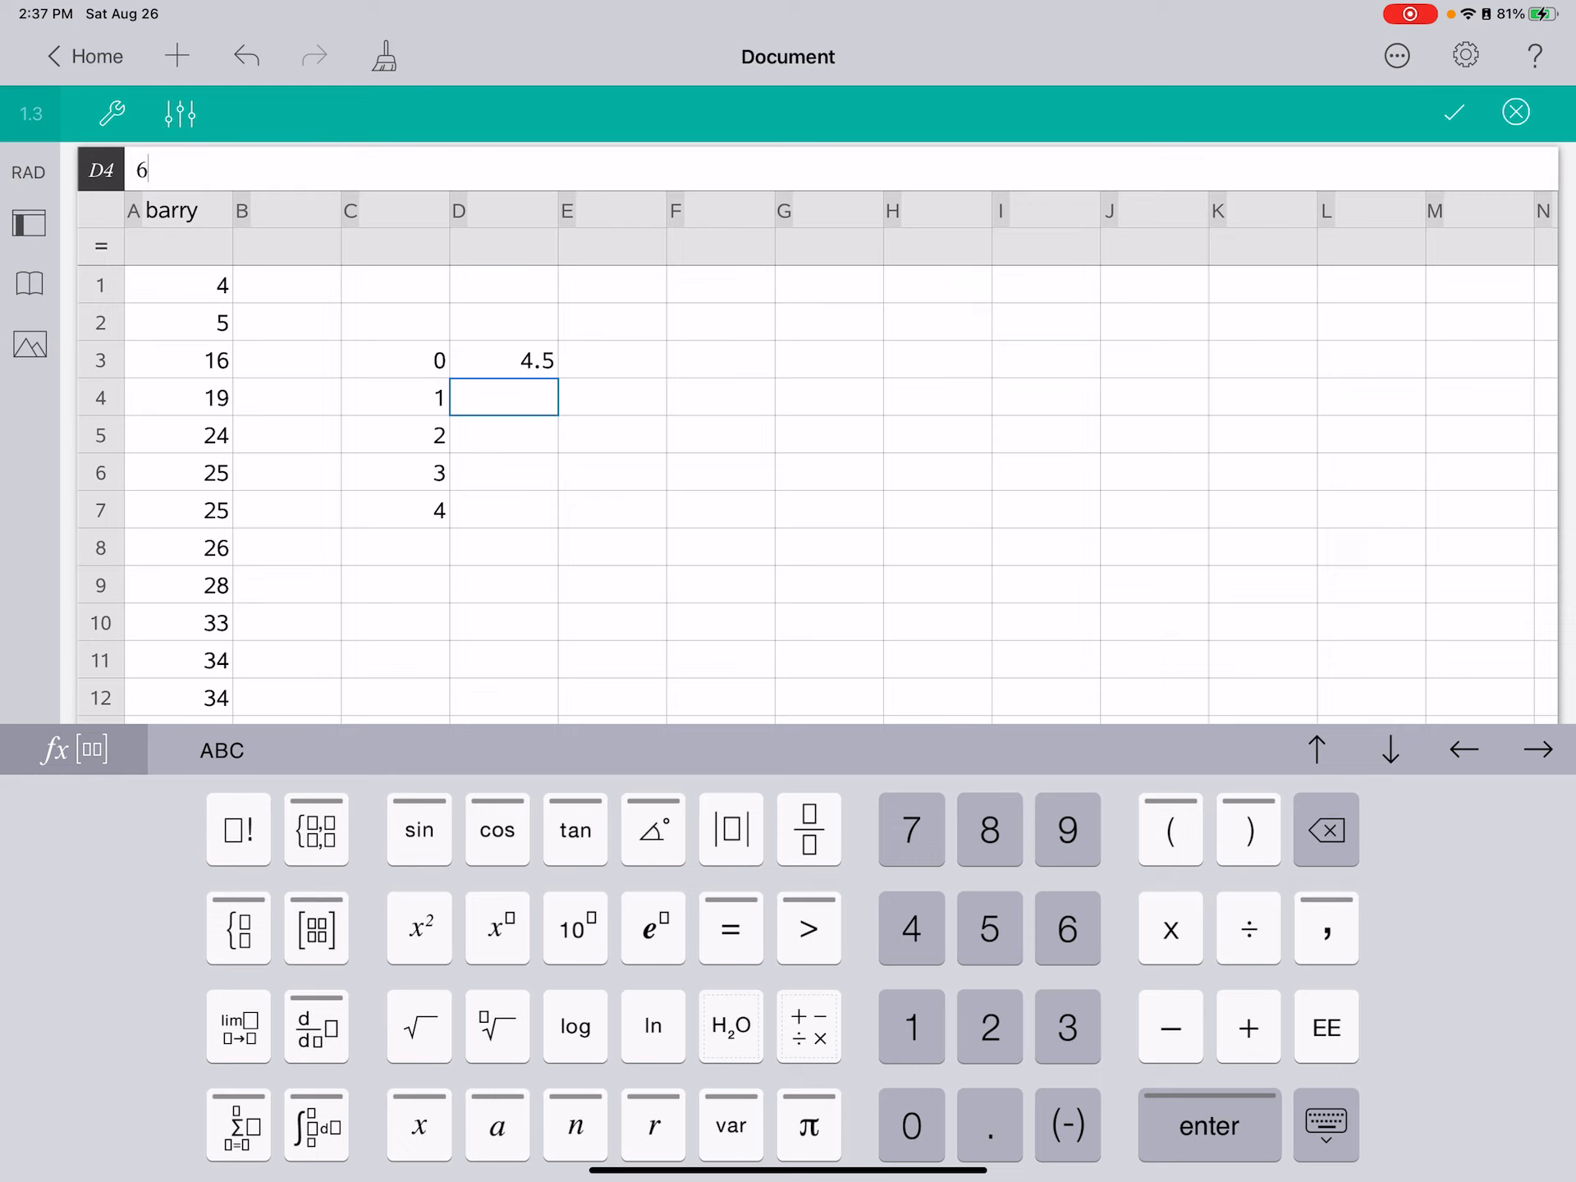
text(.9)
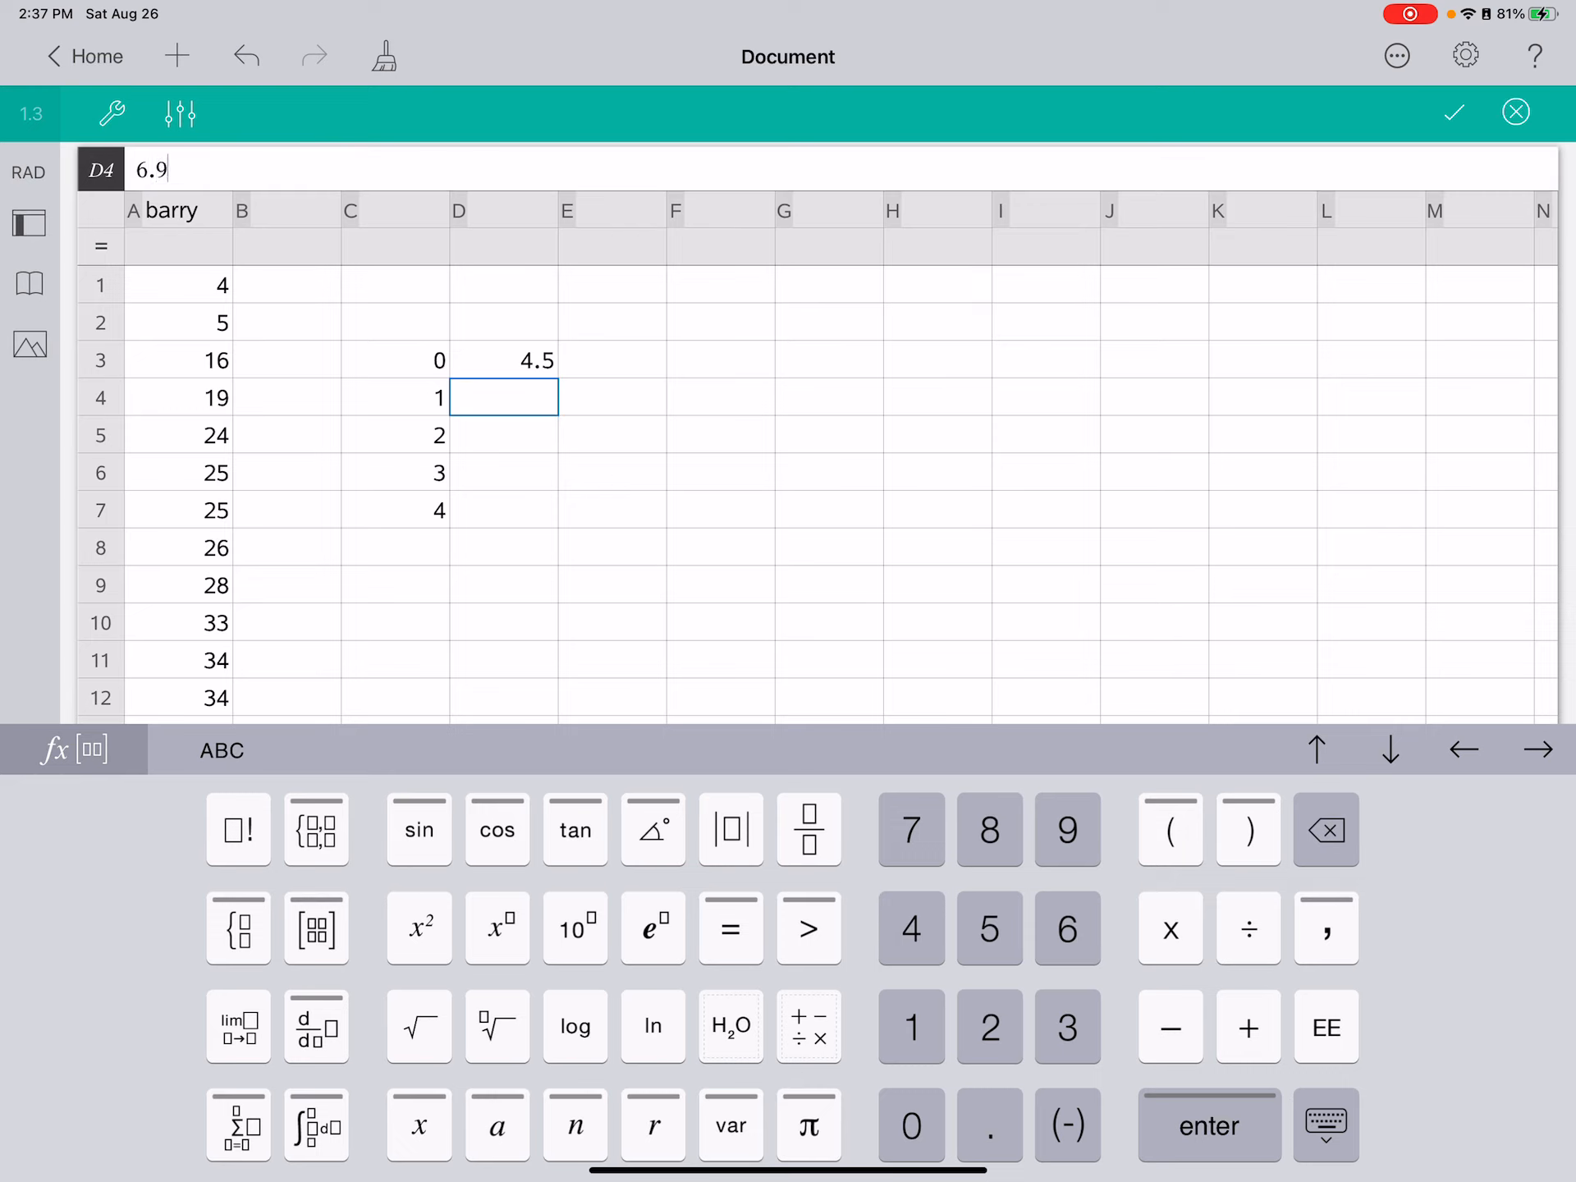
key(enter)
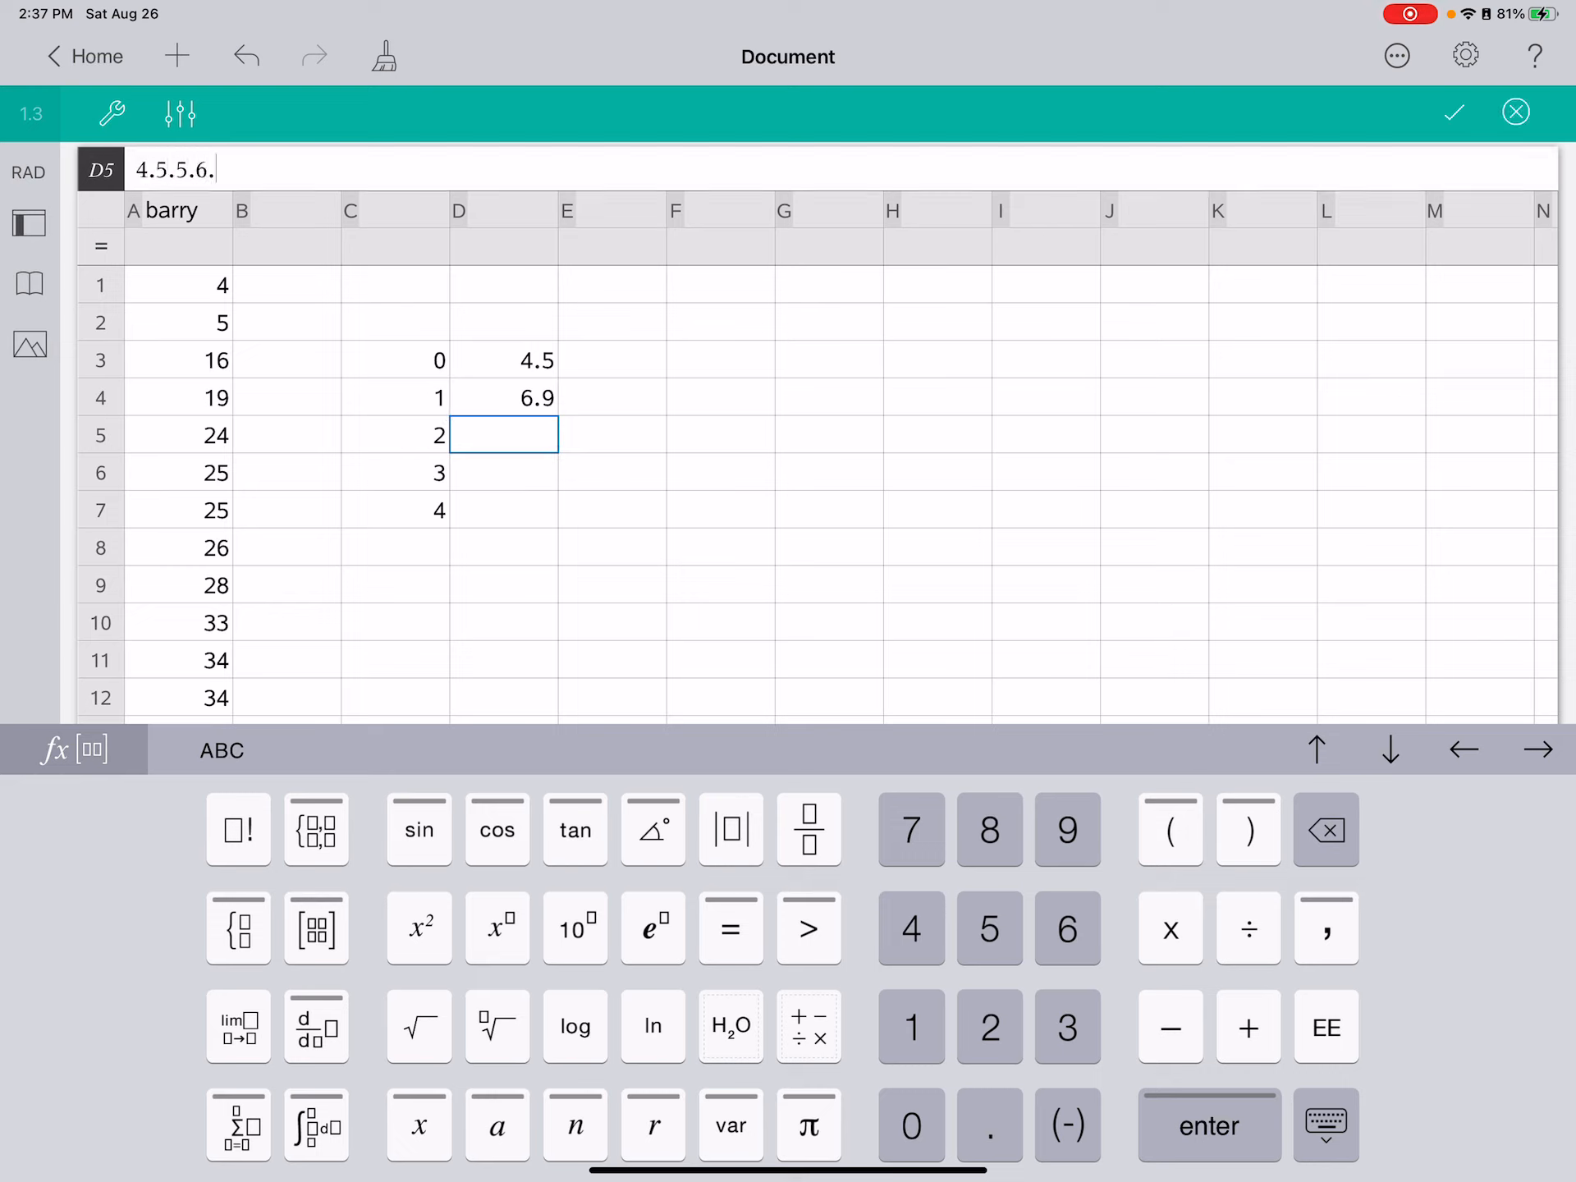
key(enter)
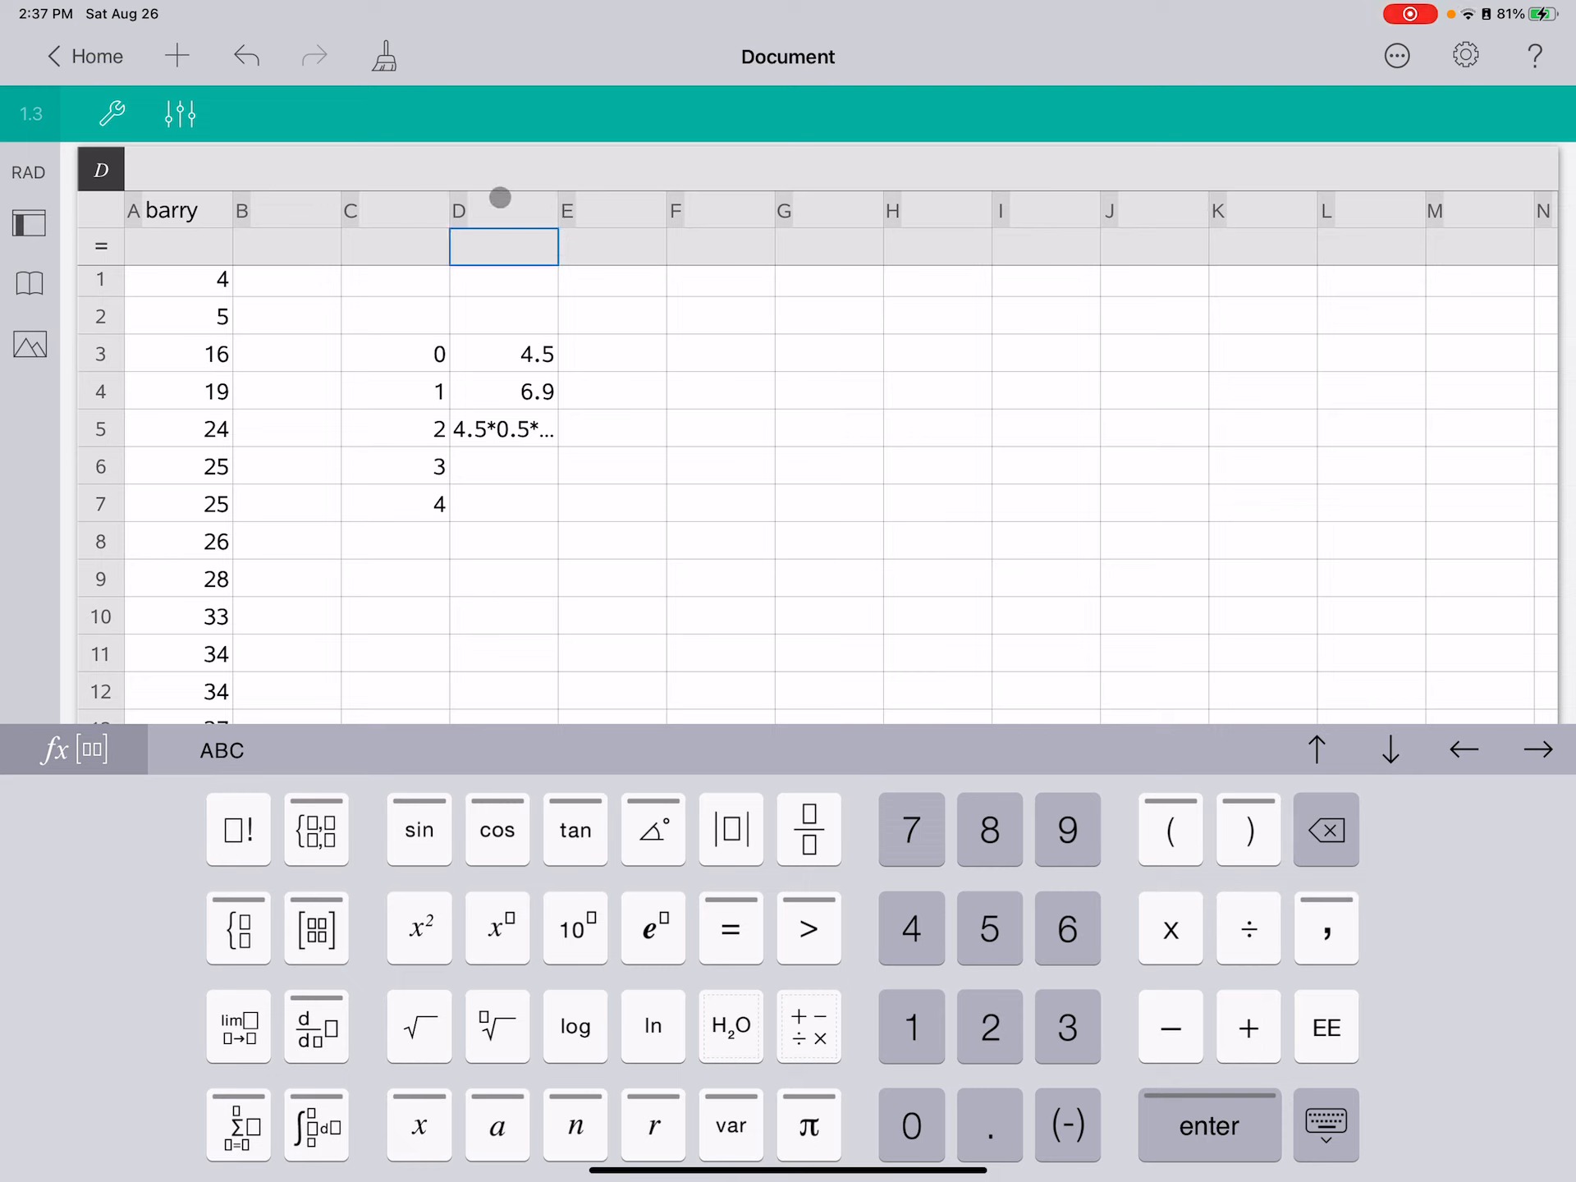
Attempt an entry in C12 that ends with a syntax error alert dismissed.
click(499, 210)
text(1`)
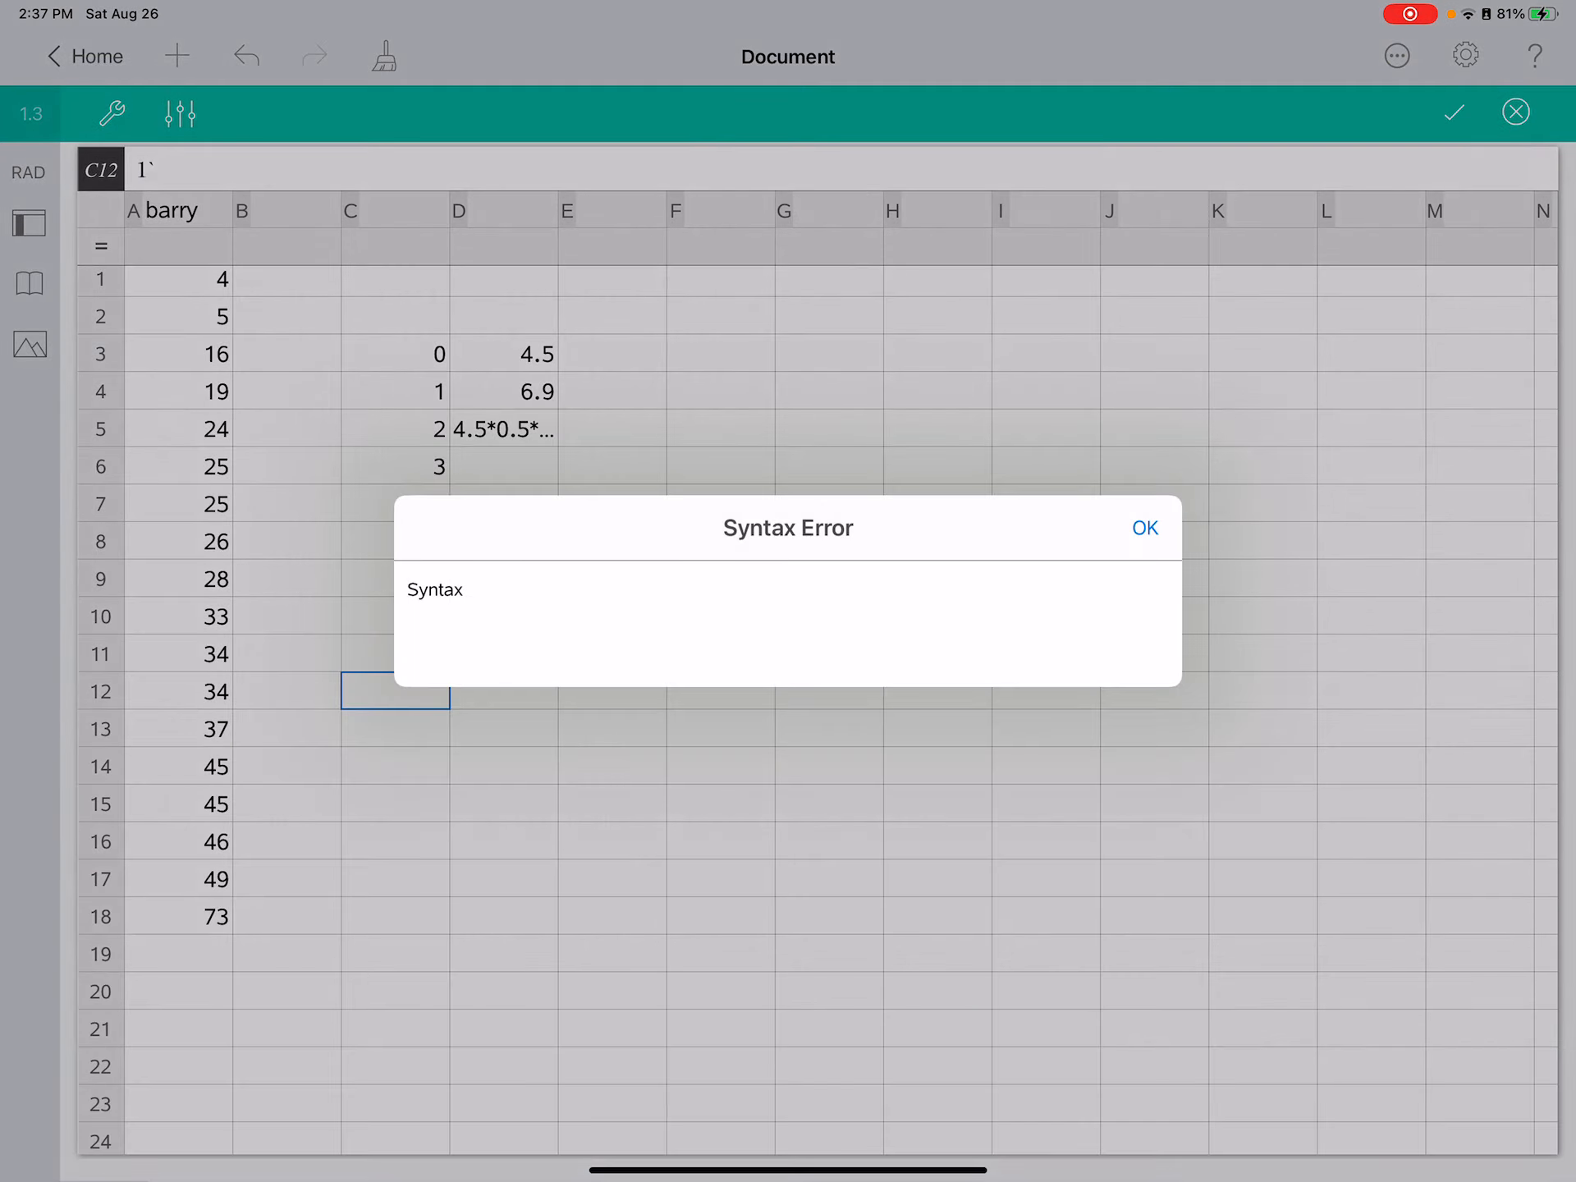
click(1145, 527)
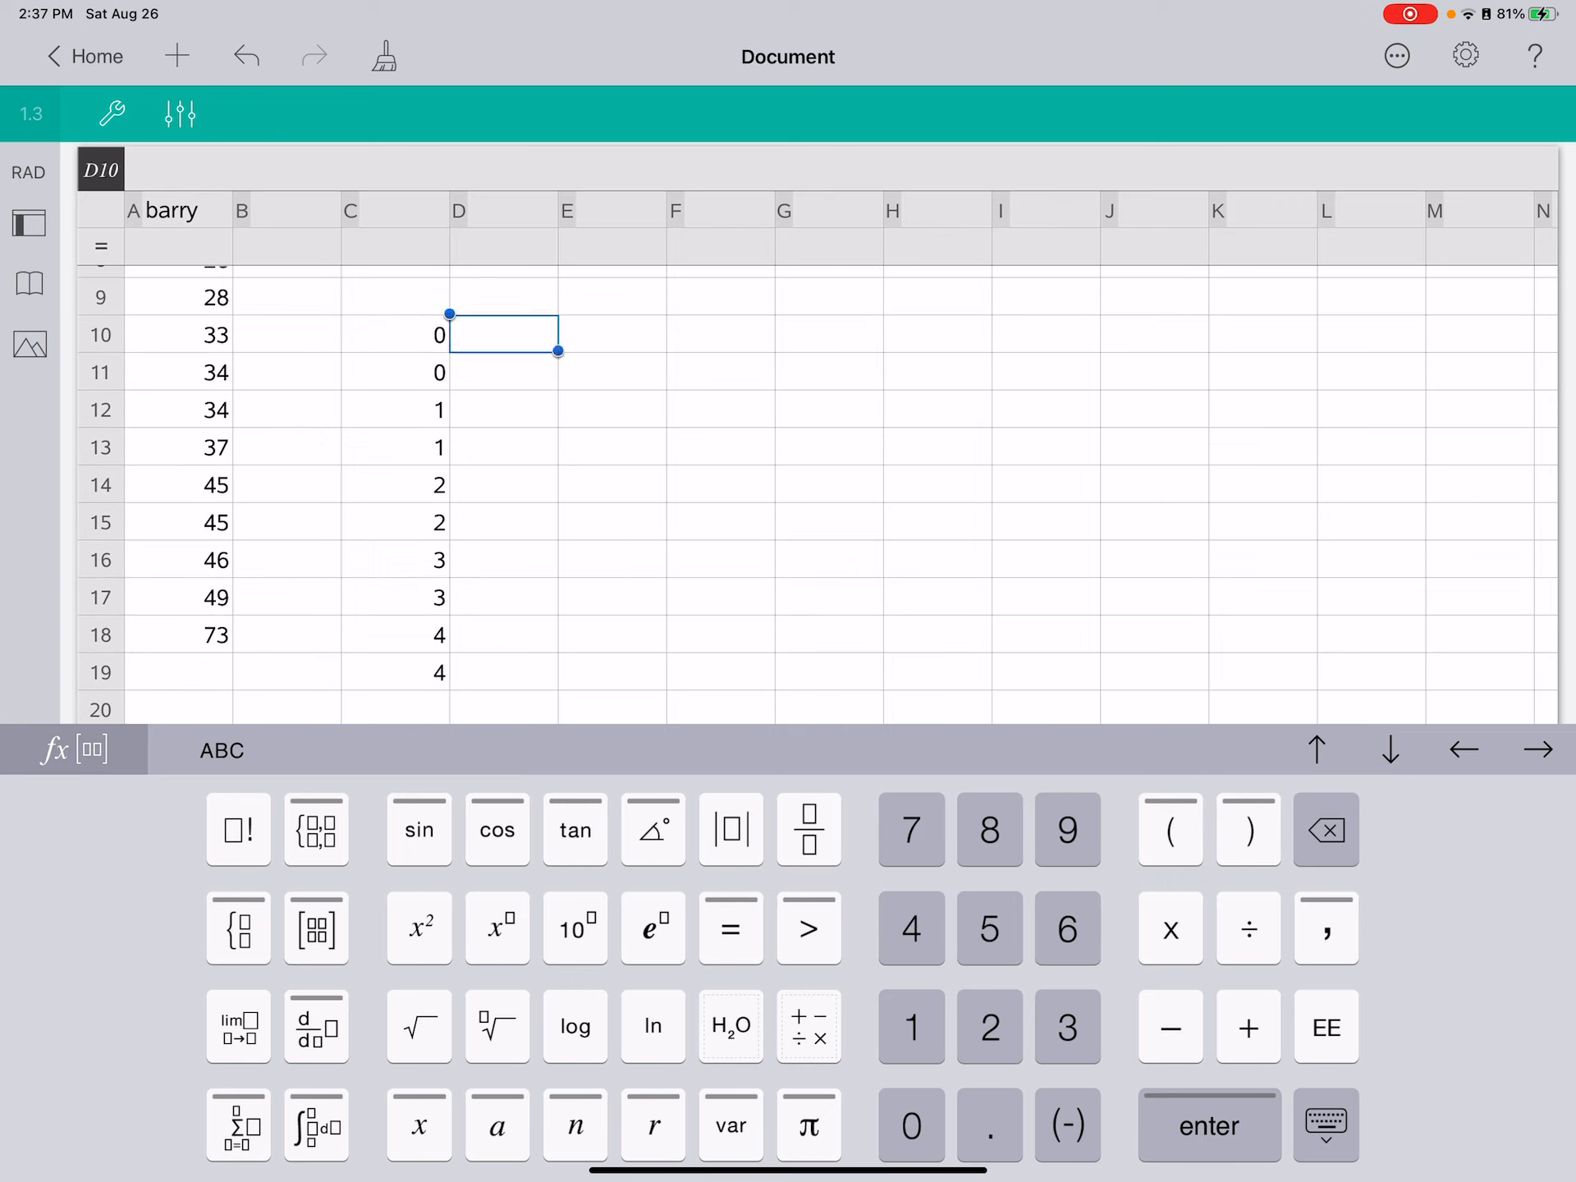
Fill the split-stem sketch with repeated stems 0–4 and leaves 4, 5 and 6.9 beside the first stems.
scroll(down, 3)
text(5)
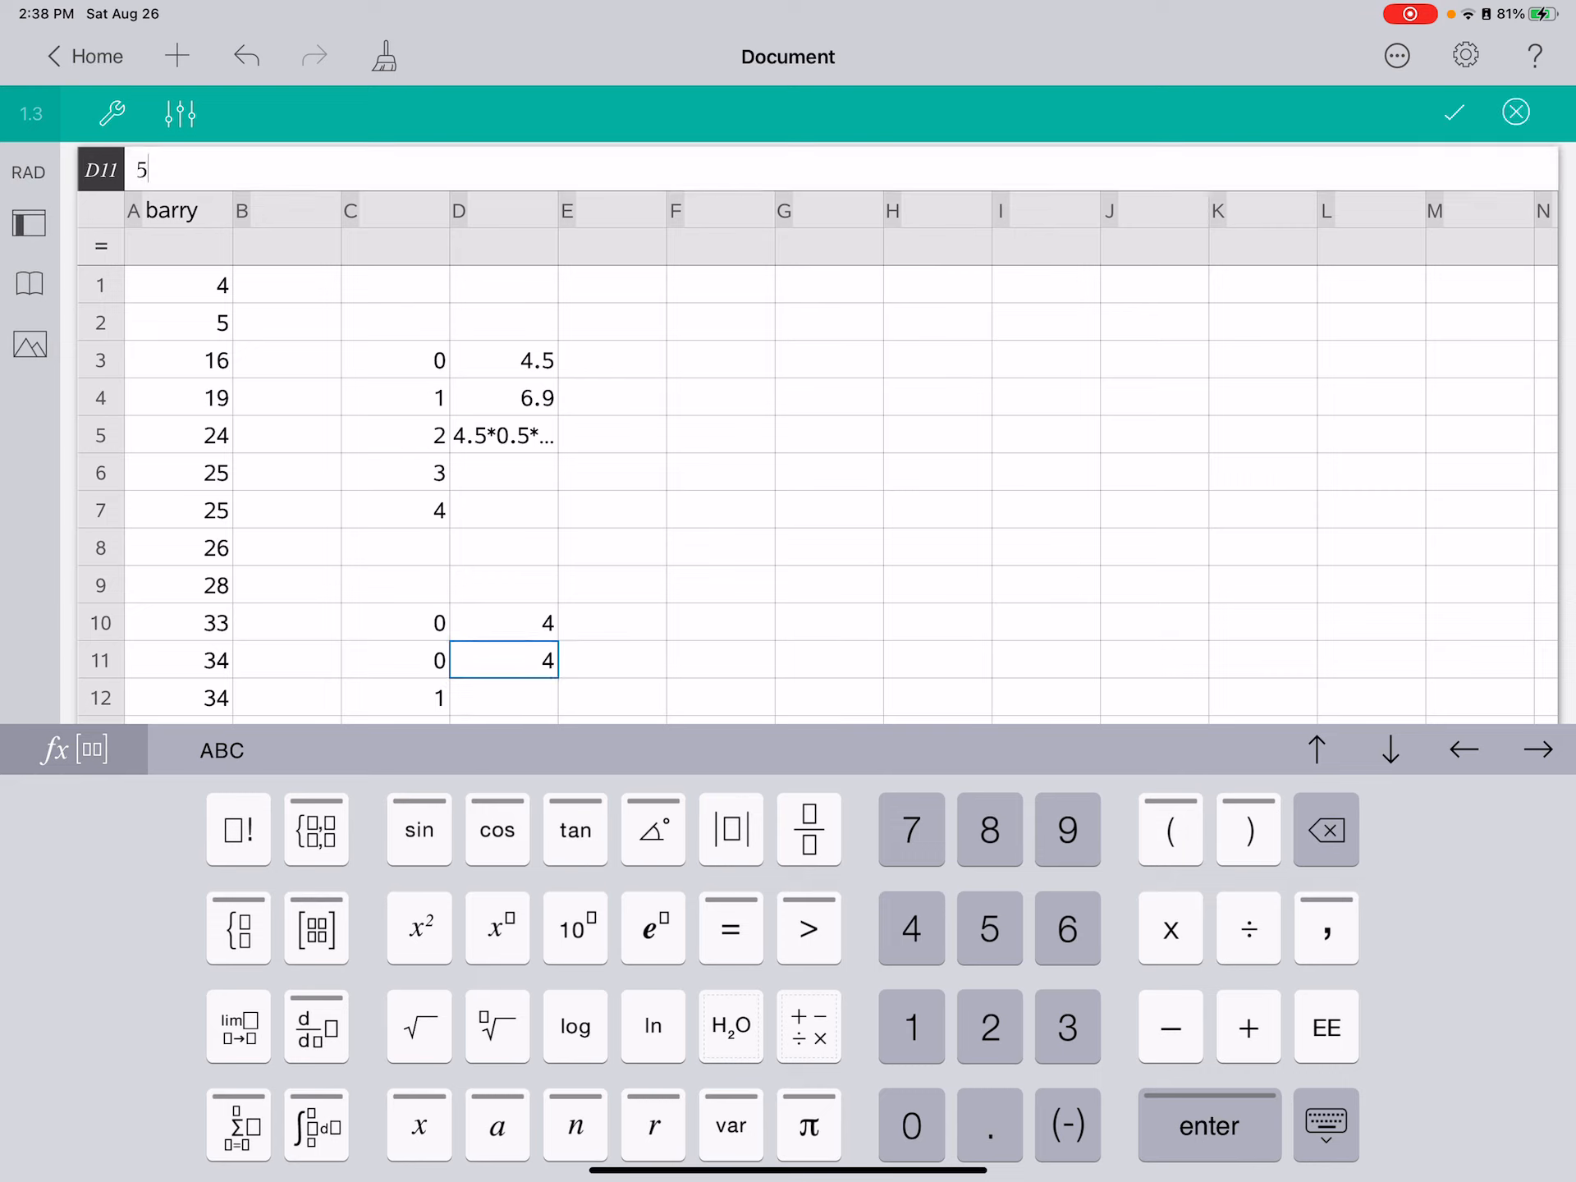
key(enter)
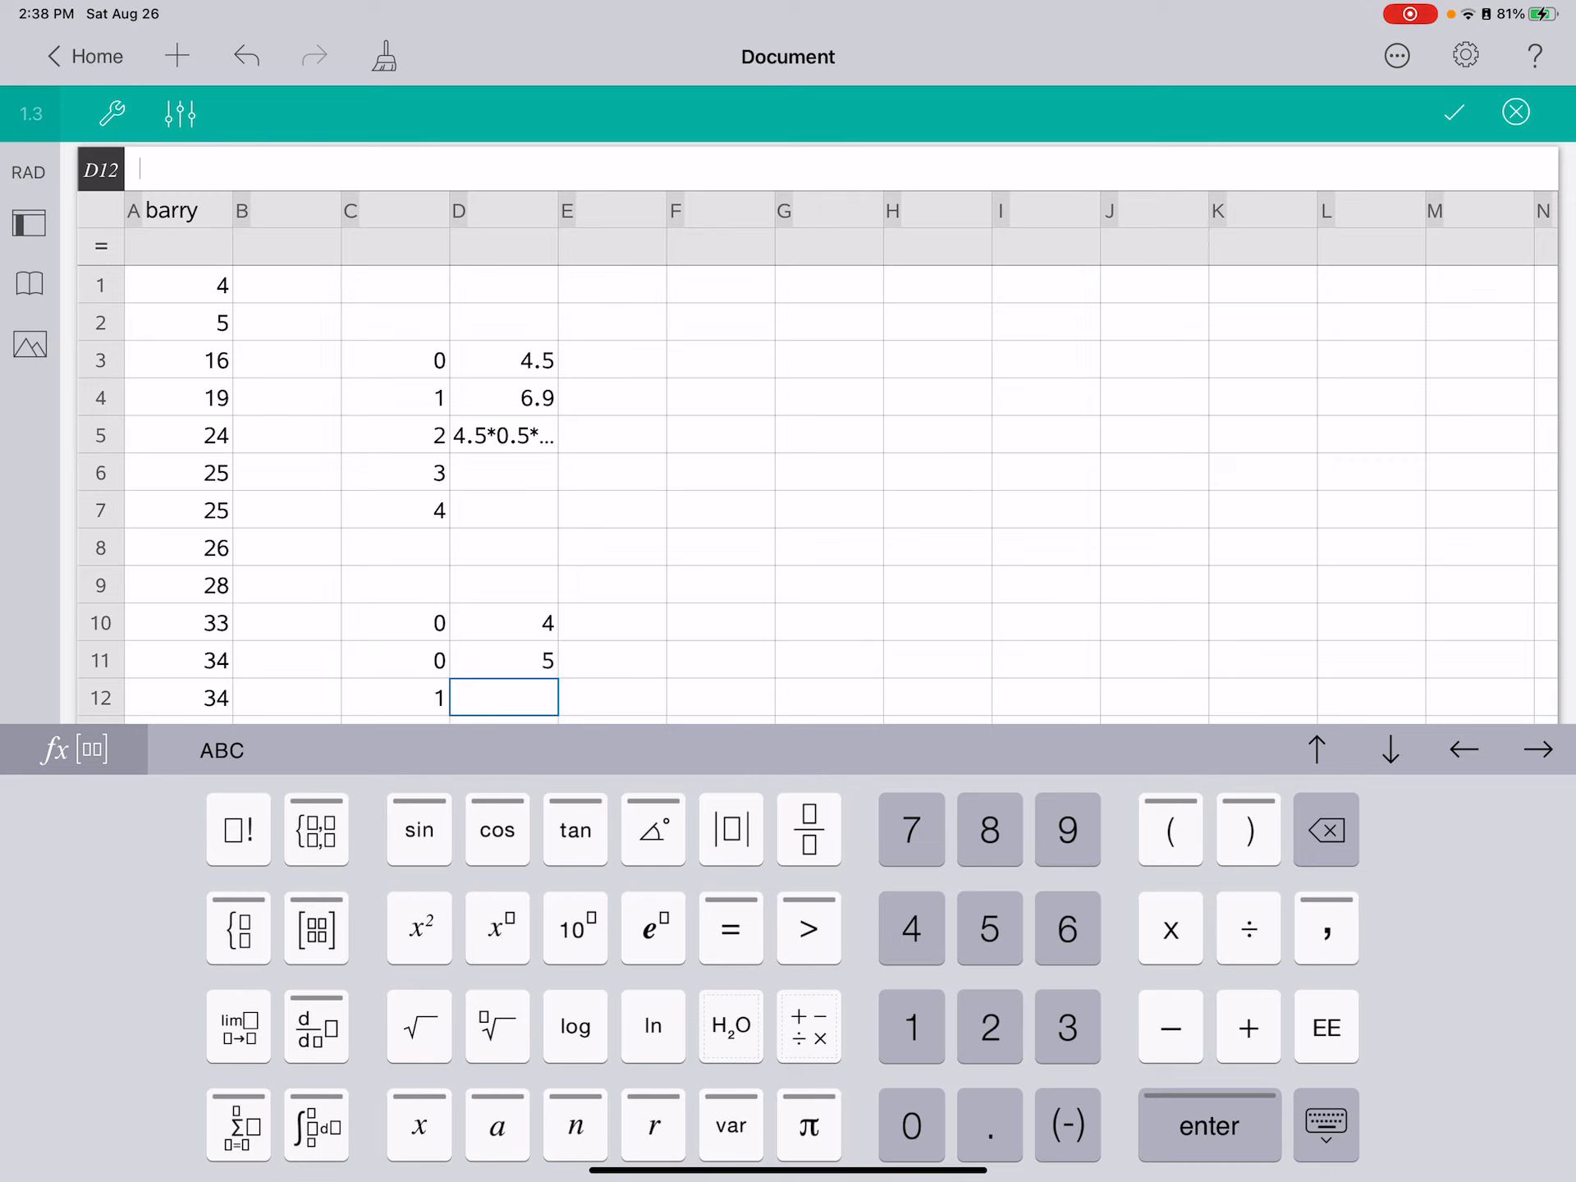
key(enter)
text(6.9)
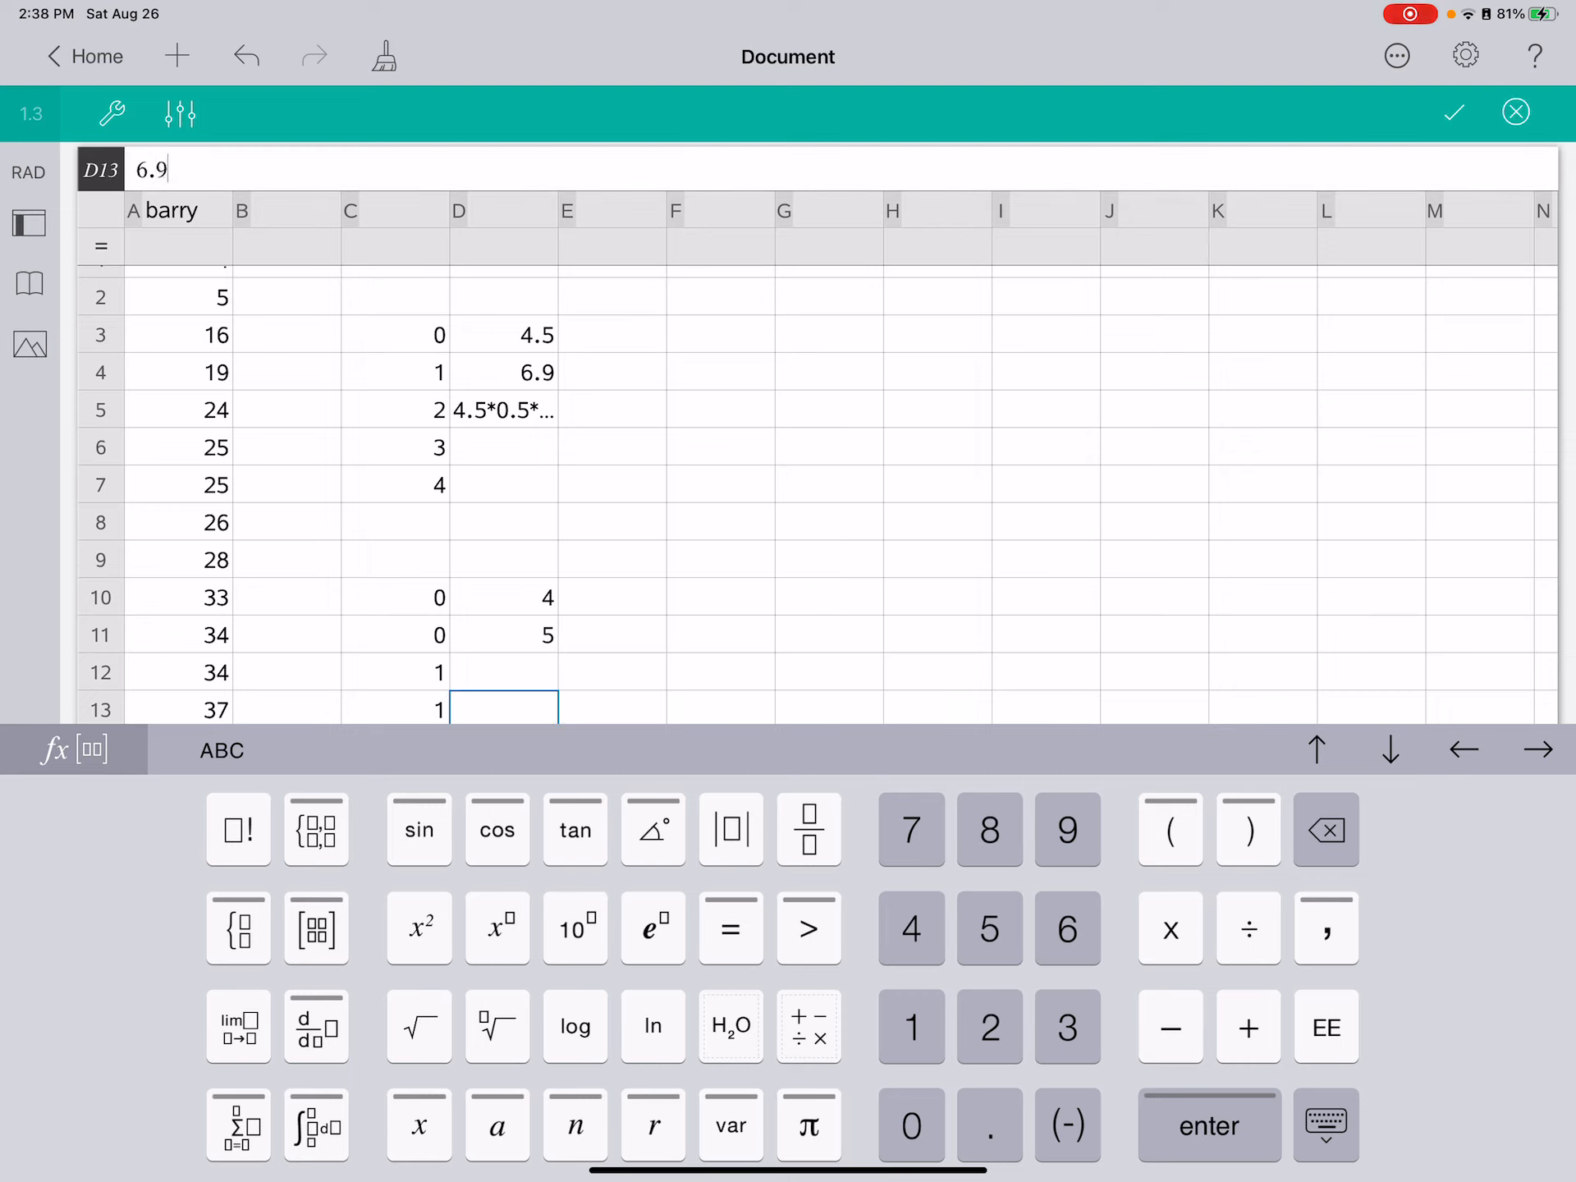
key(enter)
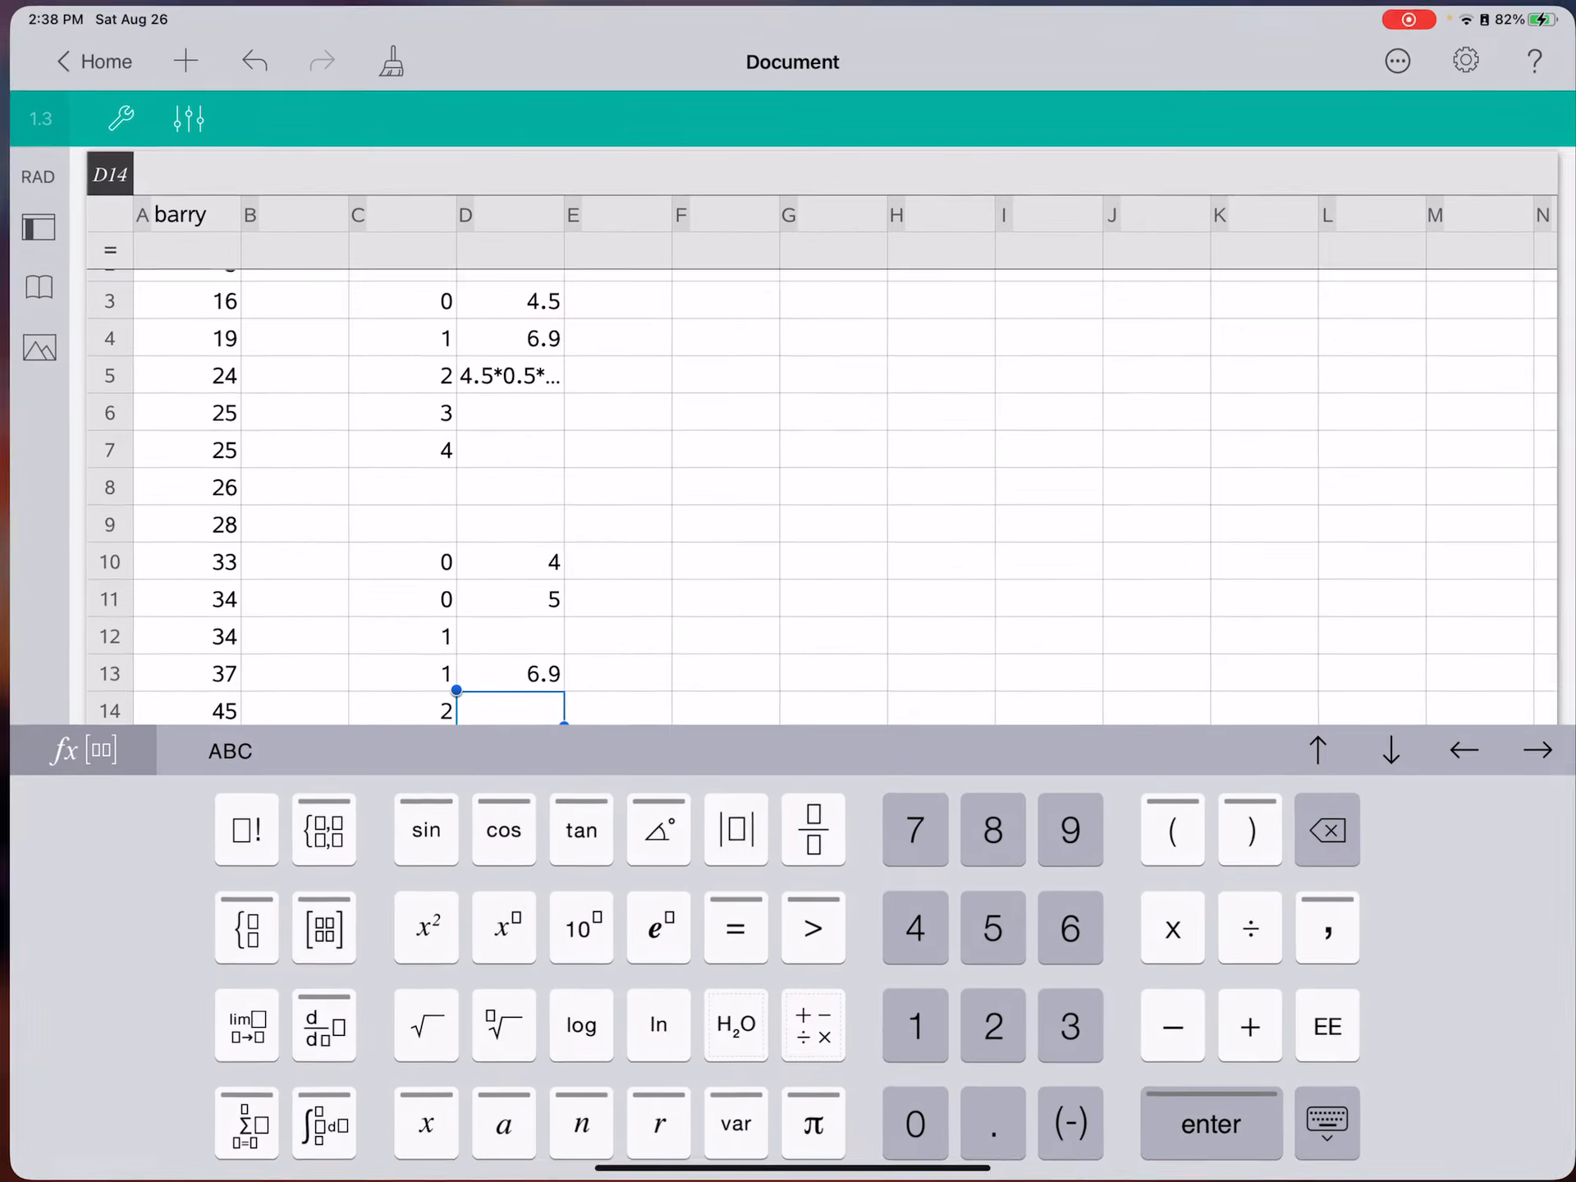
Compute one-variable statistics for barry into an empty column (mean 31.56, n 18, median 30.5).
click(719, 335)
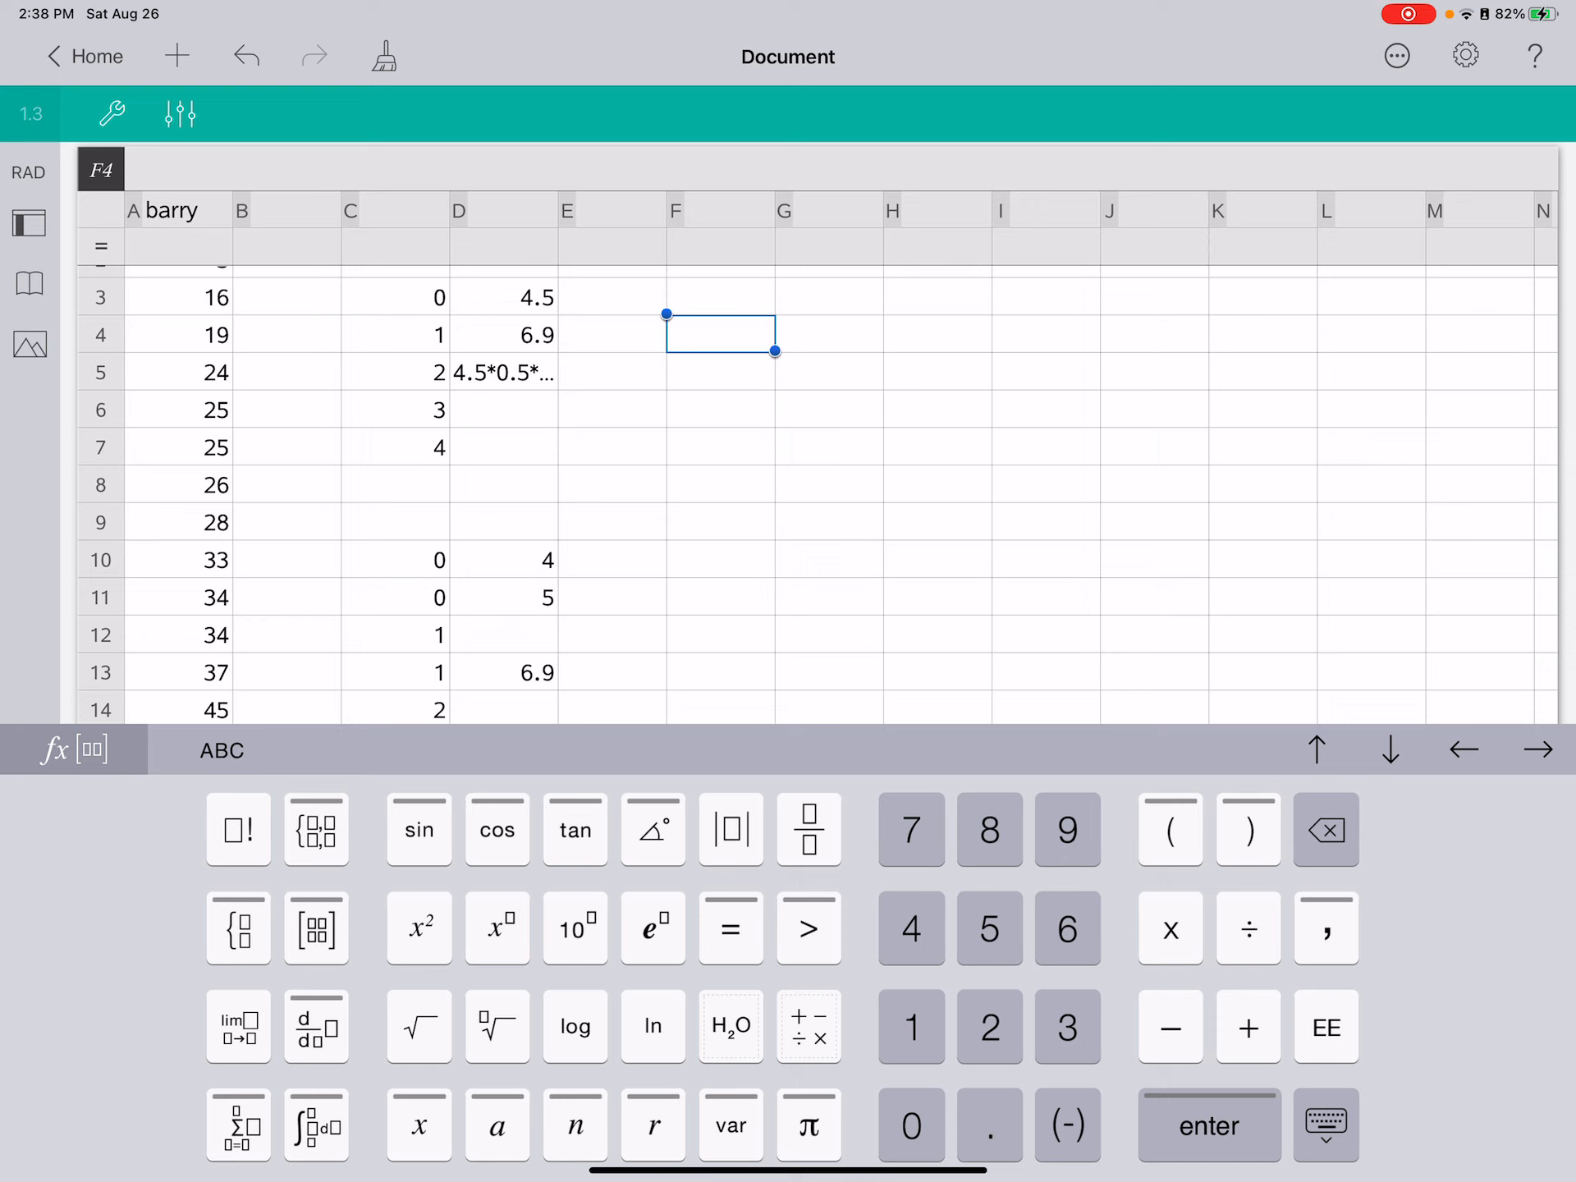
click(113, 115)
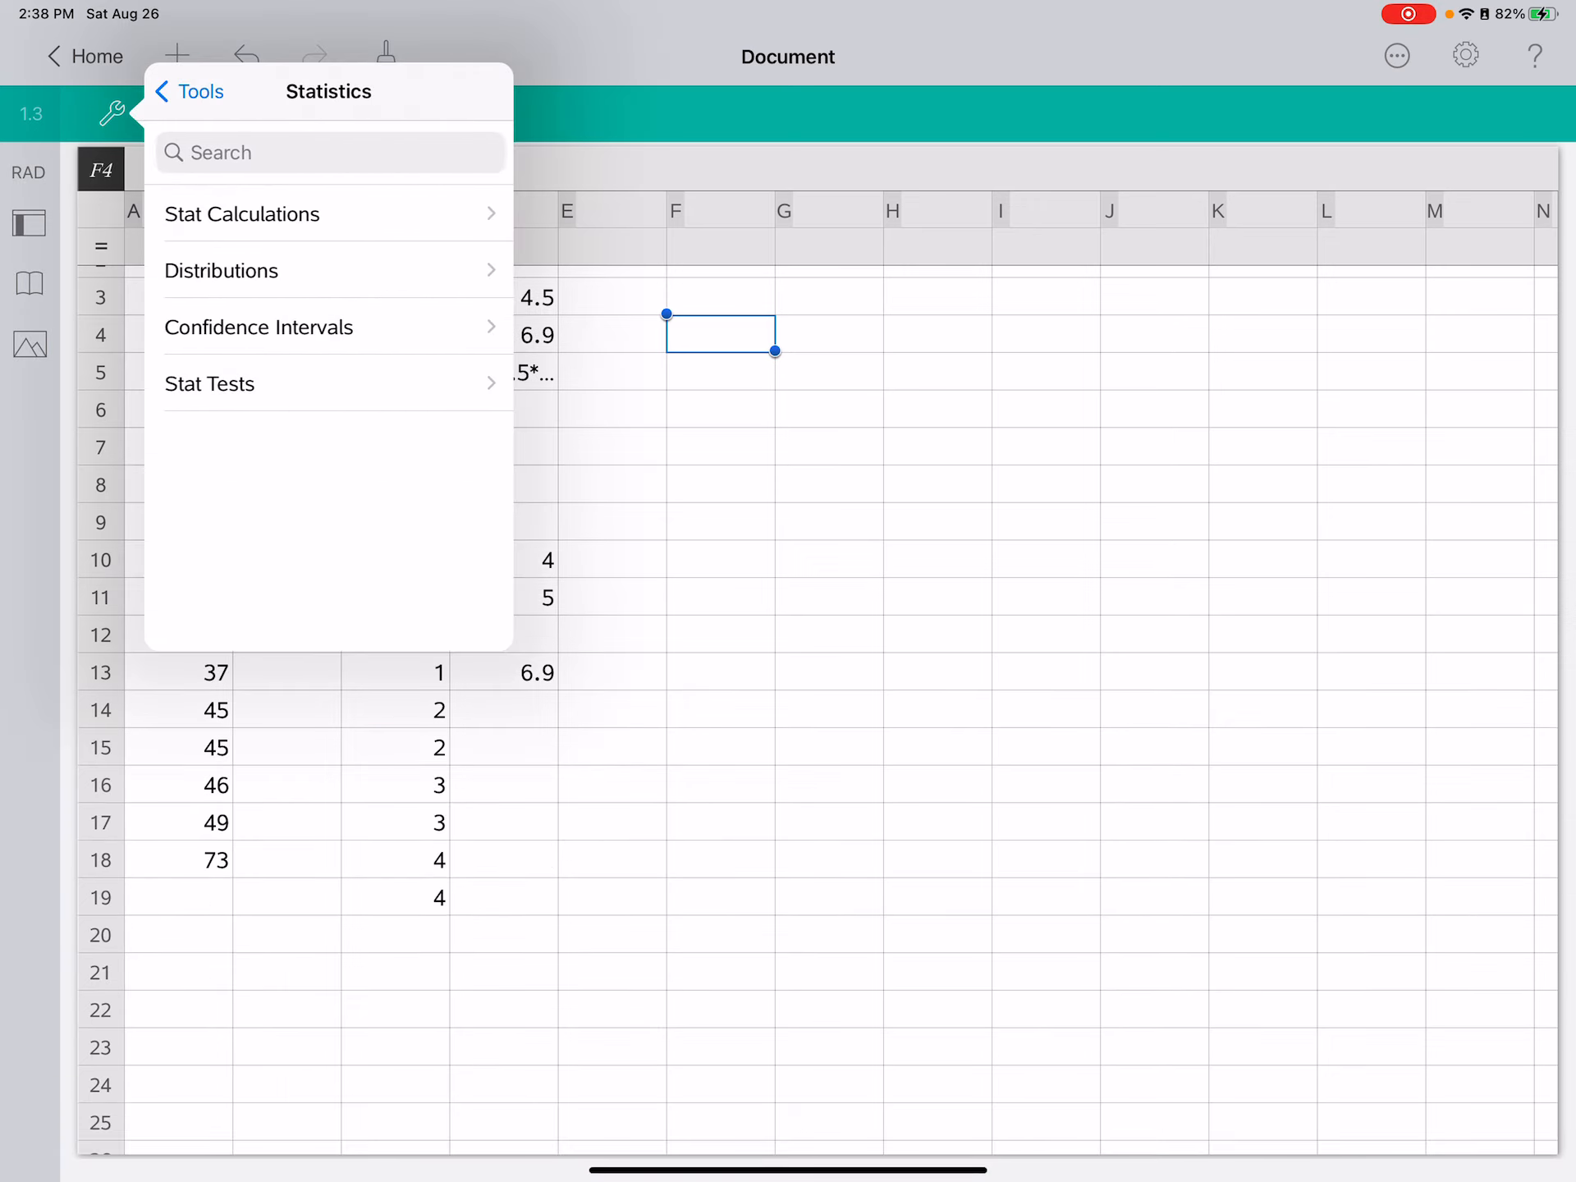
click(241, 214)
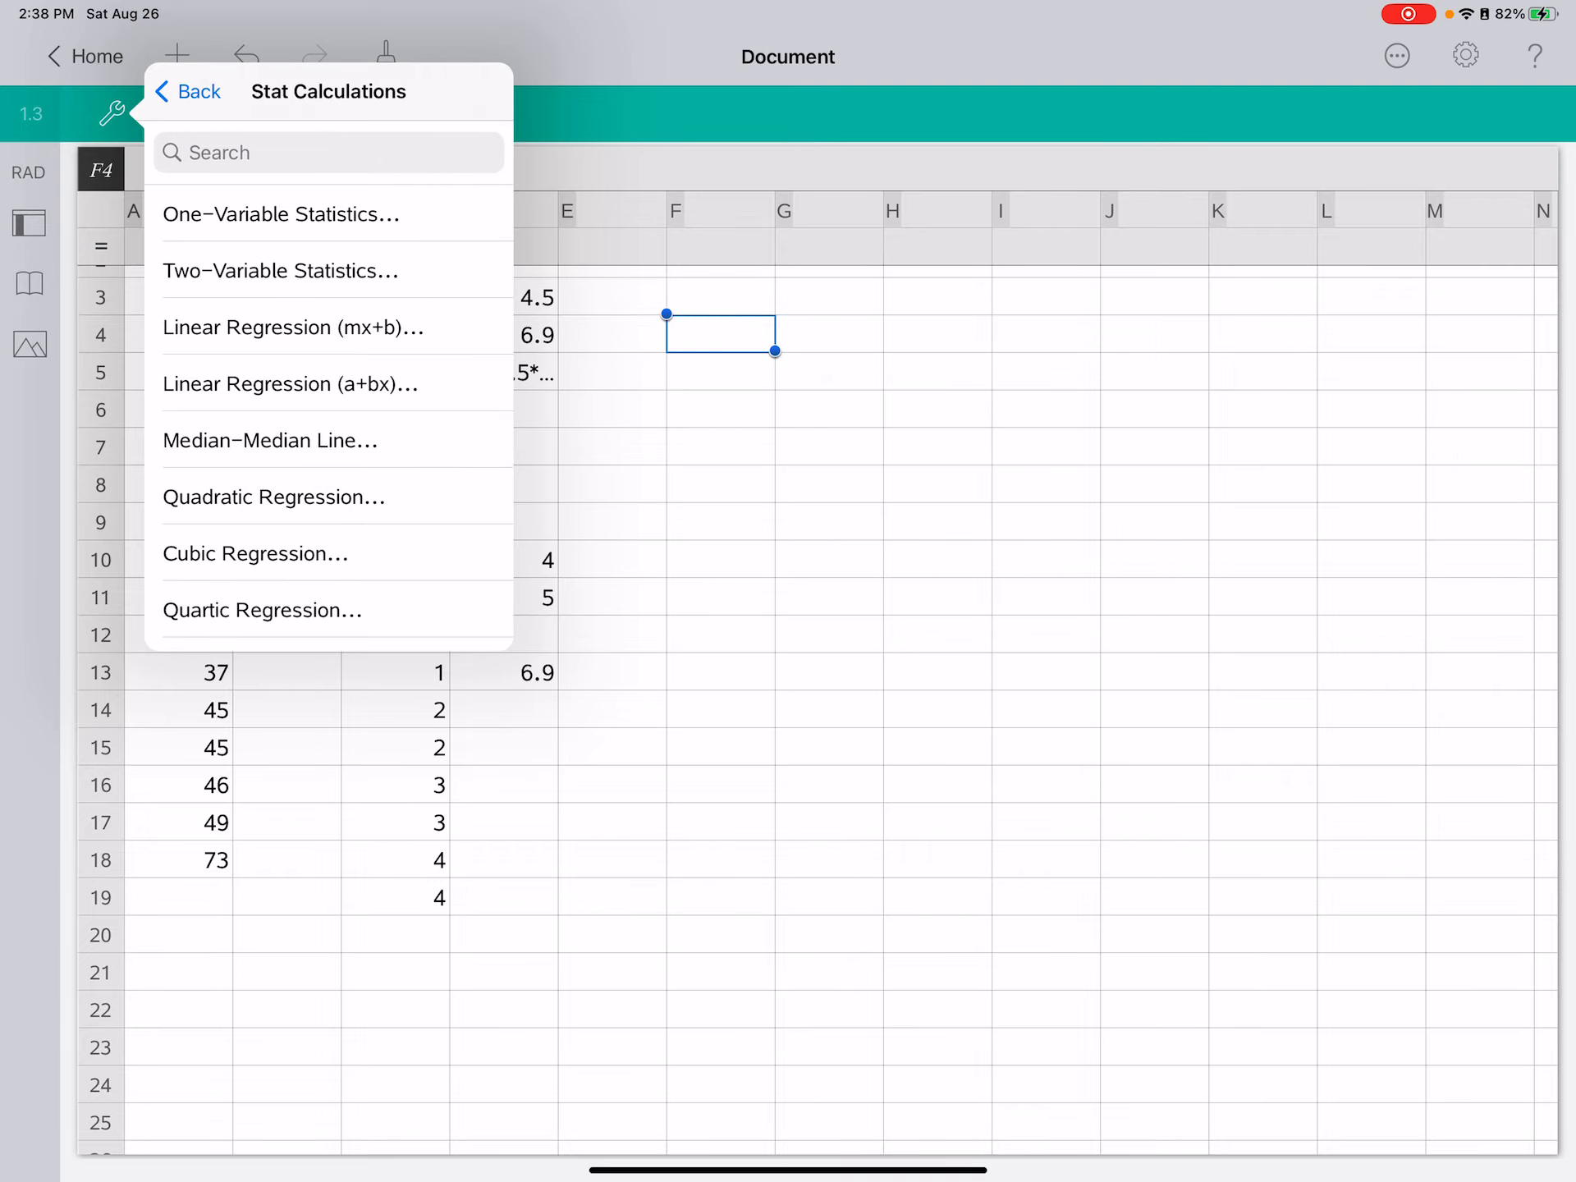
click(280, 214)
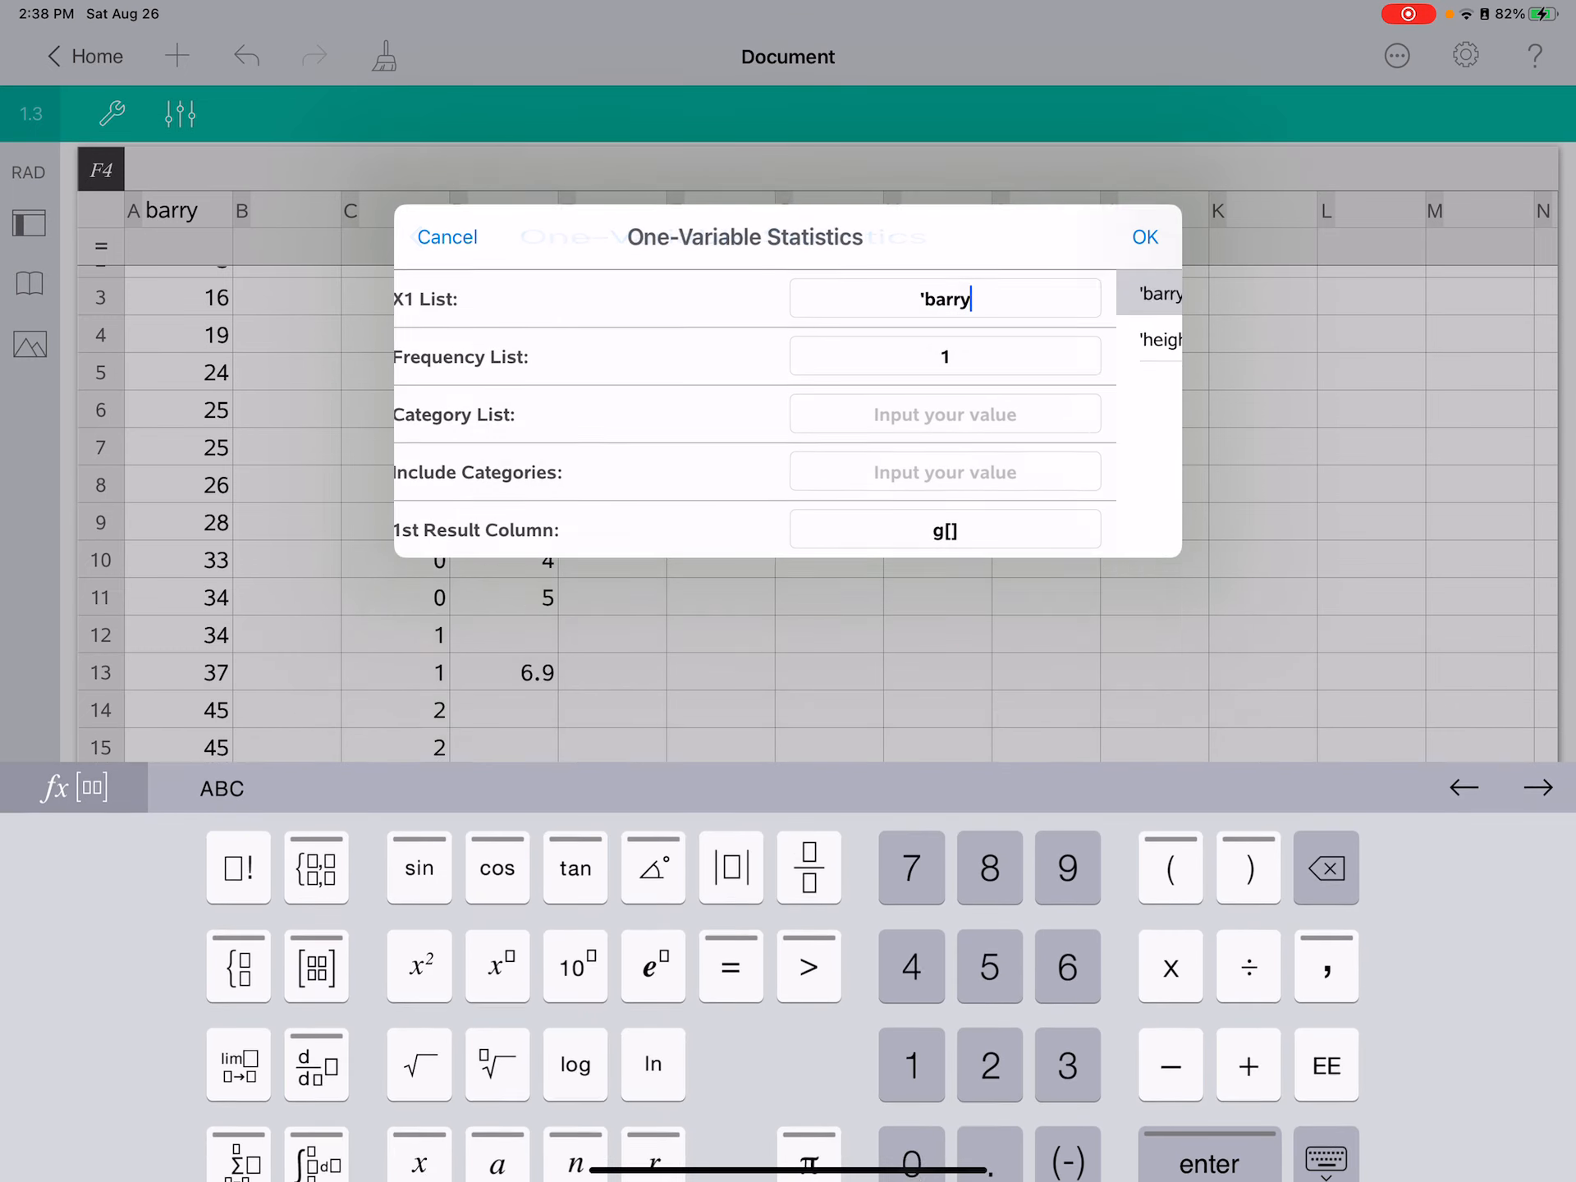
click(1146, 236)
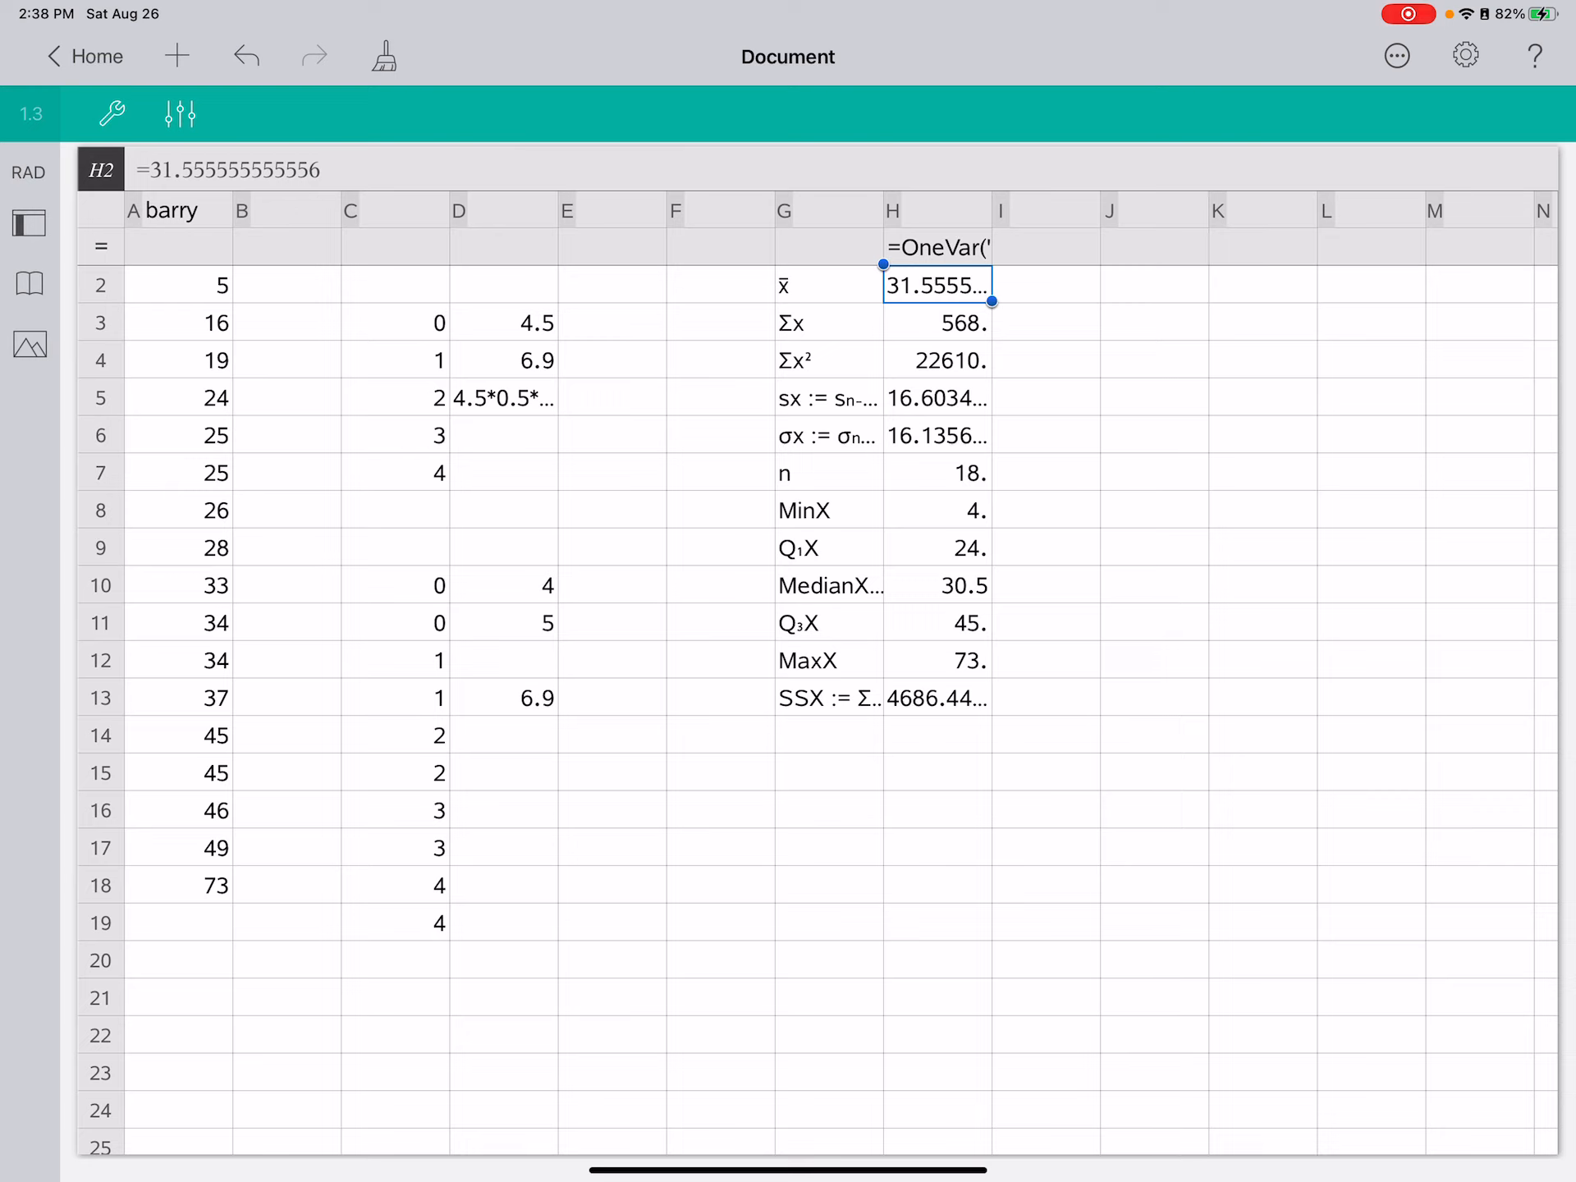
Inspect the standard deviation, count of 18 and median values, then bring up the app switcher.
click(938, 397)
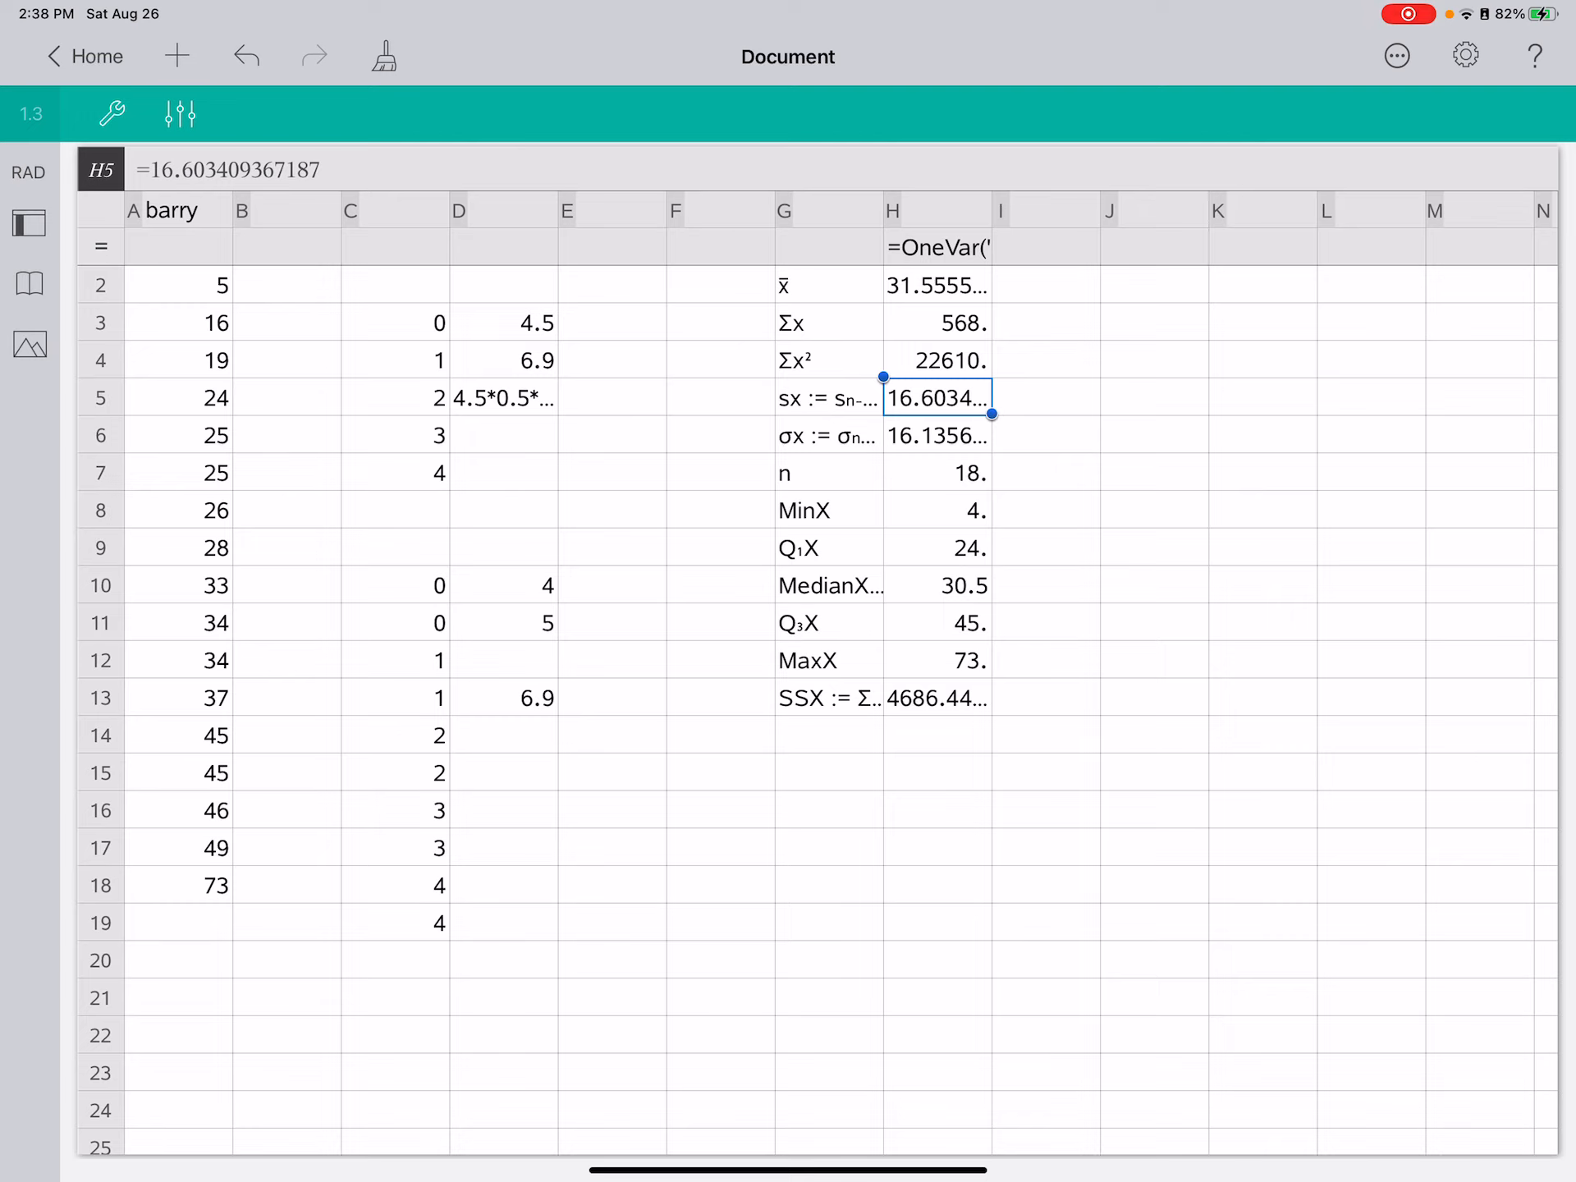
click(938, 473)
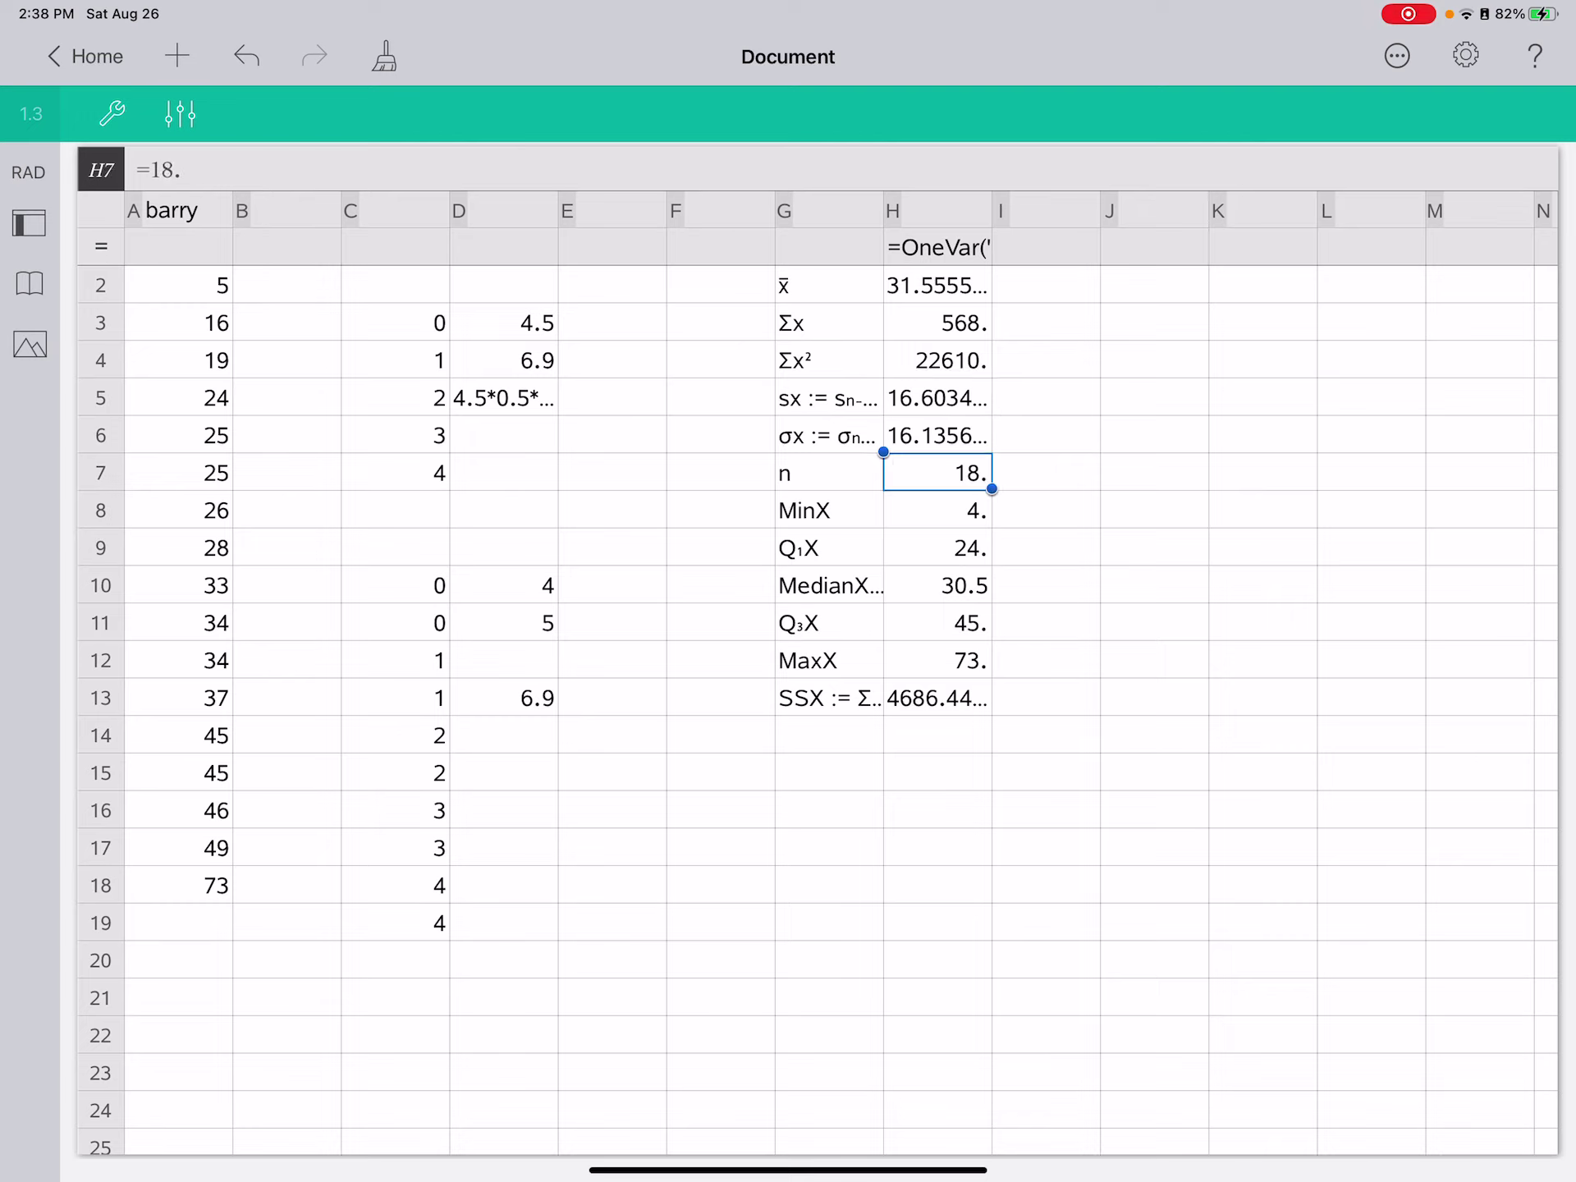
click(935, 586)
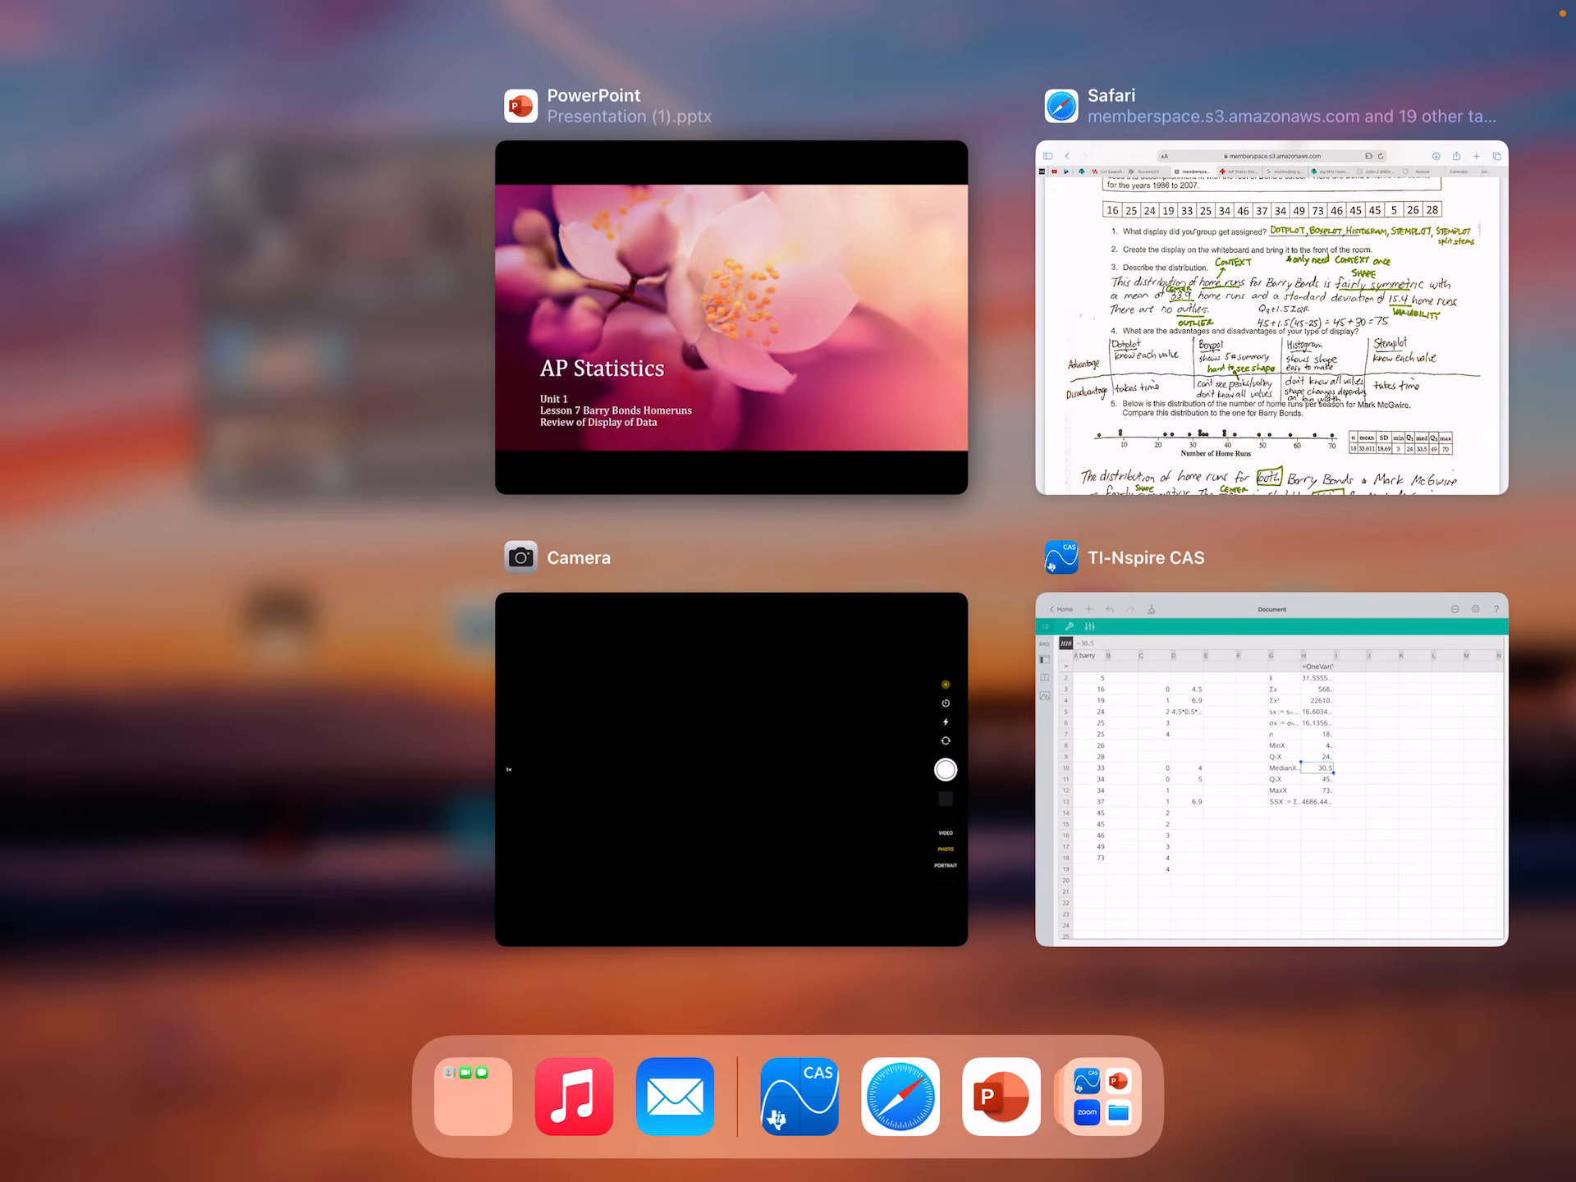
Switch to the Safari worksheet and scroll to the McGwire summary table and display pros and cons.
click(1271, 769)
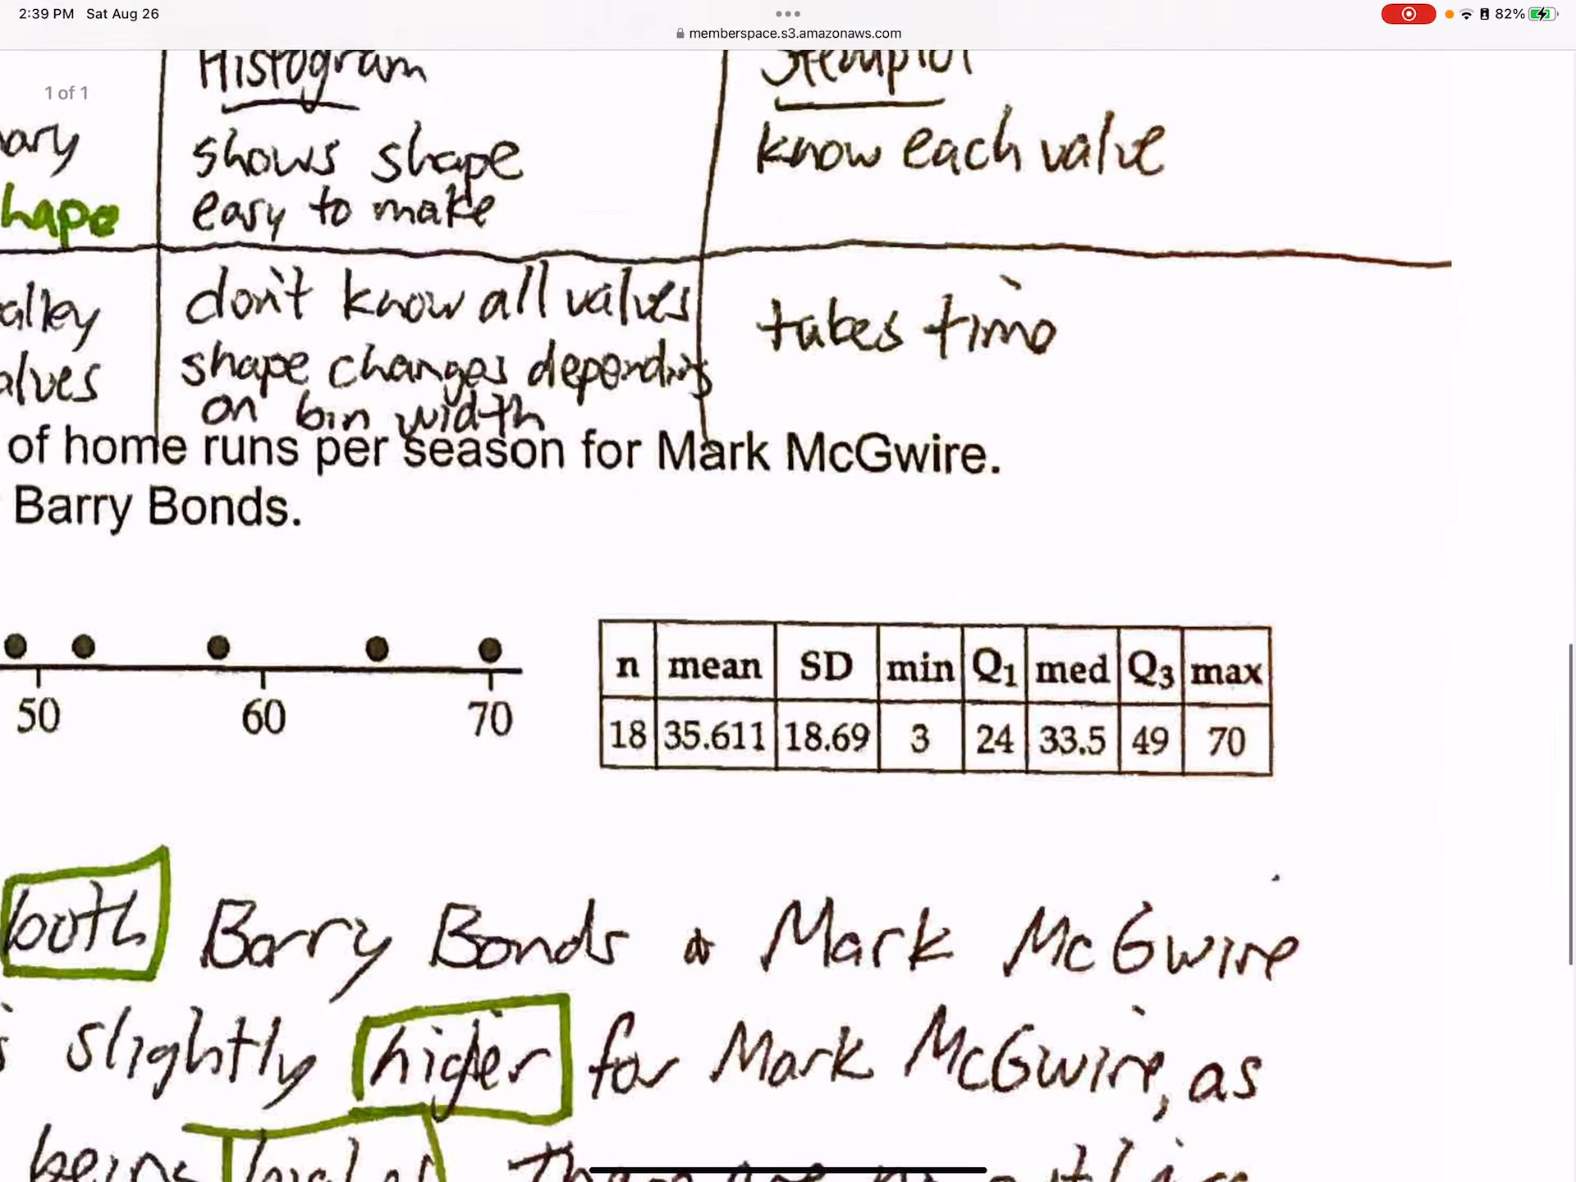
scroll(down, 3)
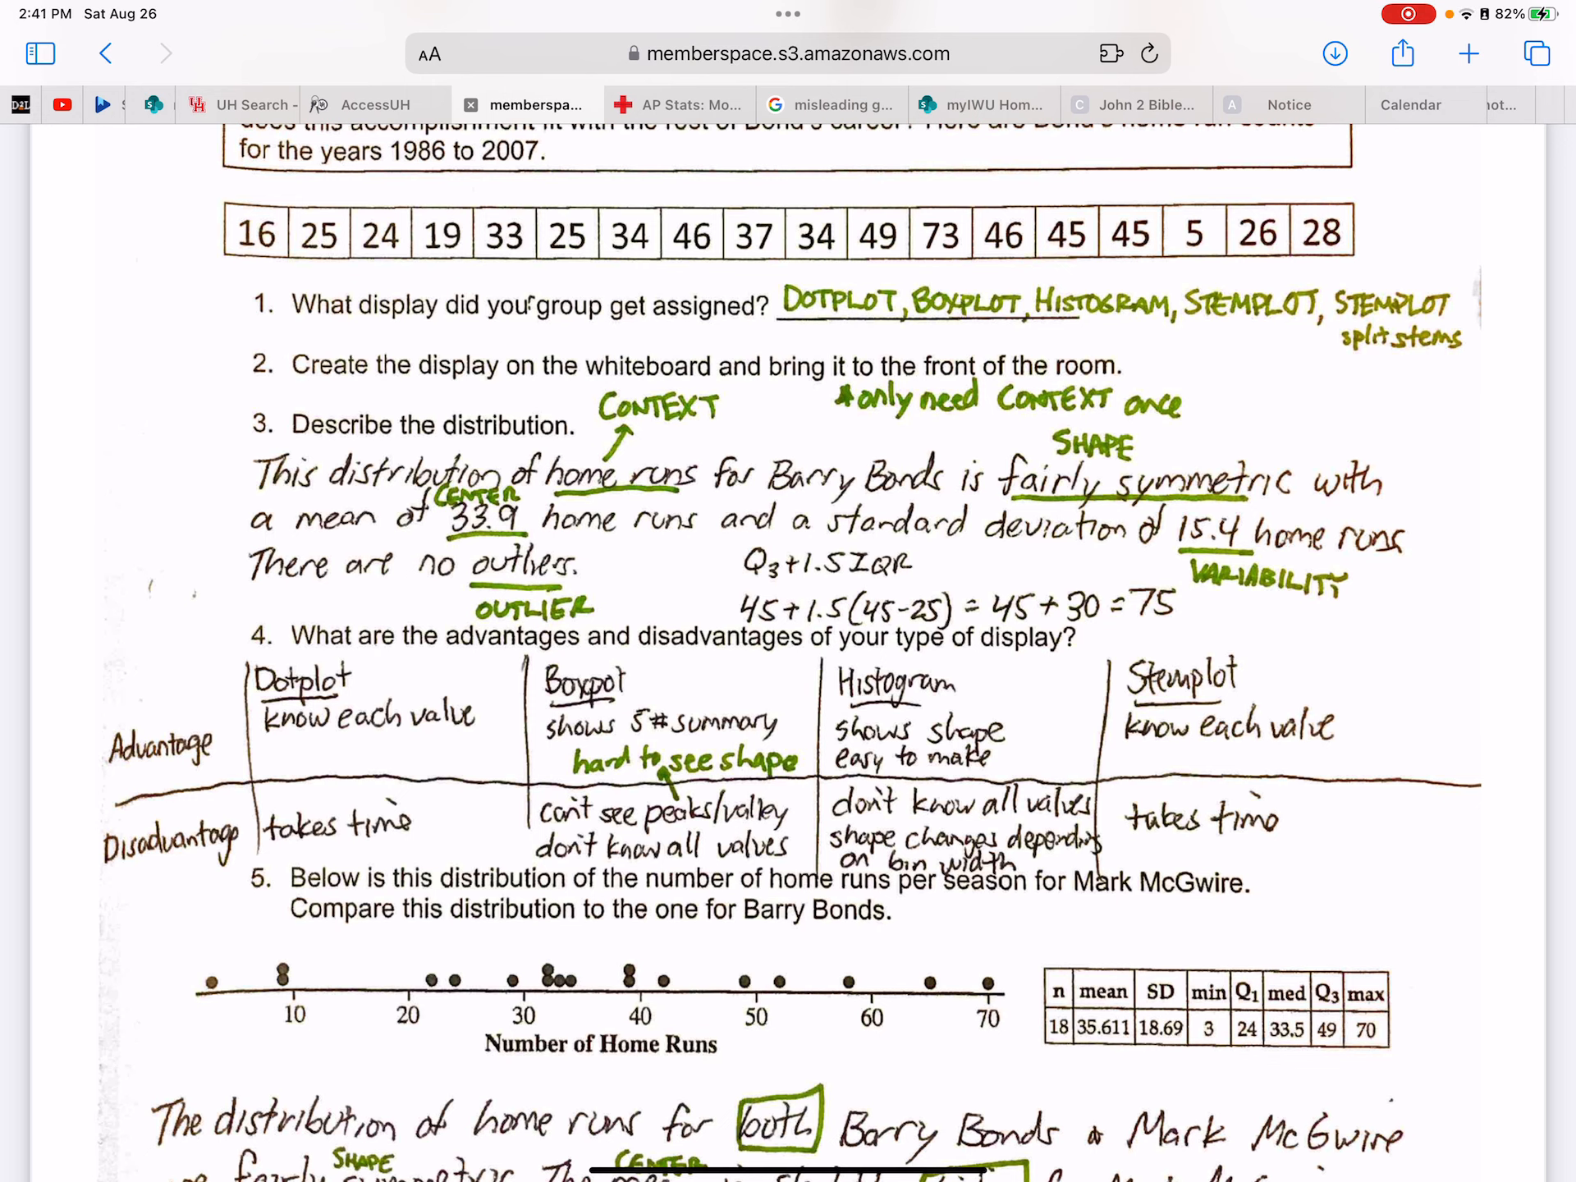
scroll(down, 3)
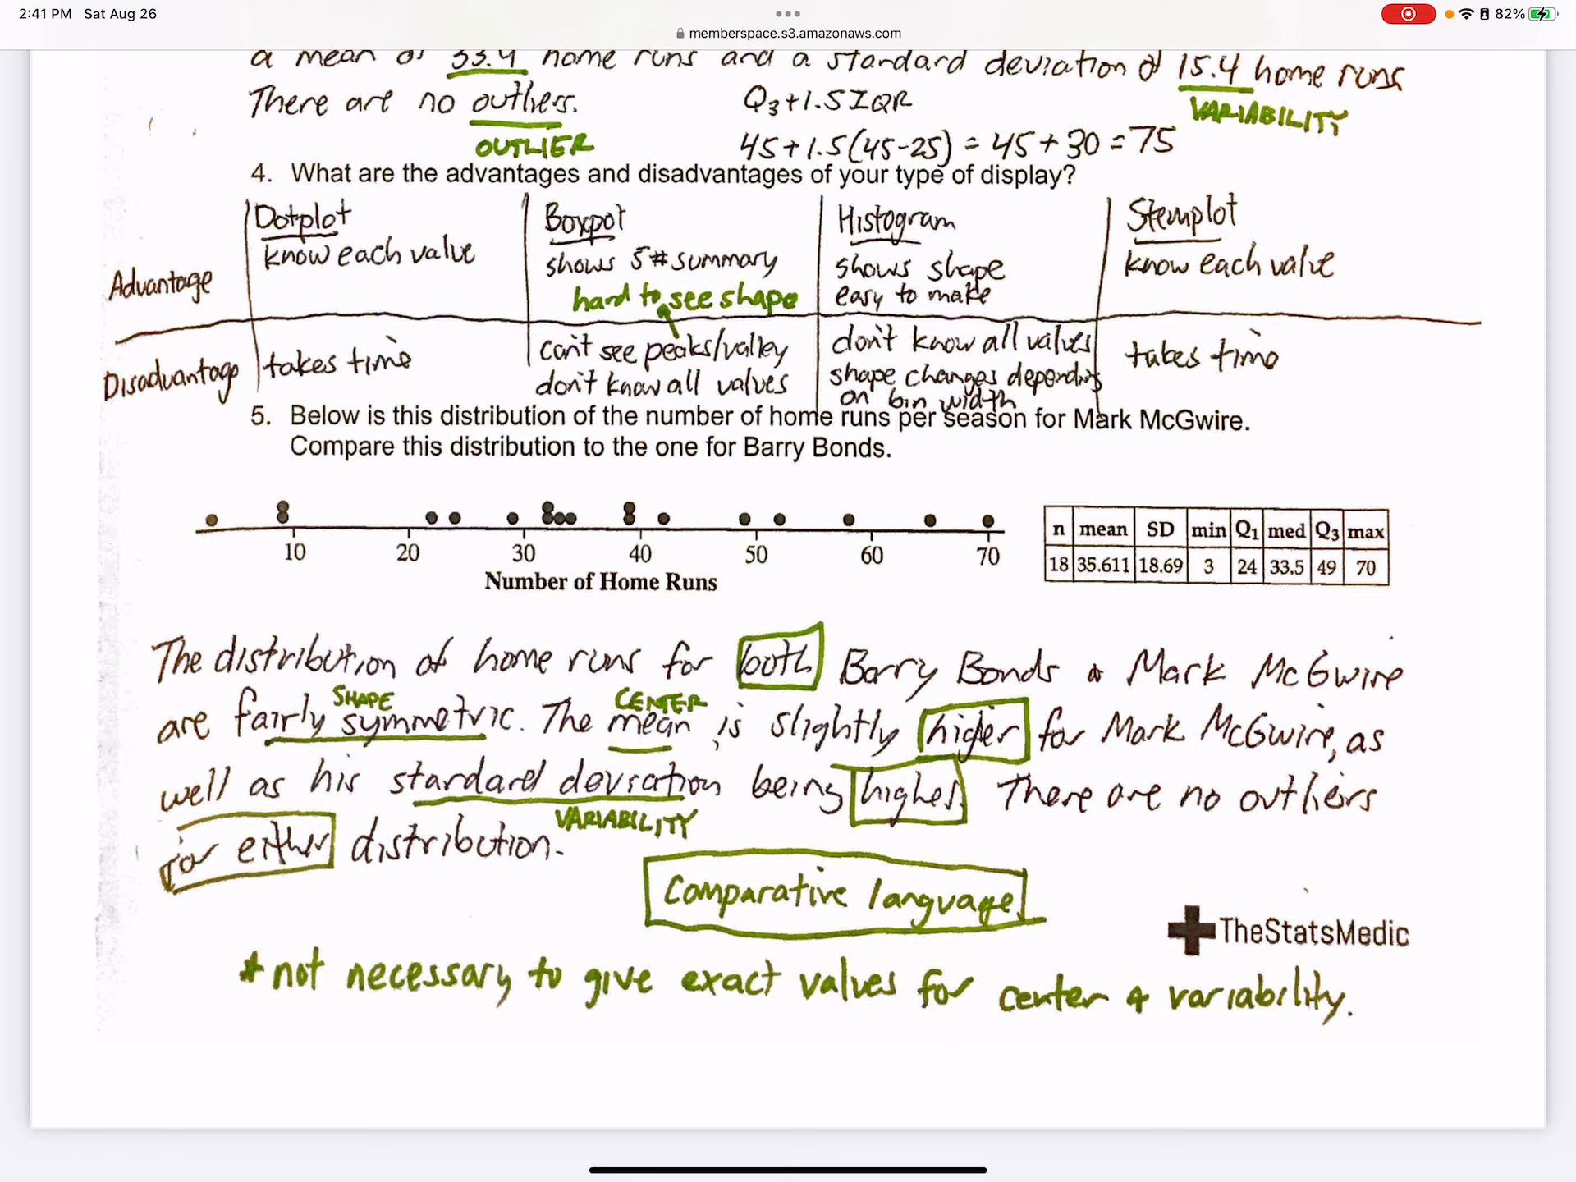
scroll(down, 3)
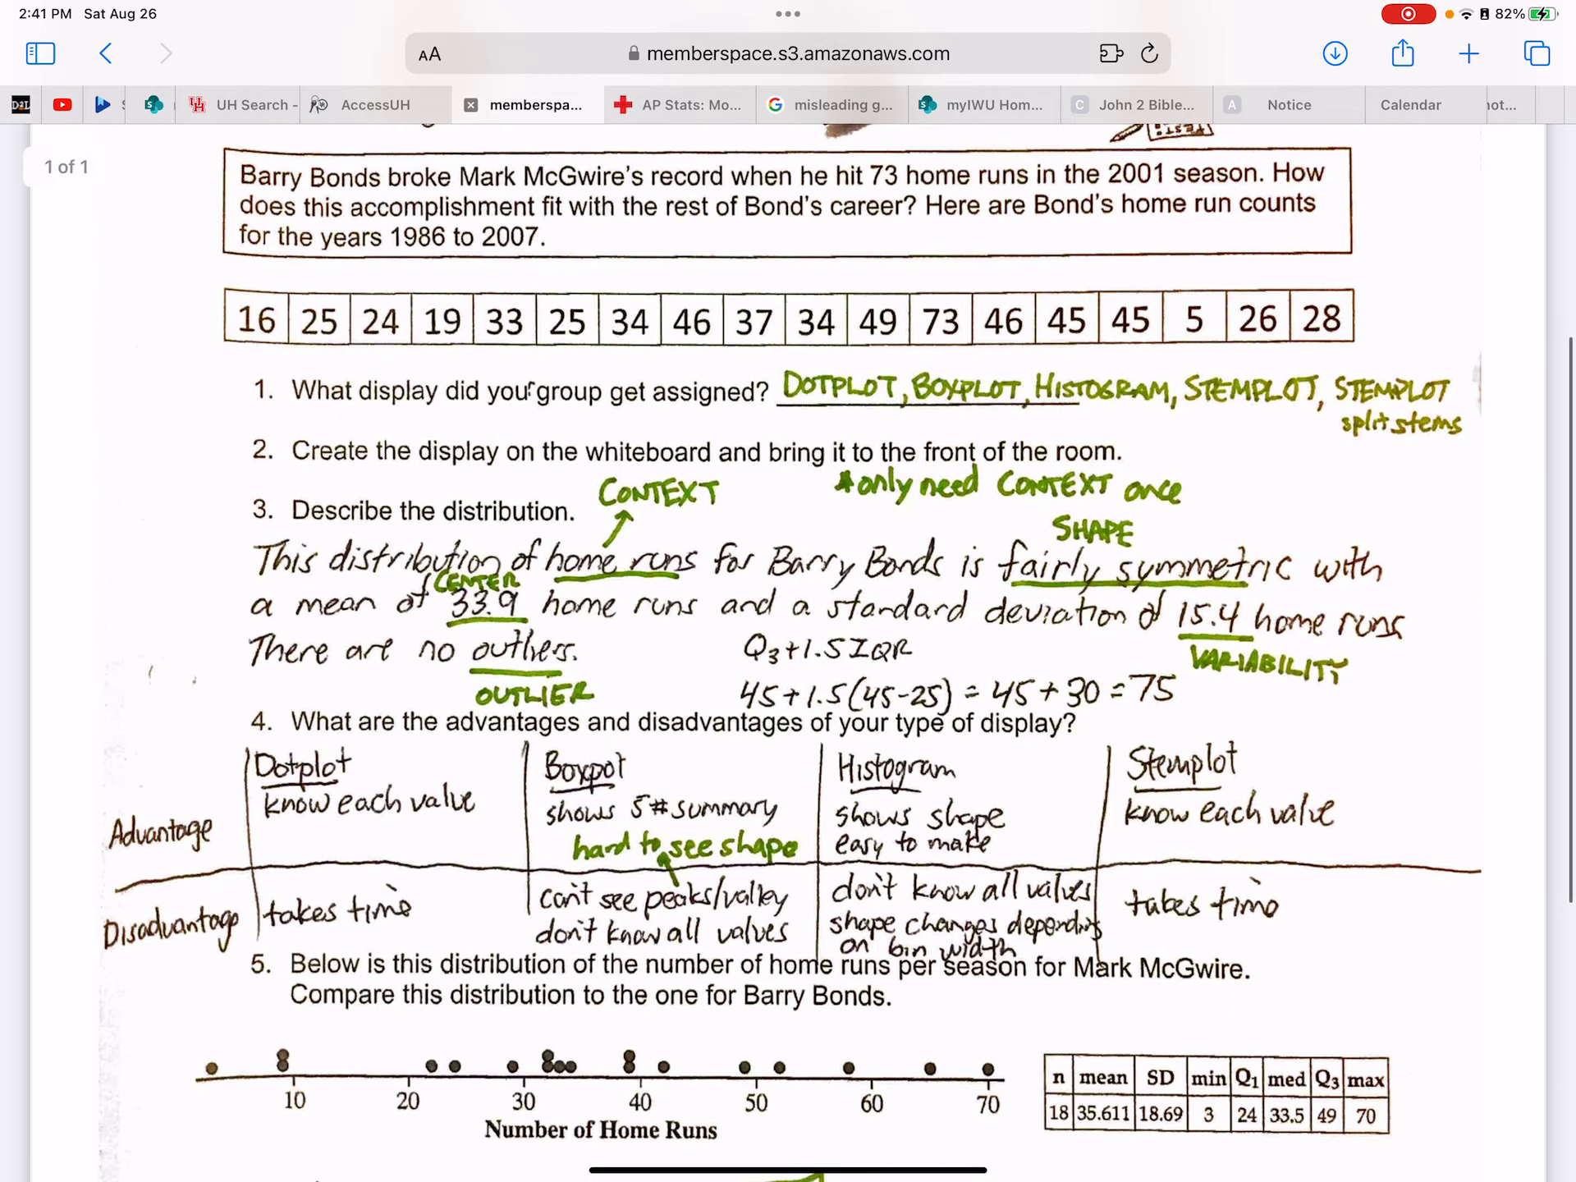
scroll(down, 3)
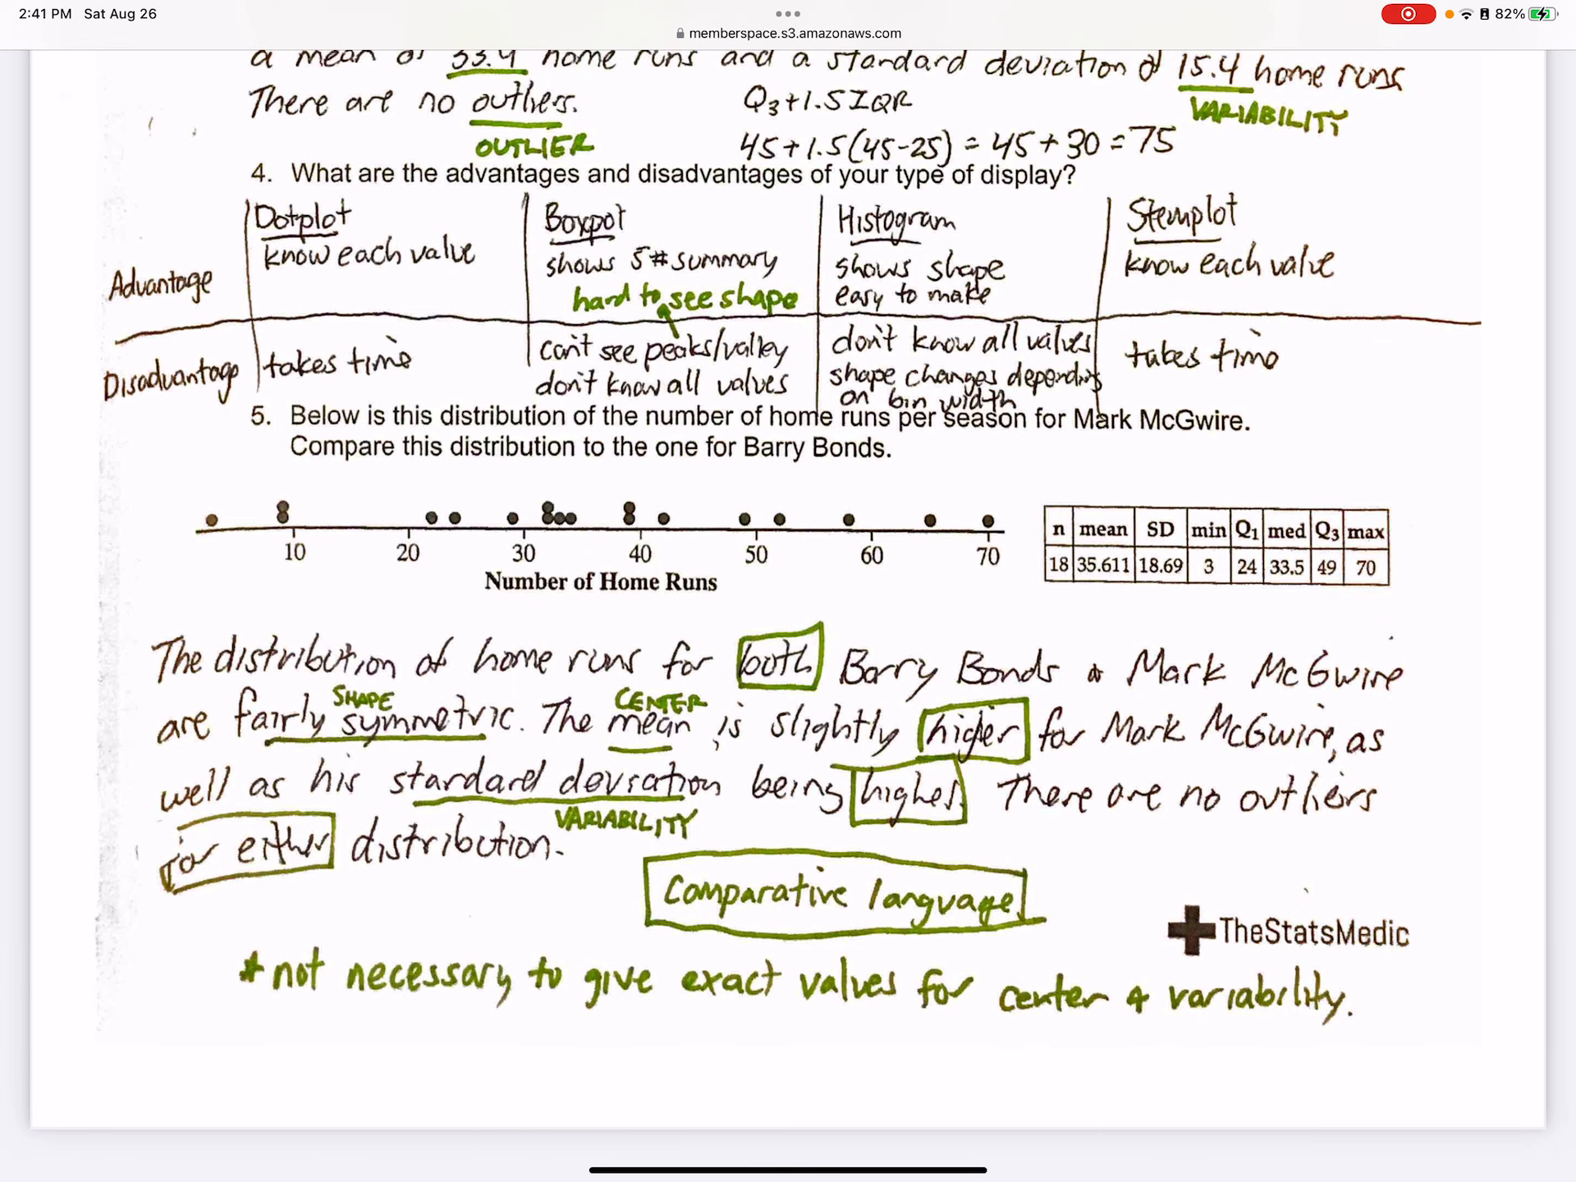